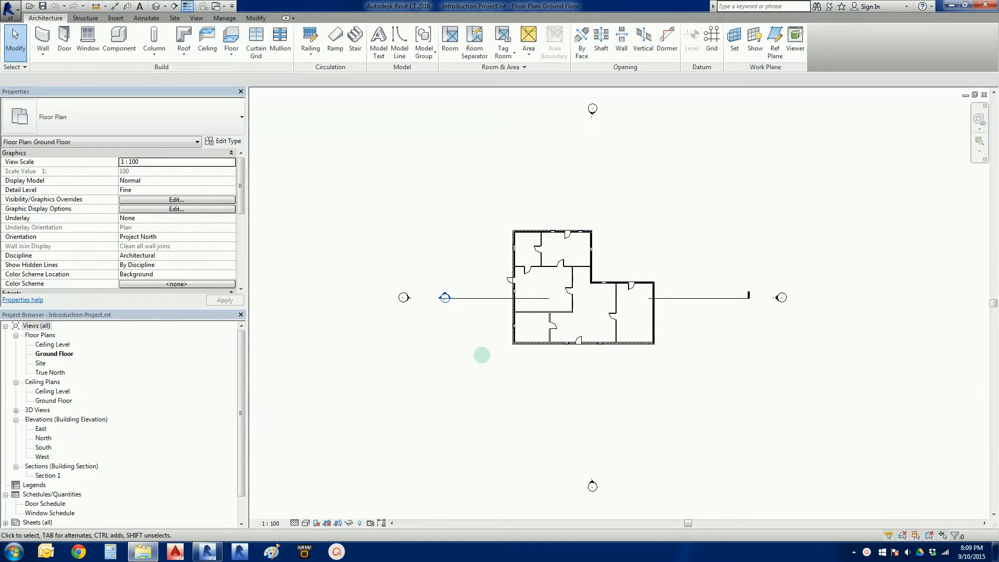
{"action": "mouse_move", "coordinate": [482, 359]}
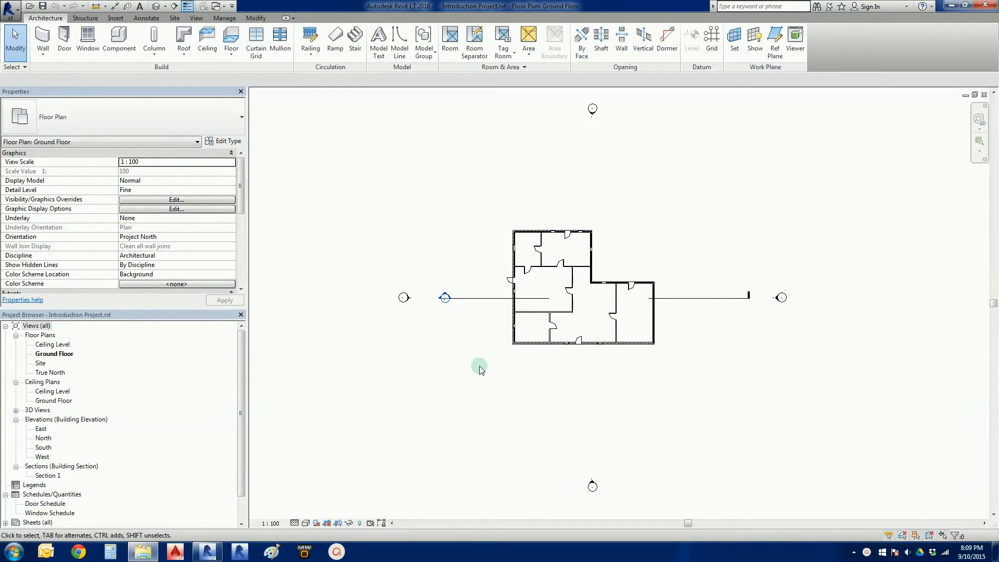
{"action": "mouse_move", "coordinate": [186, 22]}
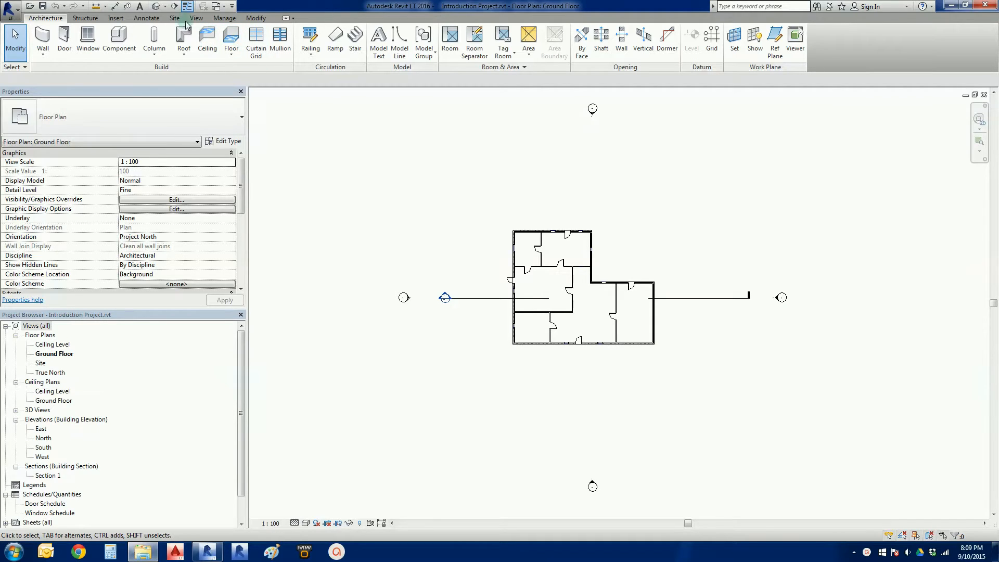
{"action": "mouse_move", "coordinate": [156, 6]}
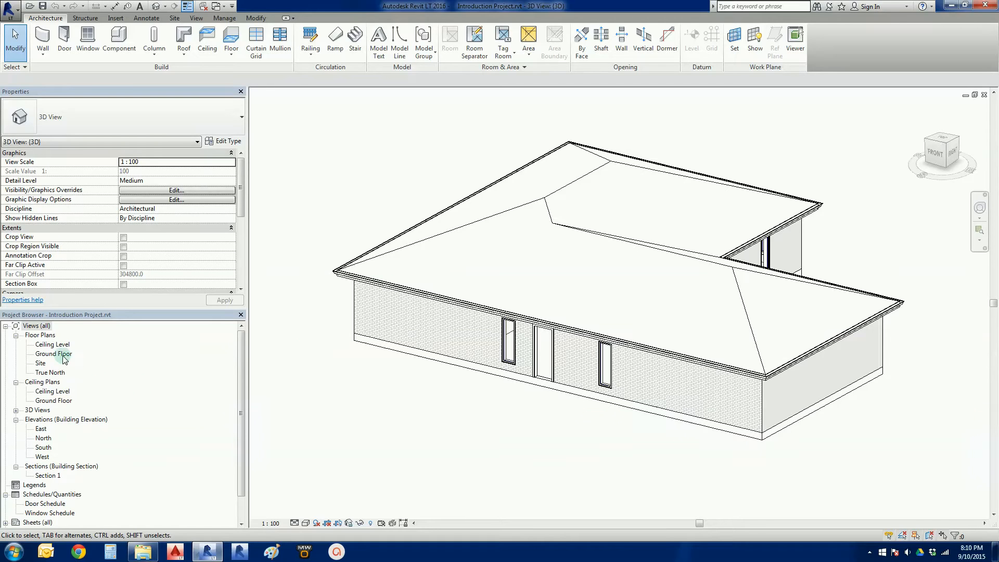
- Reopen the Ground Floor plan view from the Project Browser
{"action": "double_click", "coordinate": [54, 354]}
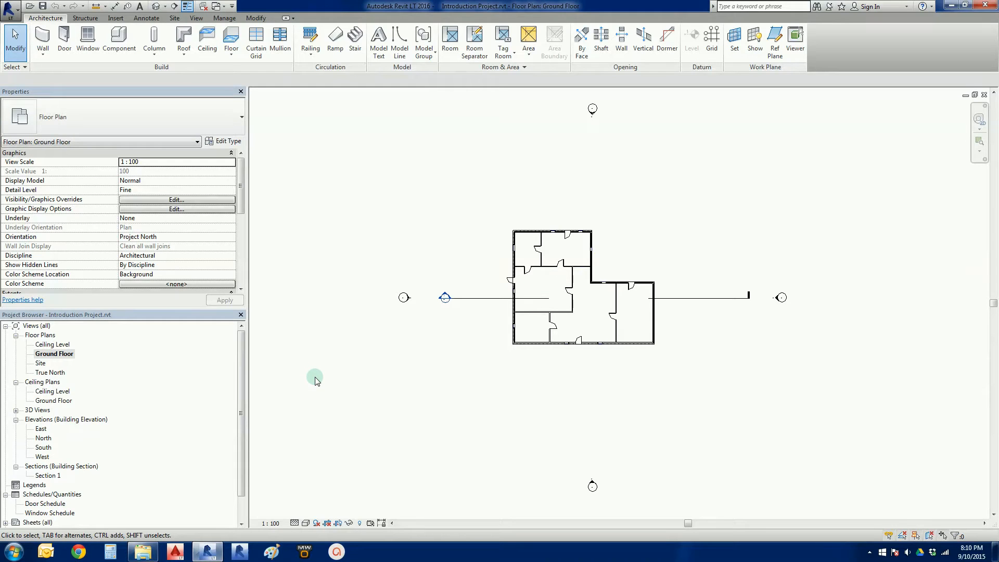
{"action": "mouse_move", "coordinate": [331, 385]}
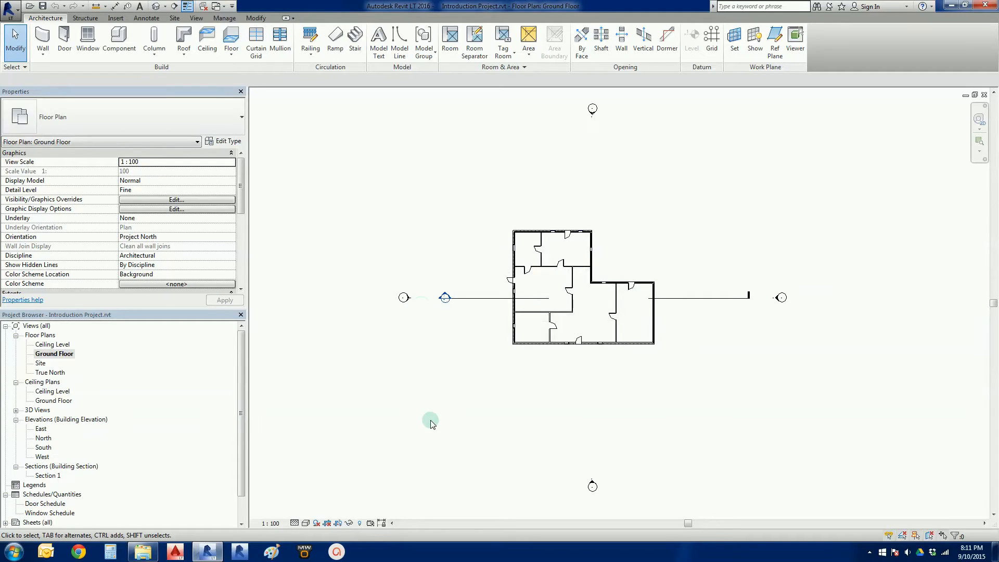
{"action": "mouse_move", "coordinate": [488, 416]}
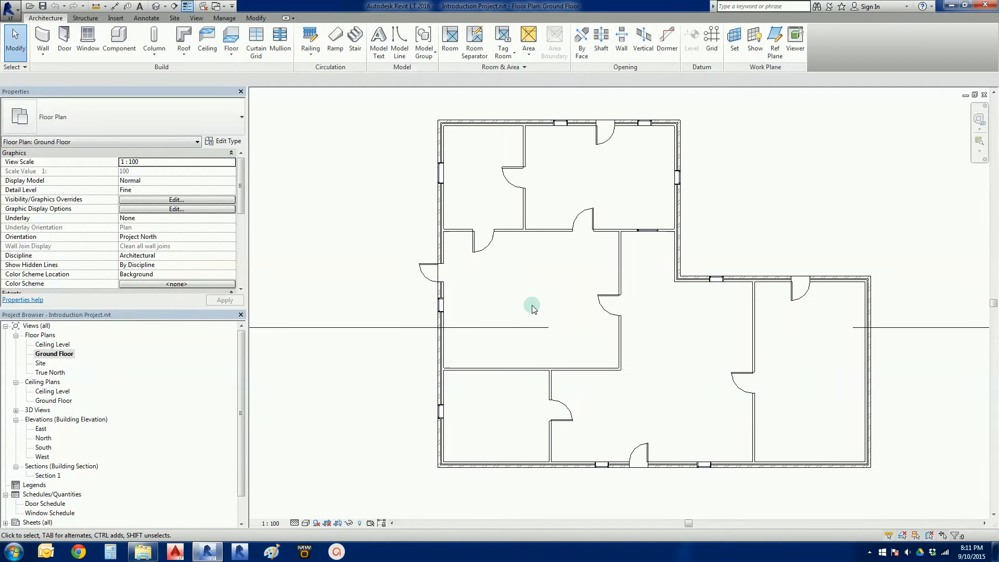
{"action": "mouse_move", "coordinate": [550, 299]}
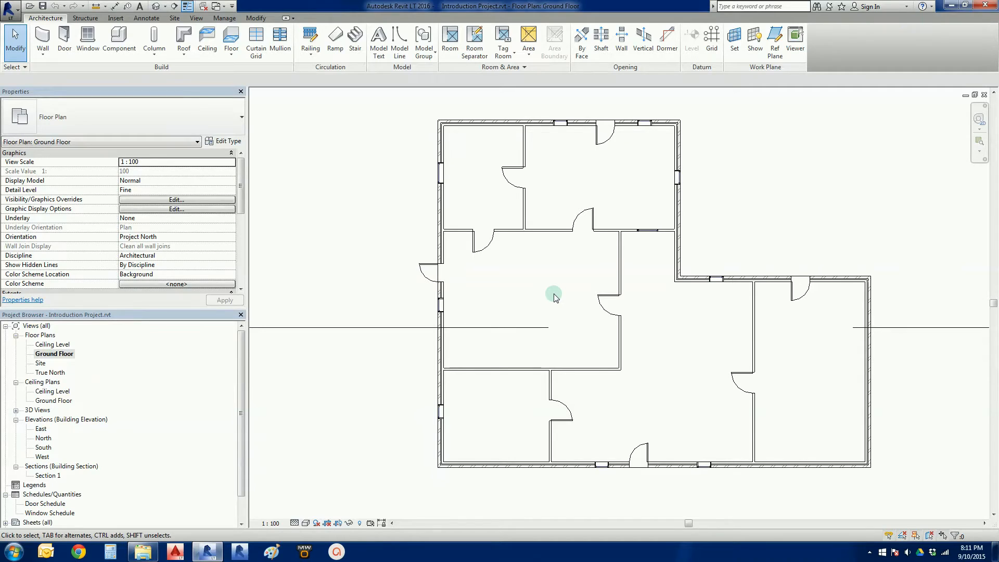
{"action": "mouse_move", "coordinate": [551, 301]}
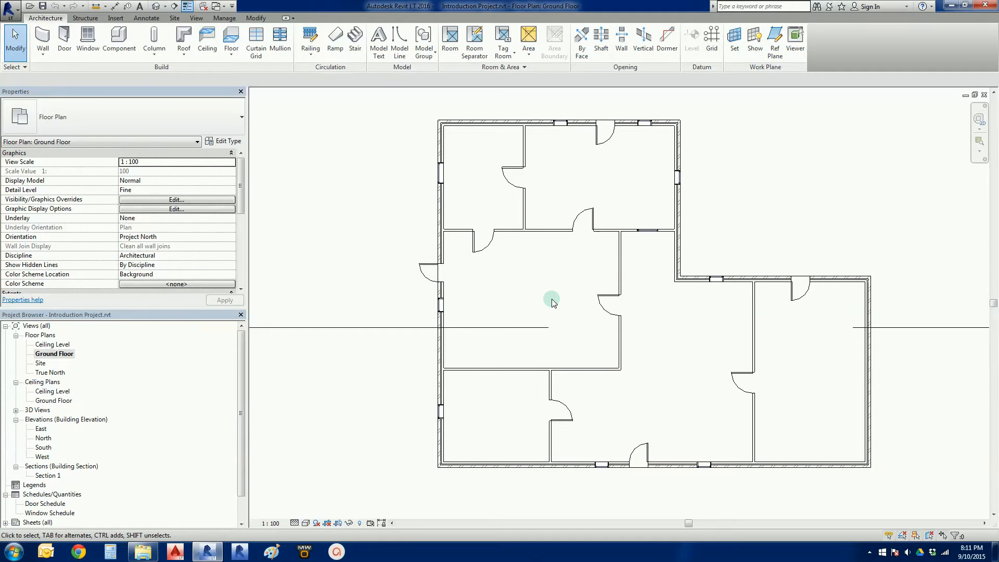
{"action": "mouse_move", "coordinate": [465, 75]}
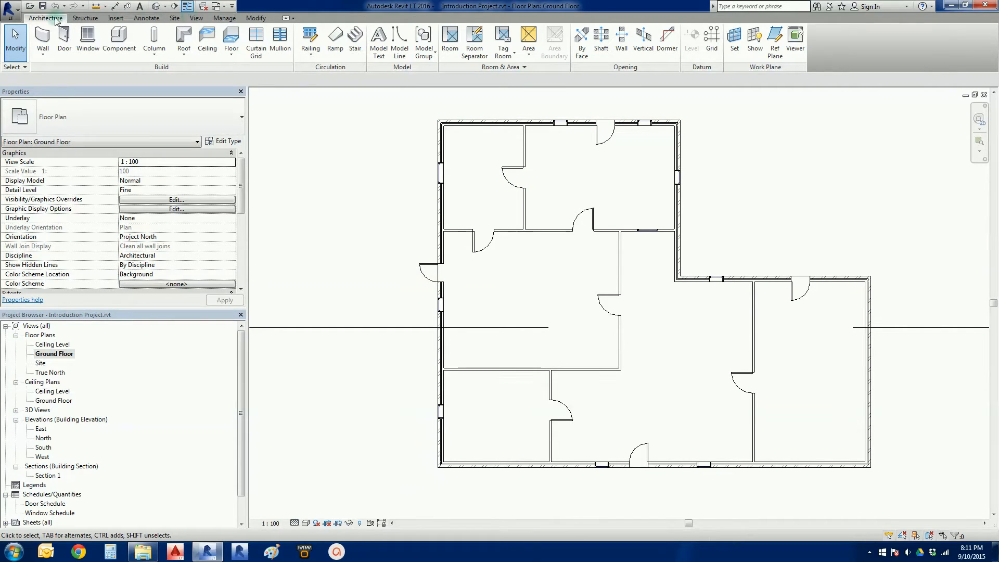
{"action": "mouse_move", "coordinate": [521, 76]}
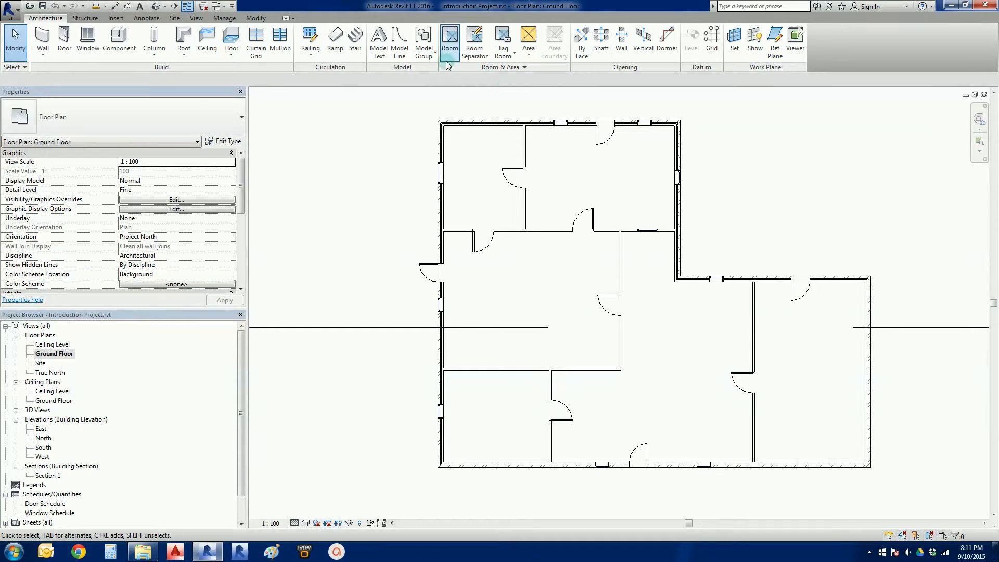
{"action": "mouse_move", "coordinate": [449, 42]}
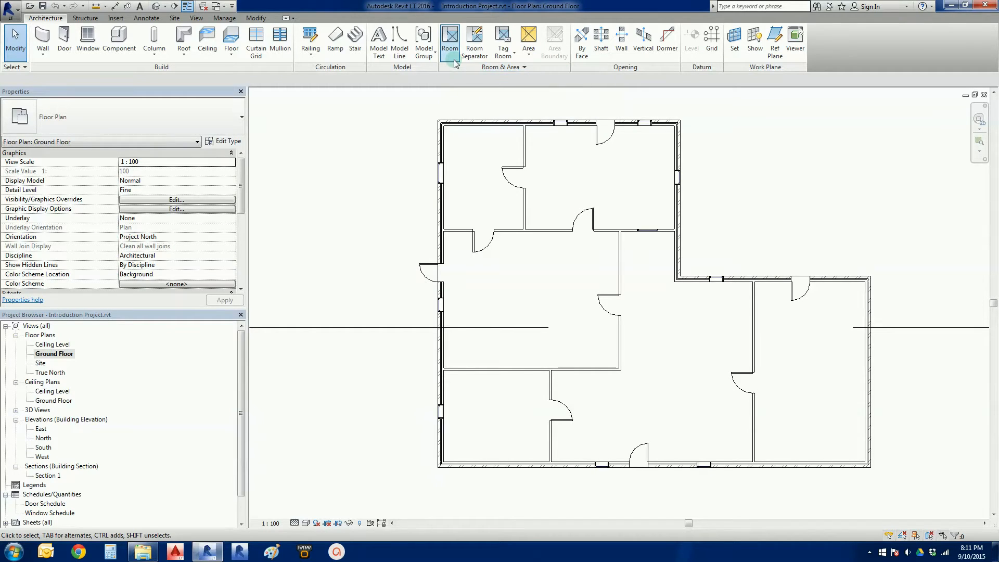
{"action": "mouse_move", "coordinate": [449, 40]}
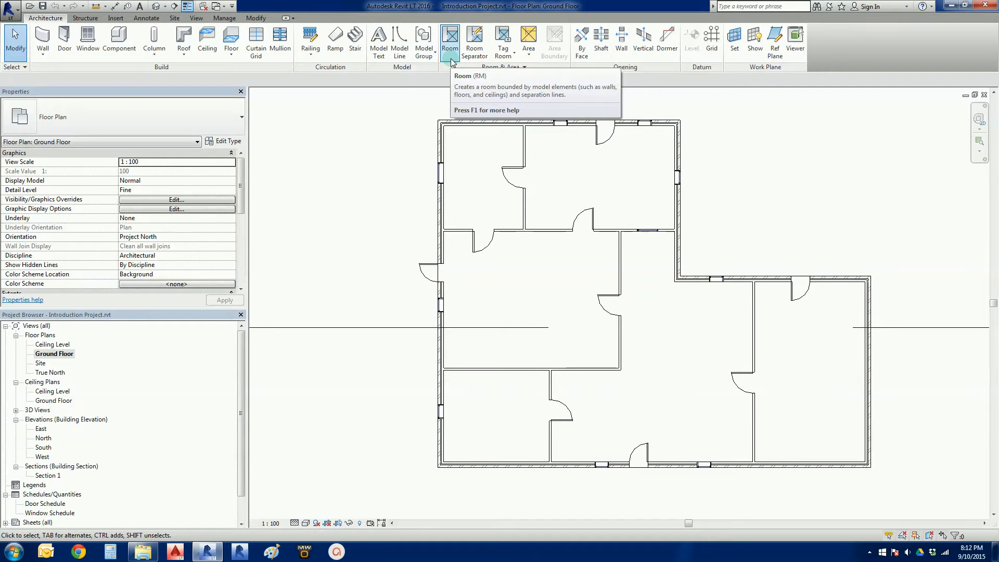
{"action": "mouse_move", "coordinate": [452, 73]}
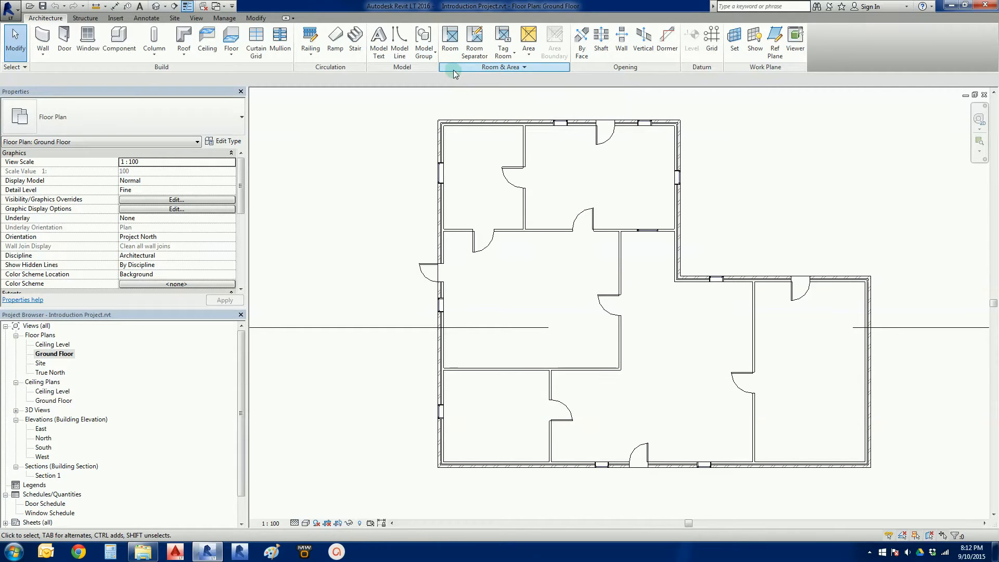
- Place tagged rooms in the top-left, top-right, central and lower-middle spaces of the plan
{"action": "left_click", "coordinate": [450, 42]}
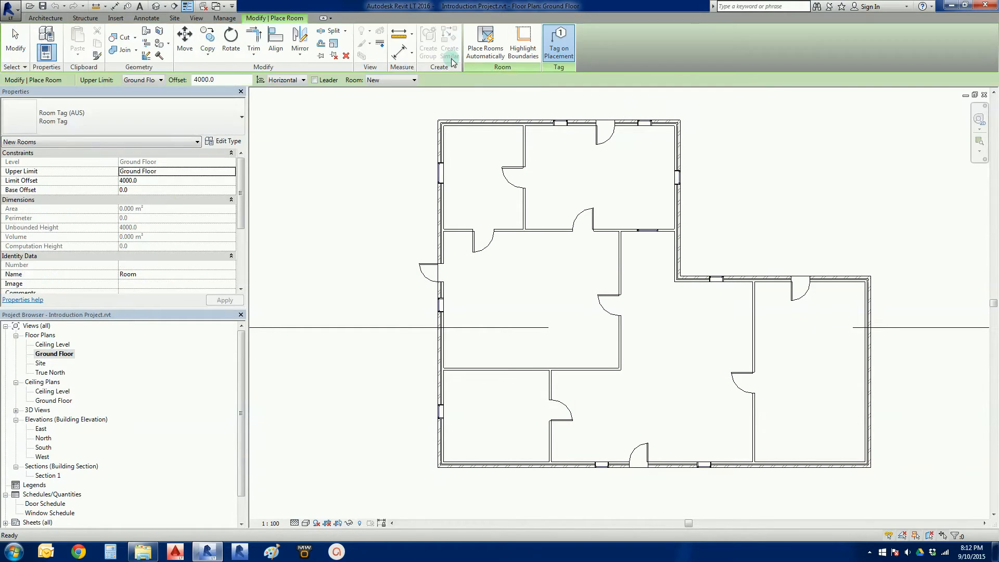
{"action": "mouse_move", "coordinate": [294, 146]}
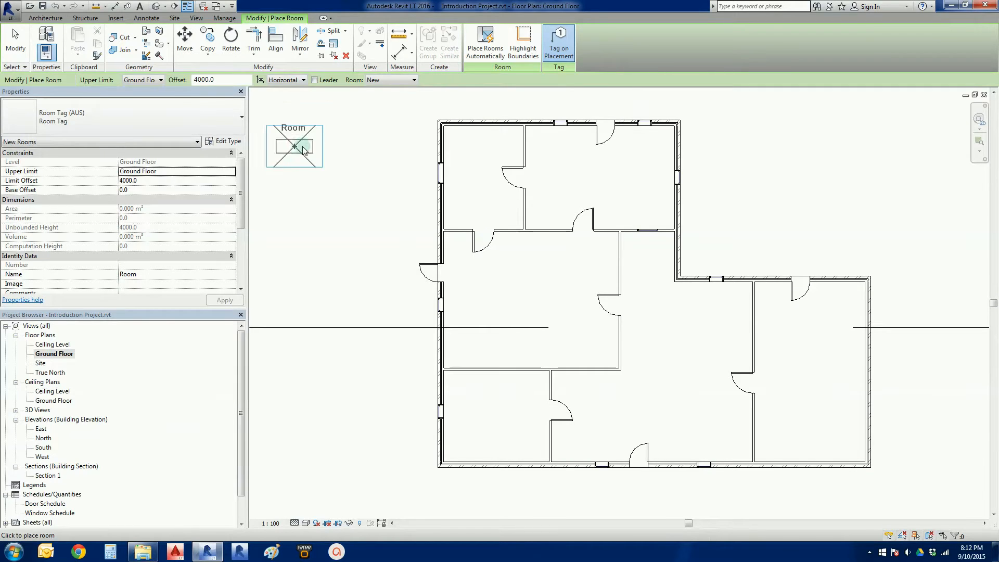
{"action": "mouse_move", "coordinate": [60, 83]}
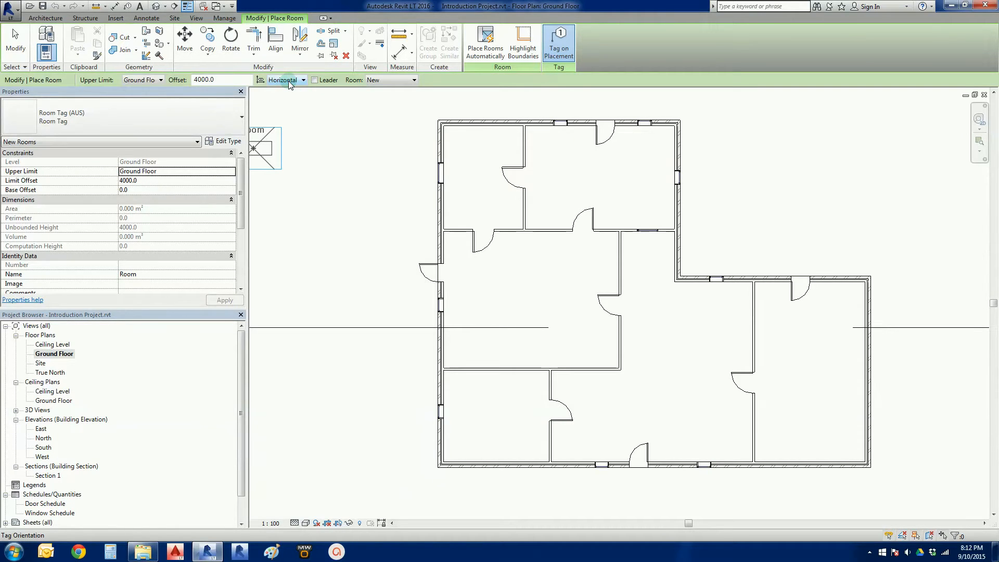
{"action": "mouse_move", "coordinate": [344, 204]}
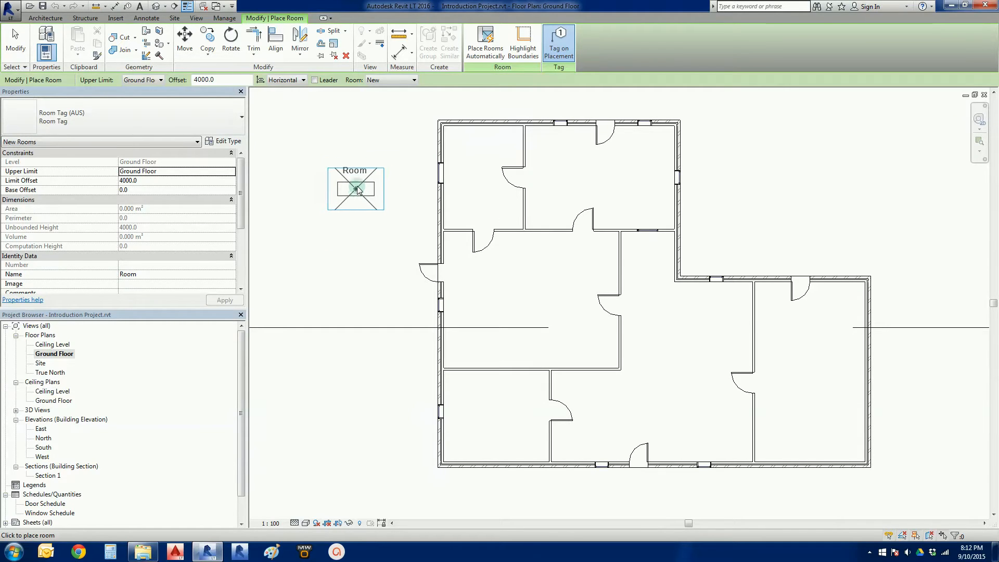
{"action": "mouse_move", "coordinate": [392, 185]}
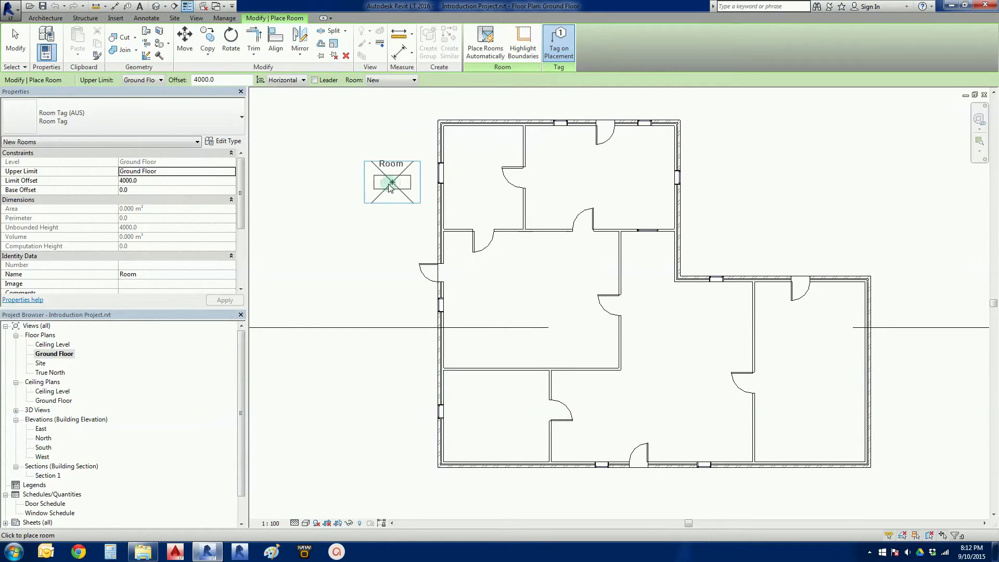
{"action": "mouse_move", "coordinate": [471, 177]}
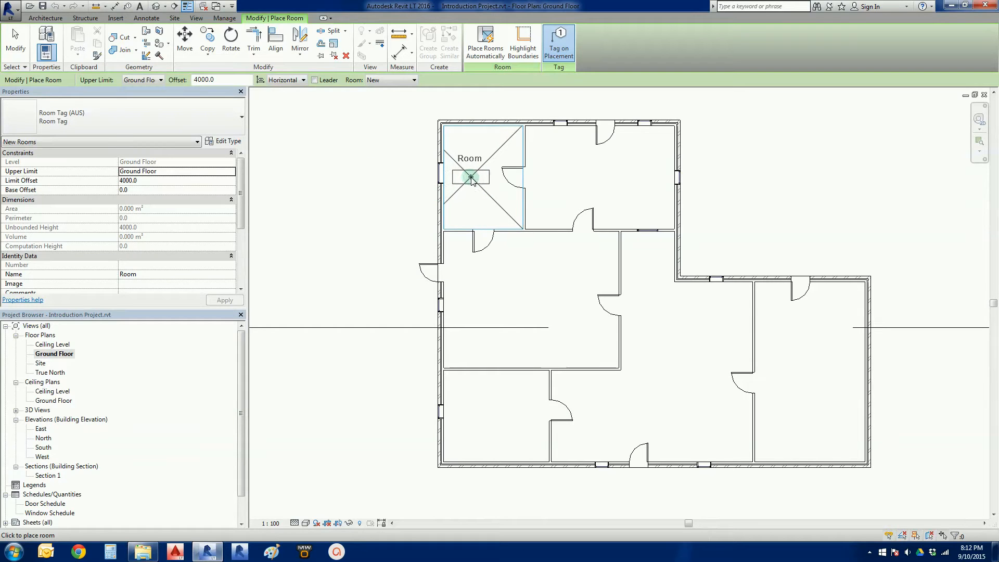
{"action": "mouse_move", "coordinate": [484, 180]}
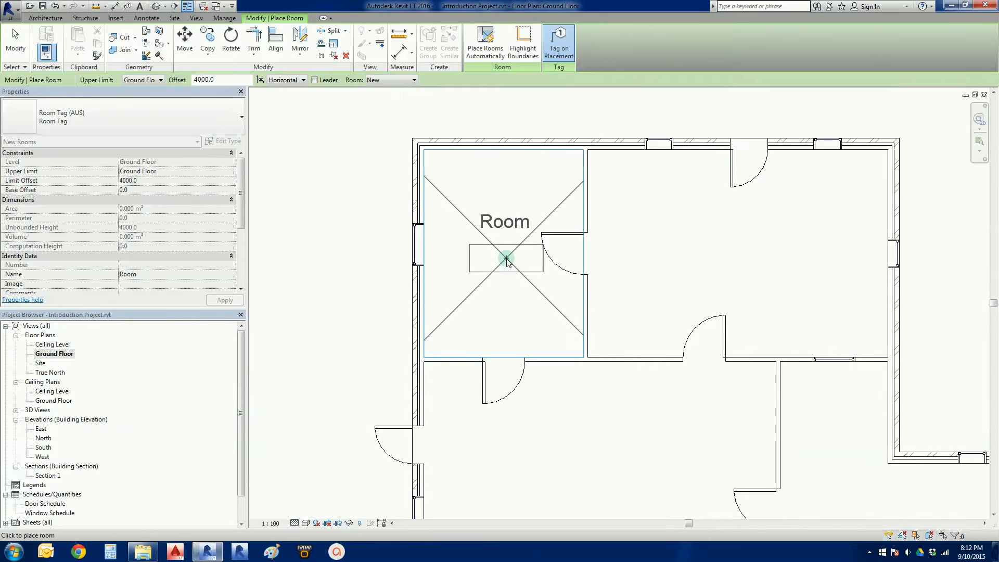
{"action": "mouse_move", "coordinate": [510, 241]}
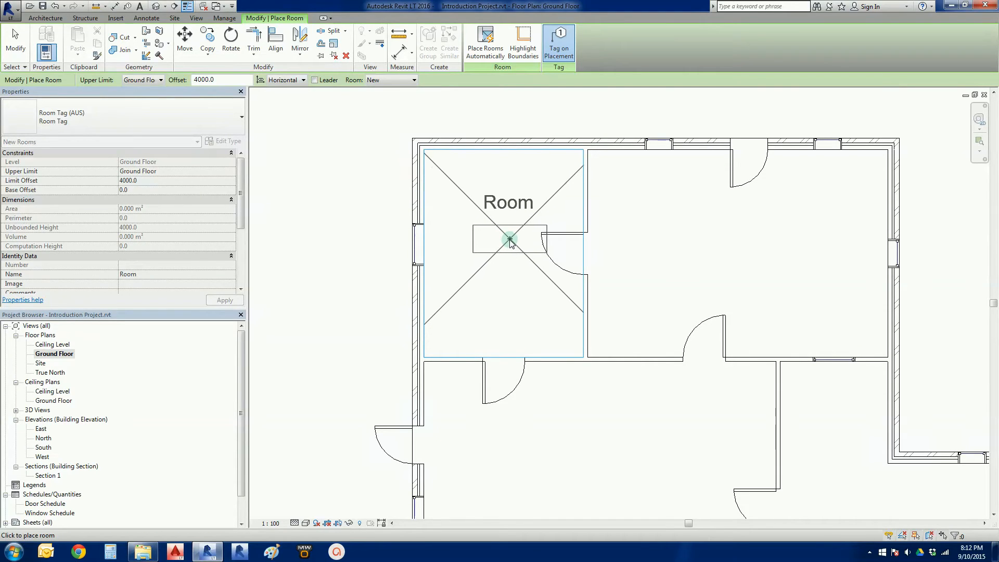
{"action": "mouse_move", "coordinate": [502, 249]}
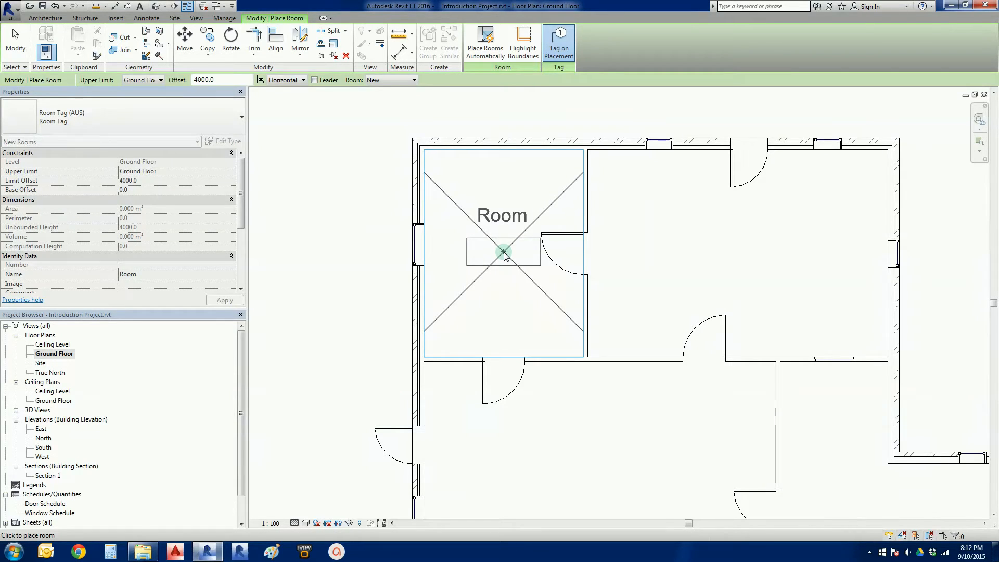
{"action": "left_click", "coordinate": [504, 252]}
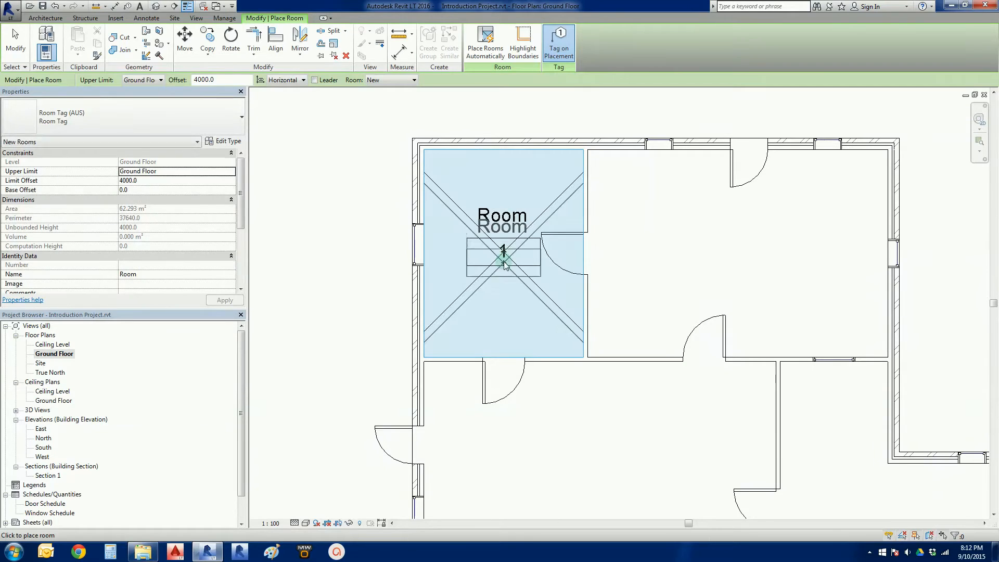
{"action": "left_click", "coordinate": [690, 302]}
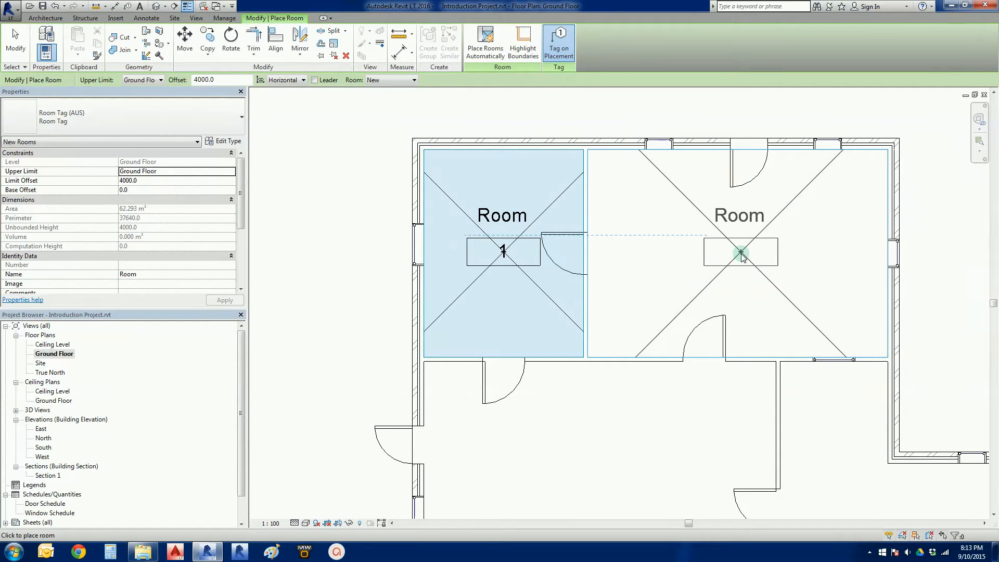
{"action": "left_click", "coordinate": [739, 257]}
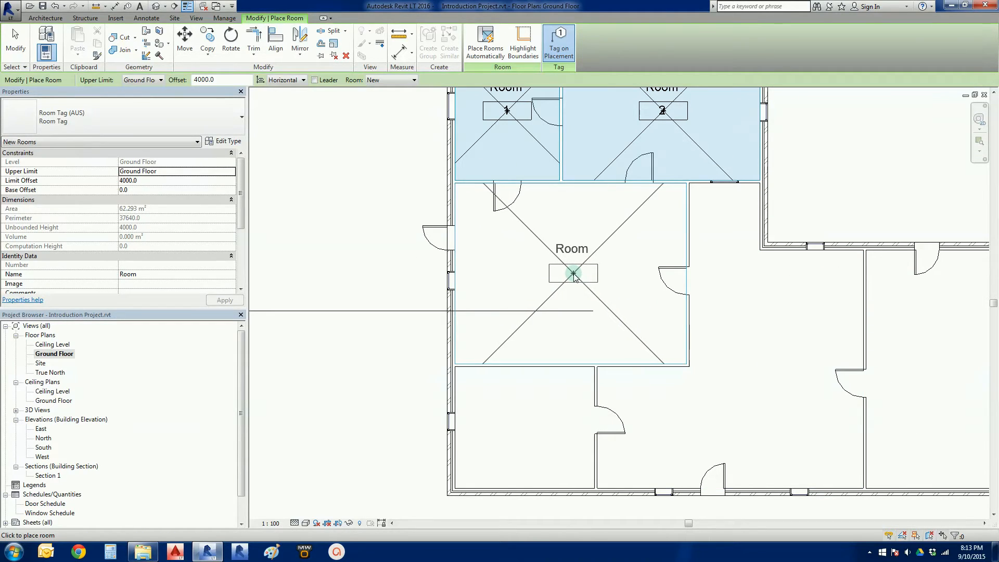
{"action": "left_click", "coordinate": [572, 272]}
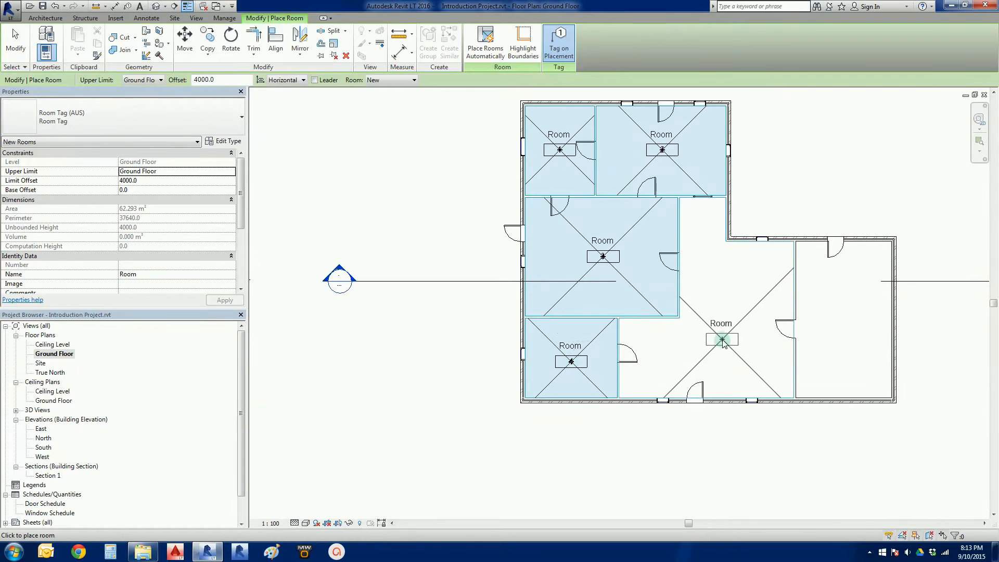
{"action": "left_click", "coordinate": [844, 331]}
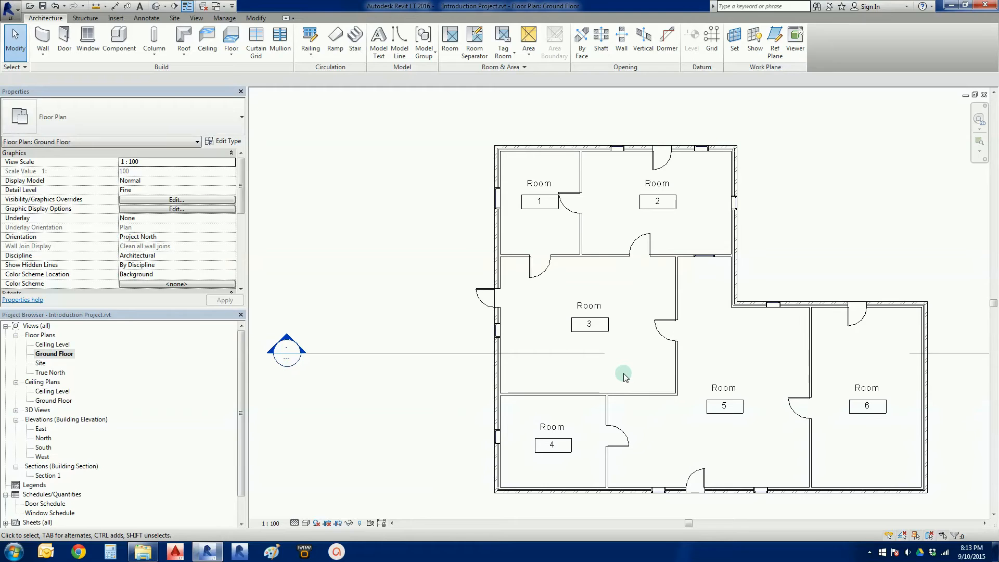
{"action": "mouse_move", "coordinate": [658, 405]}
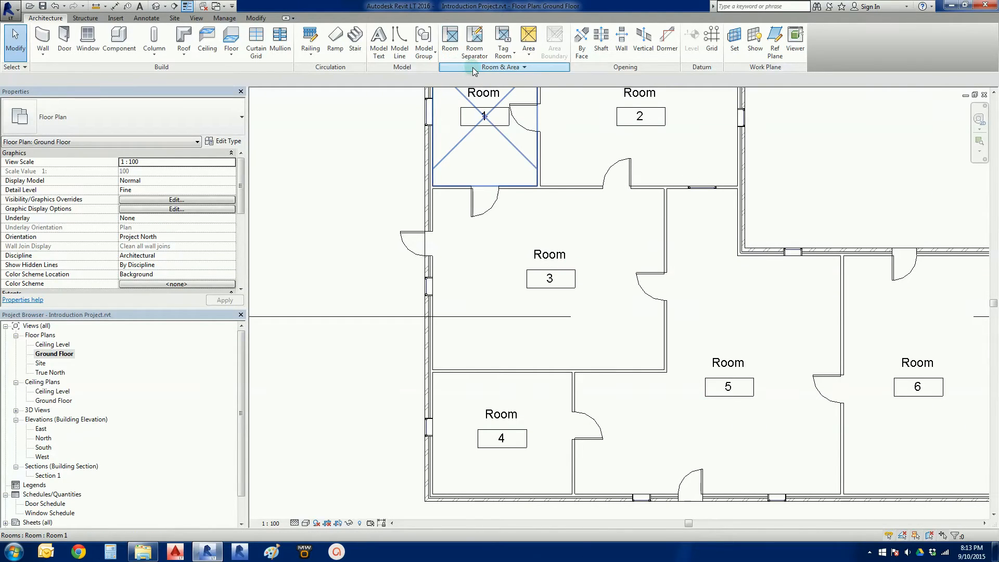
{"action": "mouse_move", "coordinate": [475, 41]}
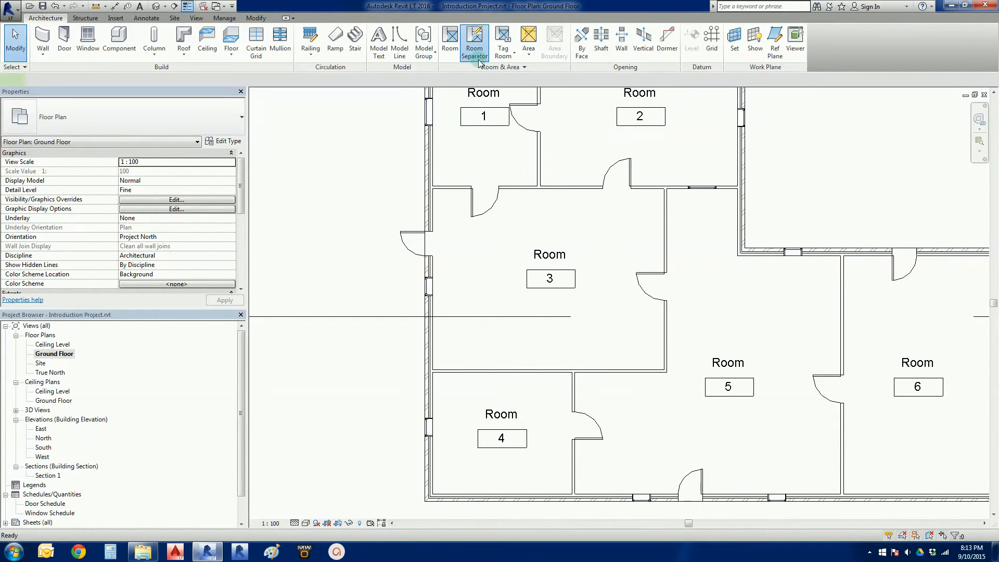
- Check Room 5's extent, then place a new Room 7 above the separation line
{"action": "left_click", "coordinate": [474, 41]}
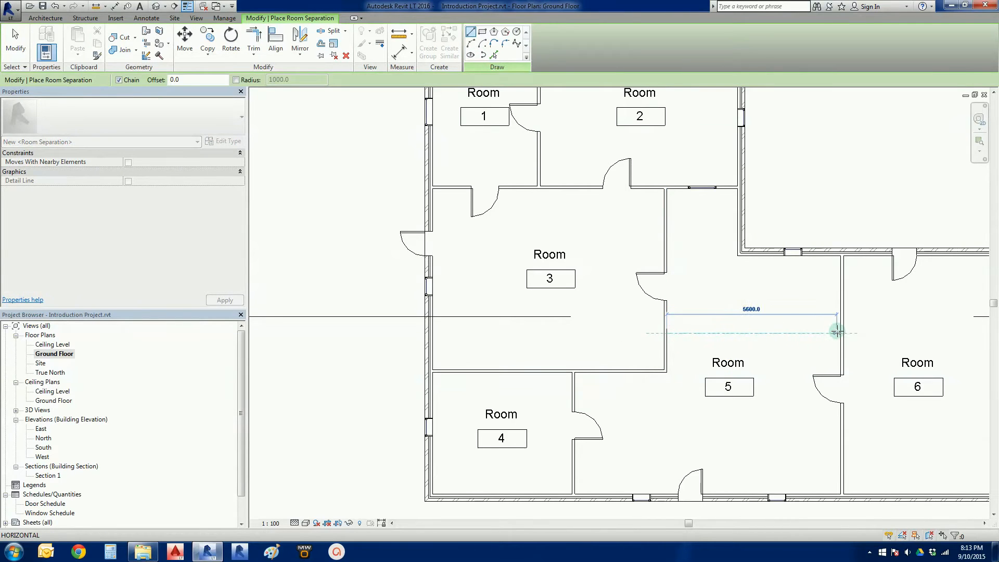
{"action": "mouse_move", "coordinate": [841, 333]}
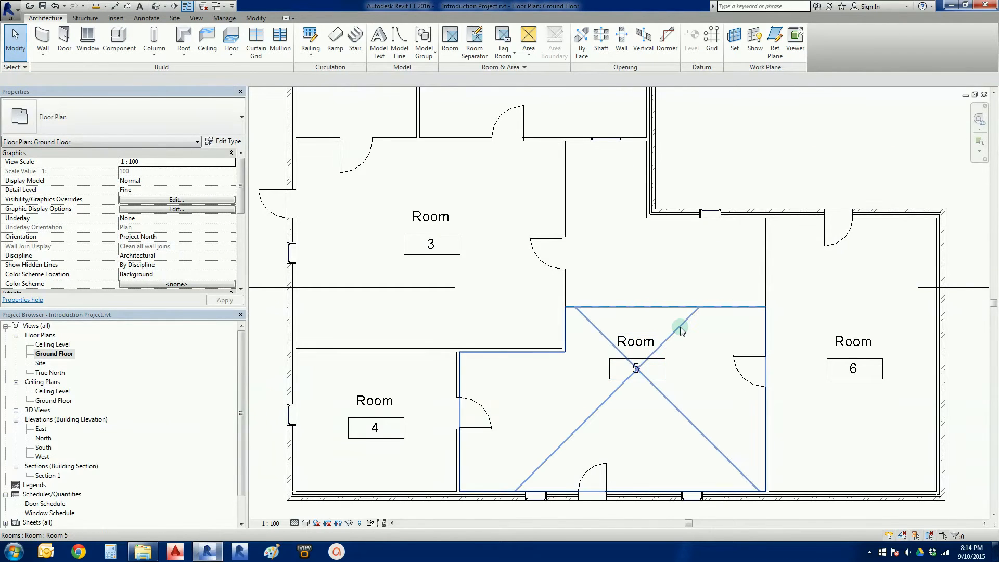
{"action": "mouse_move", "coordinate": [681, 327]}
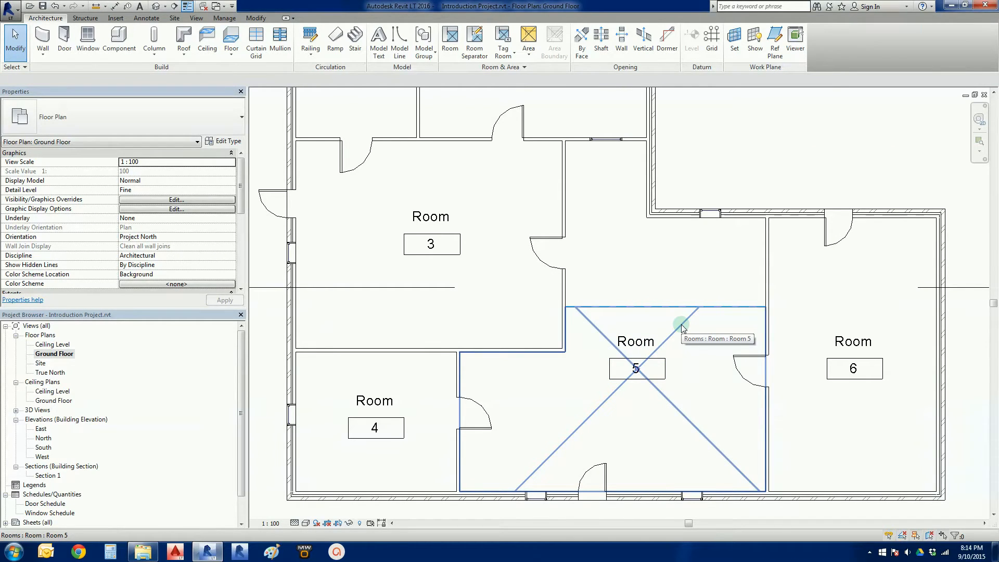
{"action": "left_click", "coordinate": [635, 368]}
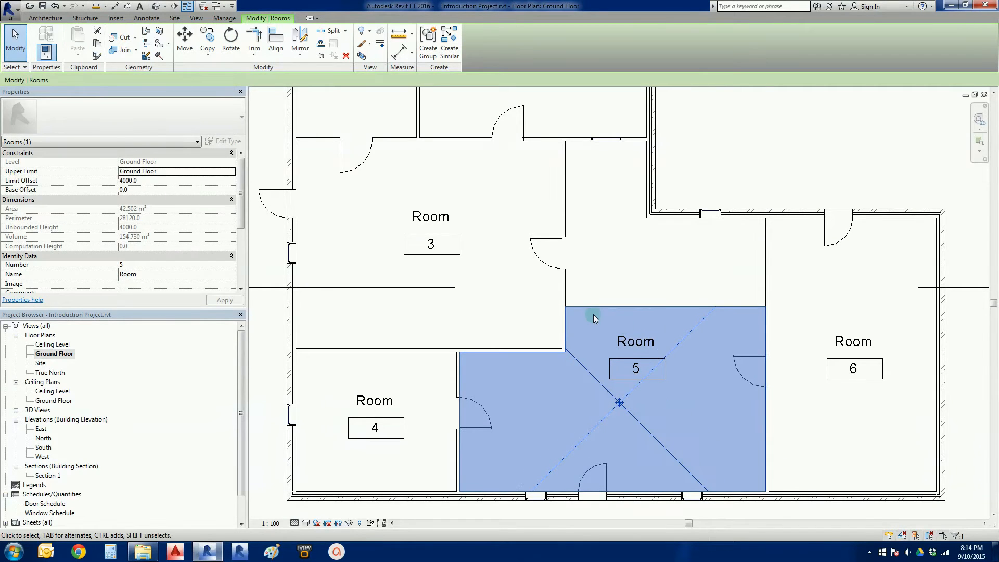
{"action": "left_click", "coordinate": [642, 274]}
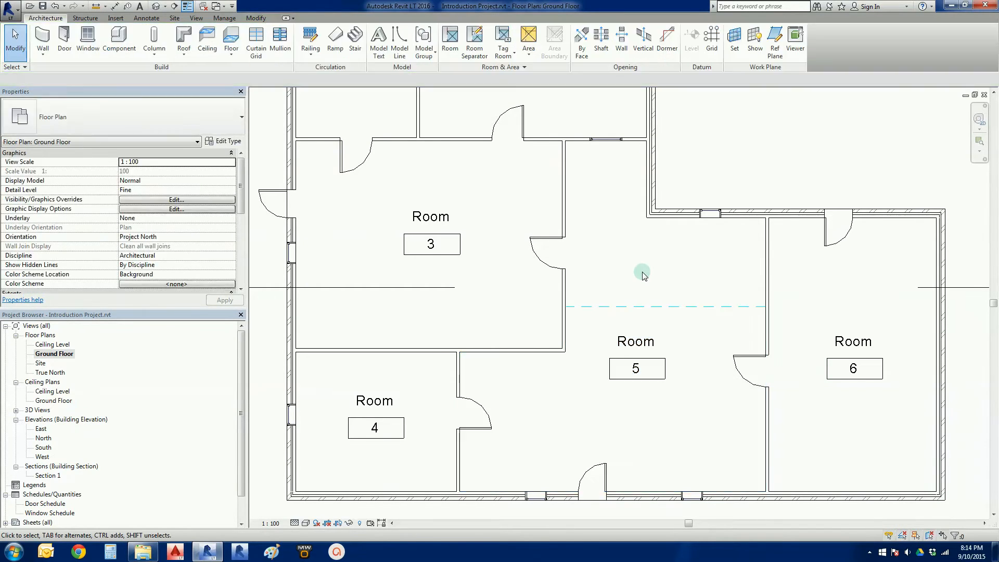
{"action": "left_click", "coordinate": [450, 40]}
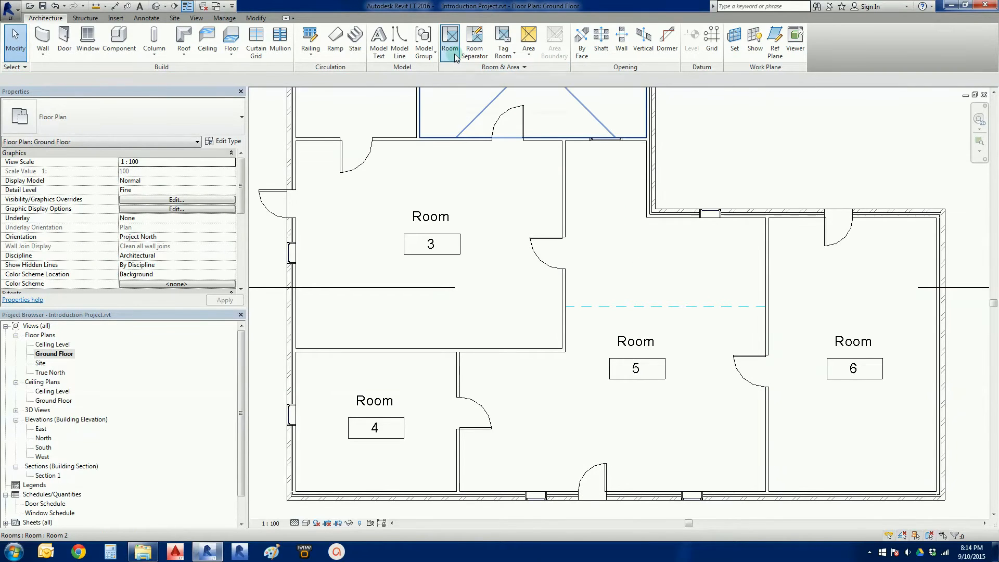
{"action": "left_click", "coordinate": [450, 42]}
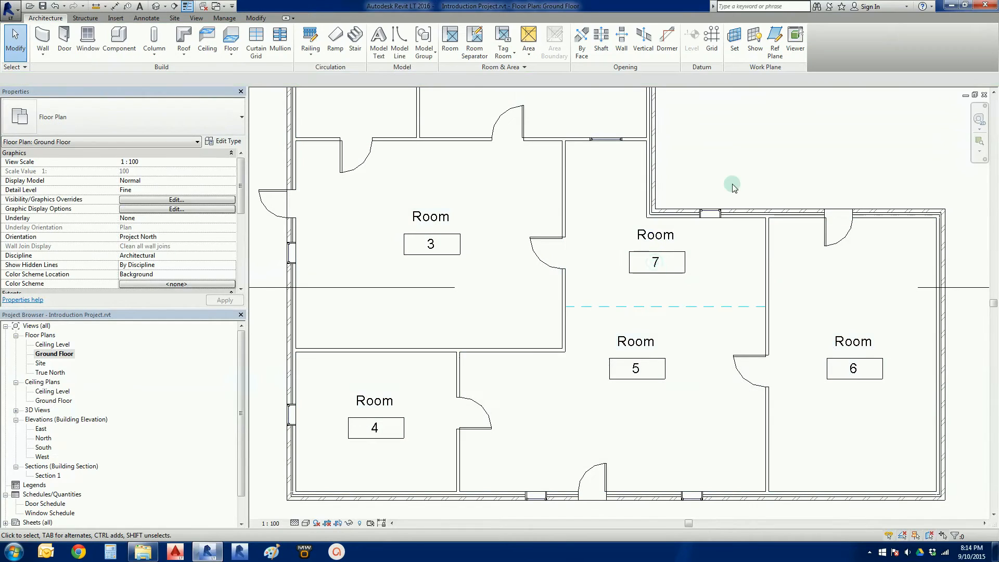
{"action": "scroll", "scroll_direction": "down", "scroll_amount": 3}
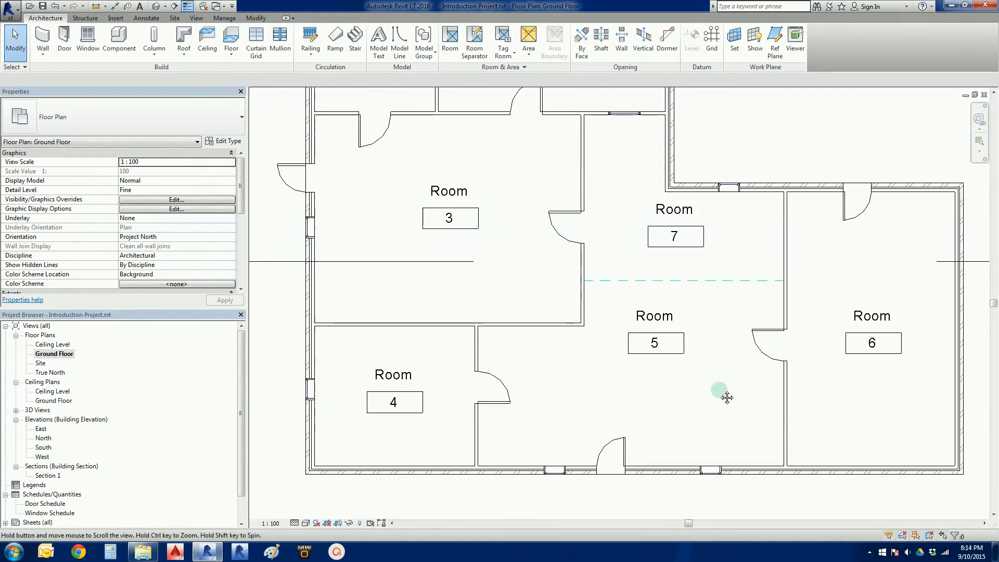
{"action": "mouse_move", "coordinate": [678, 400]}
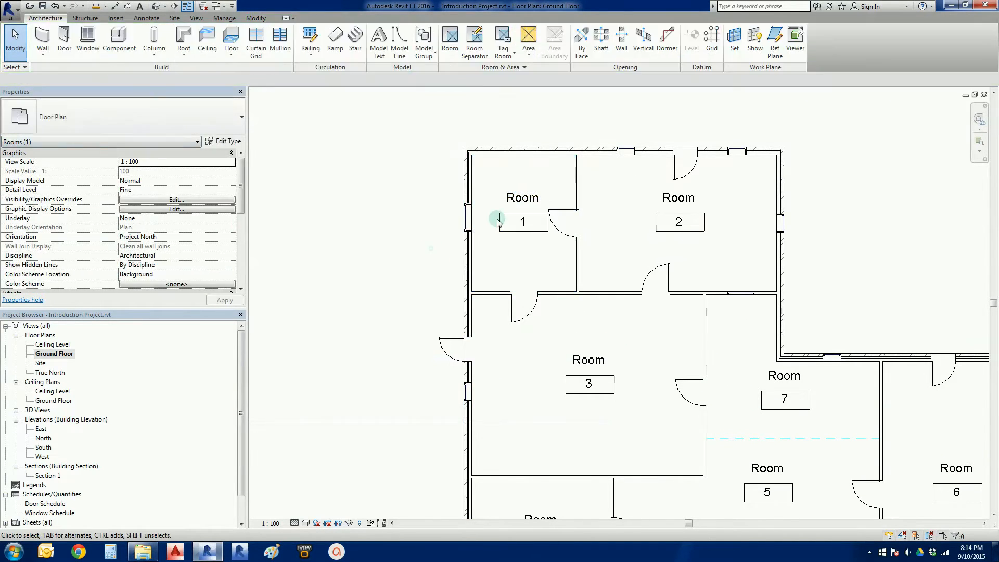
- Switch Room 1's tag to Room Tag With Area so it shows 16 m²
{"action": "left_click", "coordinate": [523, 222]}
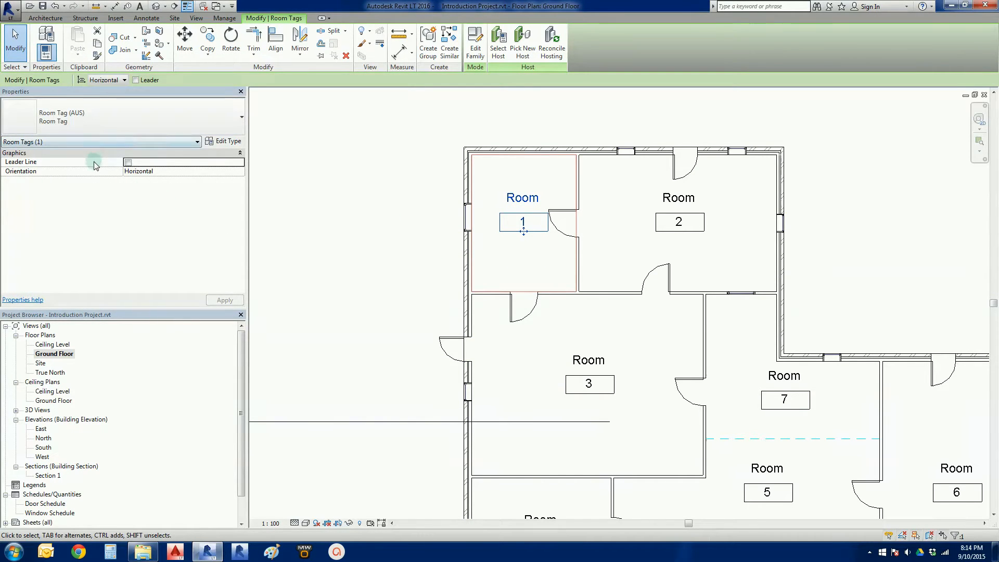
{"action": "left_click", "coordinate": [241, 117]}
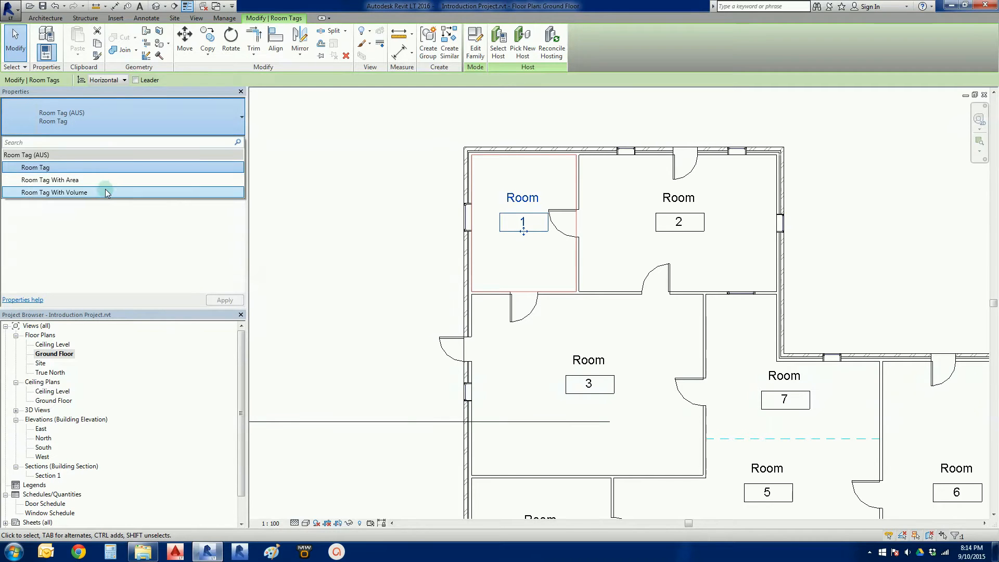
{"action": "left_click", "coordinate": [49, 180]}
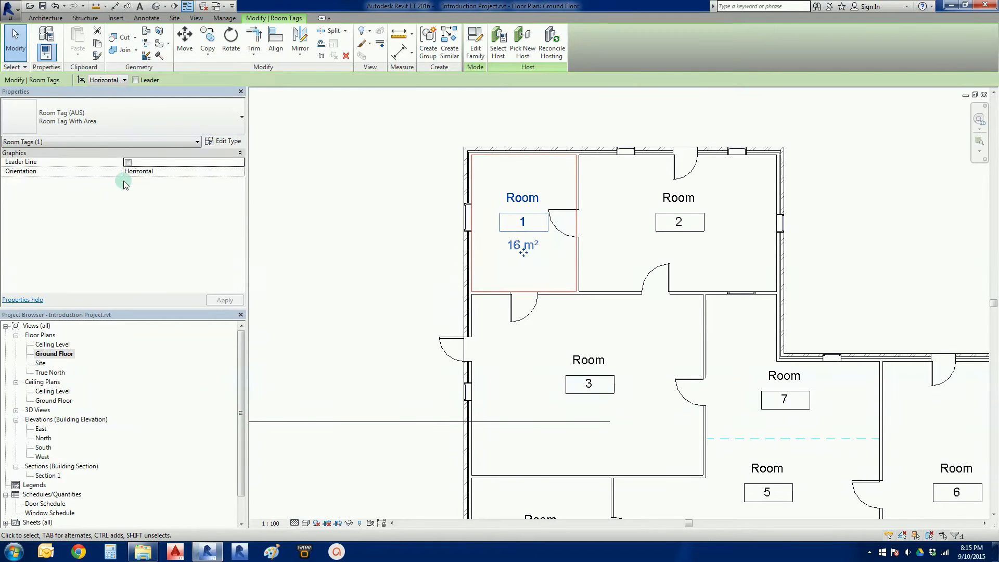
{"action": "left_click", "coordinate": [541, 285]}
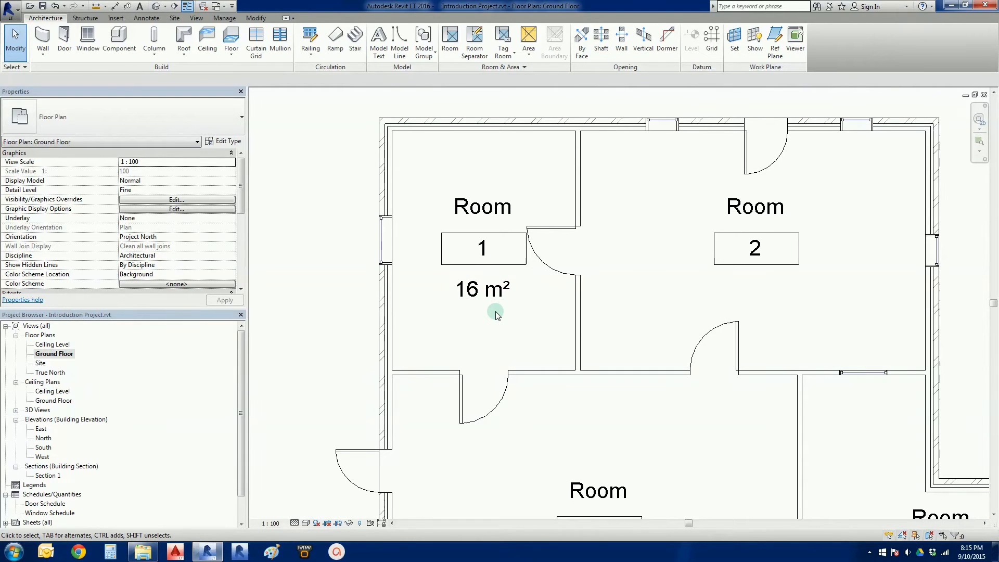
{"action": "mouse_move", "coordinate": [441, 230]}
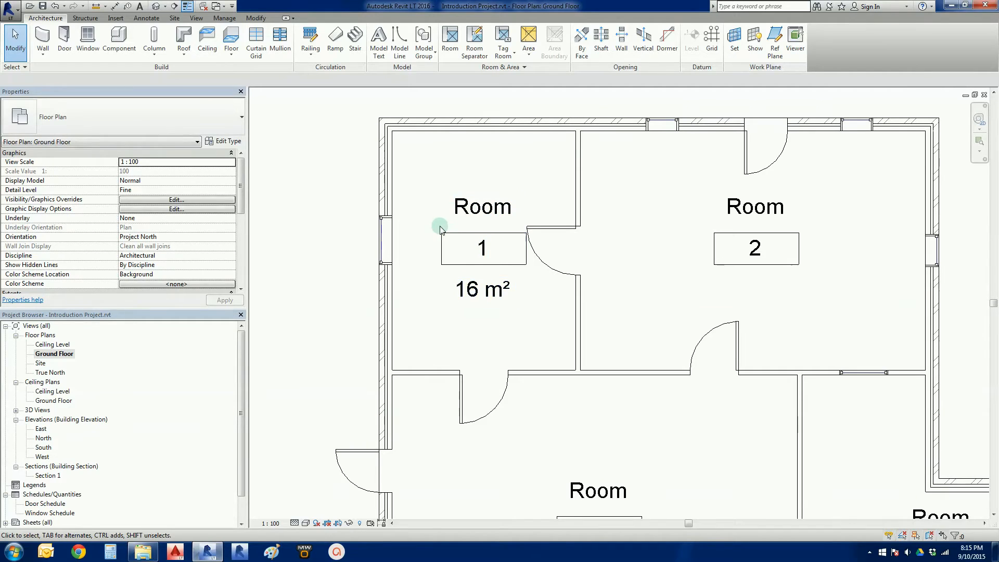
{"action": "left_click", "coordinate": [482, 247]}
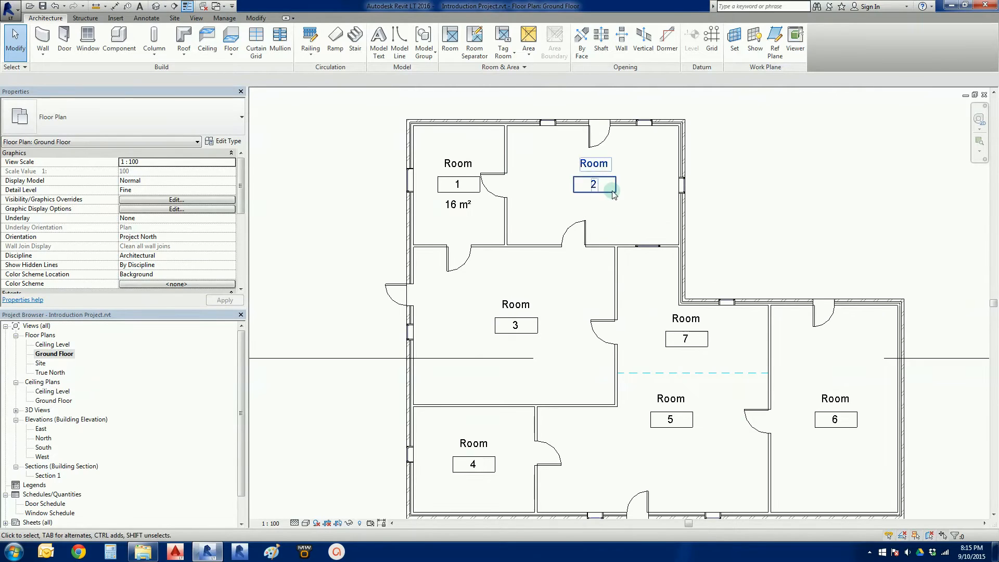
- Switch Room 2's tag to Room Tag With Volume so it shows 101.52 m³
{"action": "left_click", "coordinate": [594, 185]}
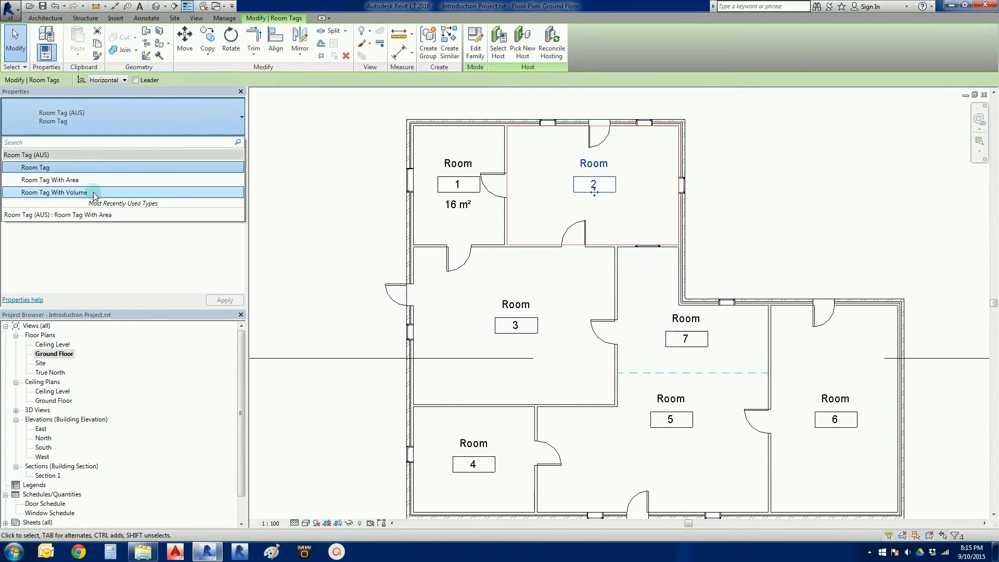
{"action": "left_click", "coordinate": [51, 193]}
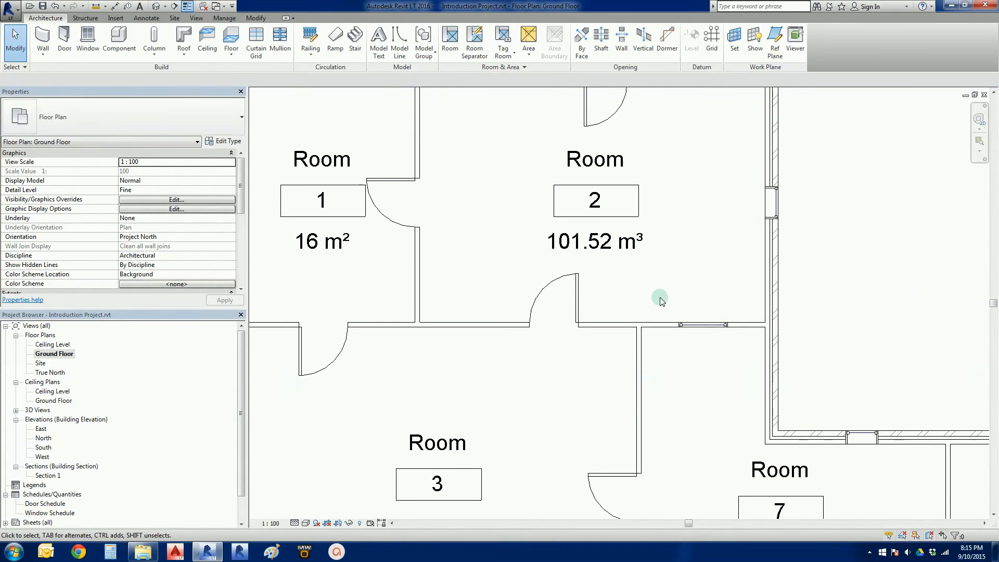
{"action": "mouse_move", "coordinate": [657, 294]}
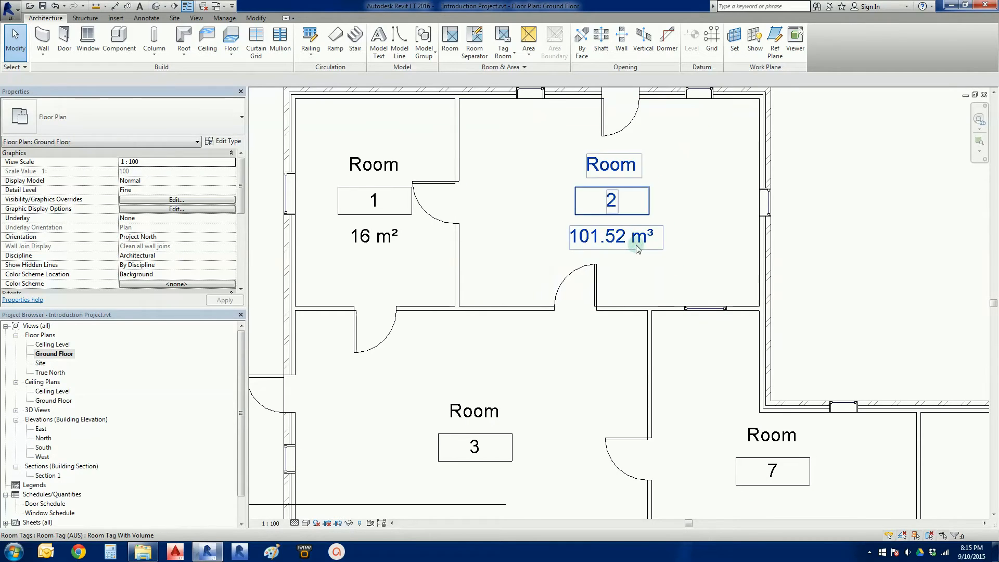
{"action": "left_click", "coordinate": [689, 228]}
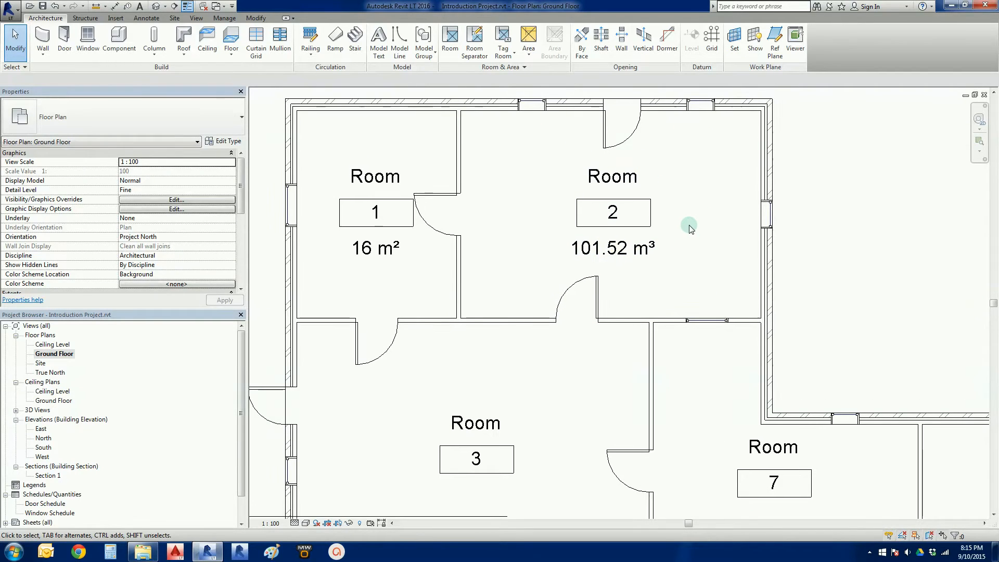
{"action": "mouse_move", "coordinate": [684, 265]}
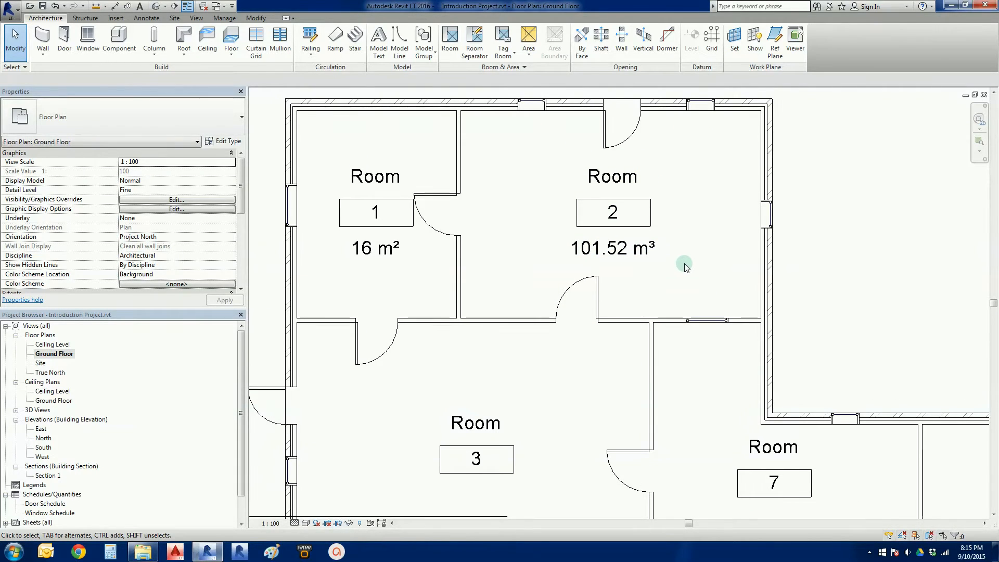
{"action": "mouse_move", "coordinate": [696, 225]}
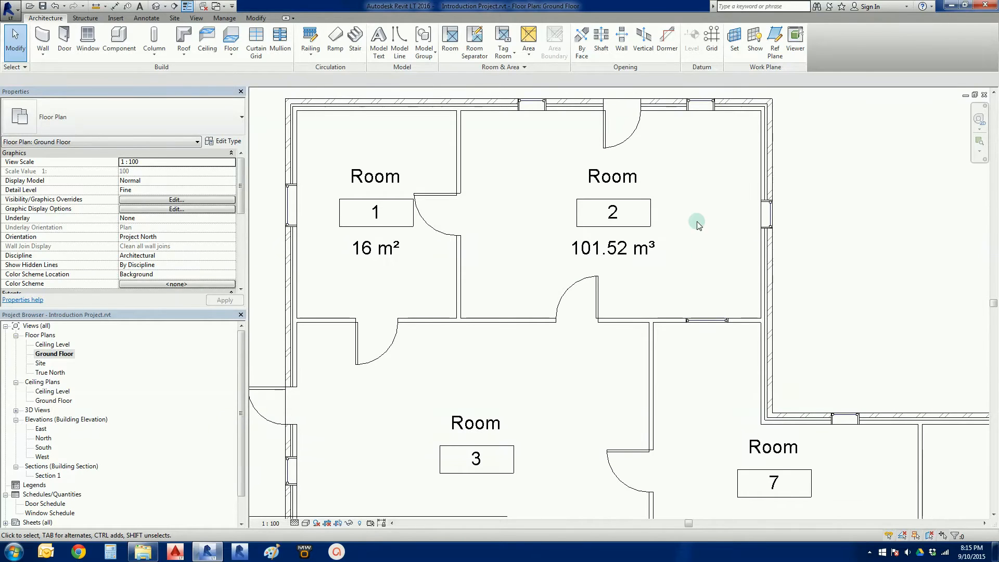
{"action": "left_click", "coordinate": [612, 212]}
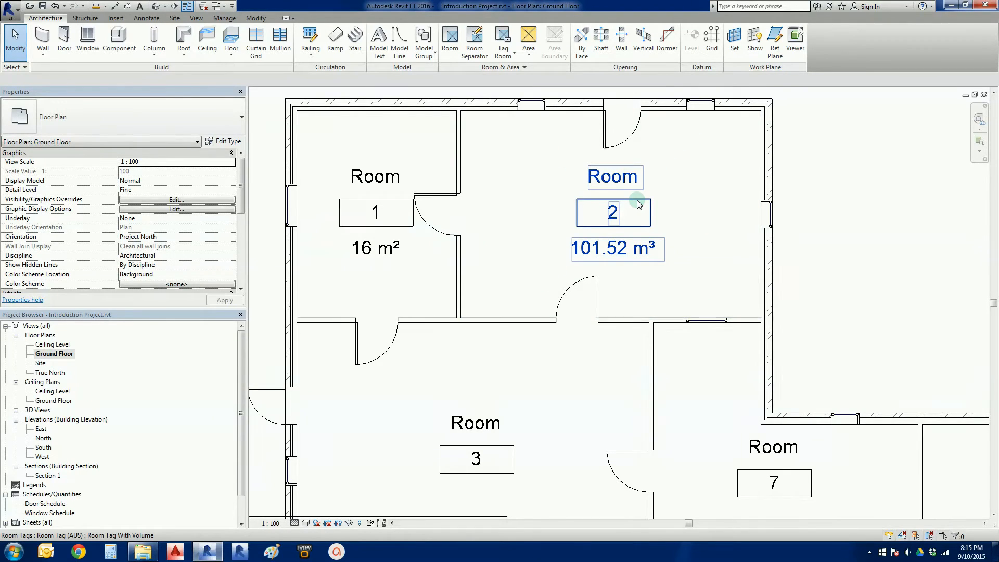
{"action": "mouse_move", "coordinate": [636, 204]}
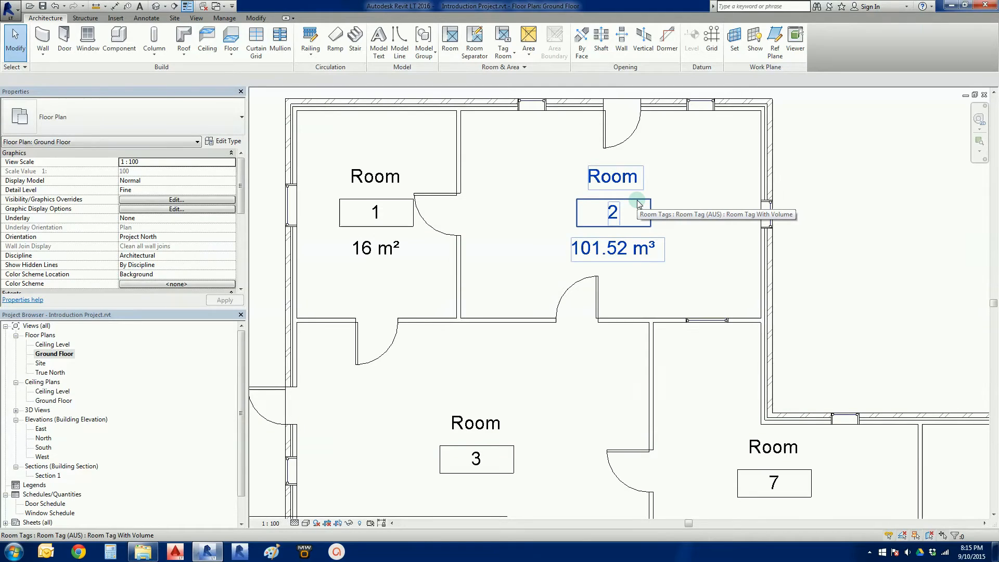
{"action": "mouse_move", "coordinate": [688, 231]}
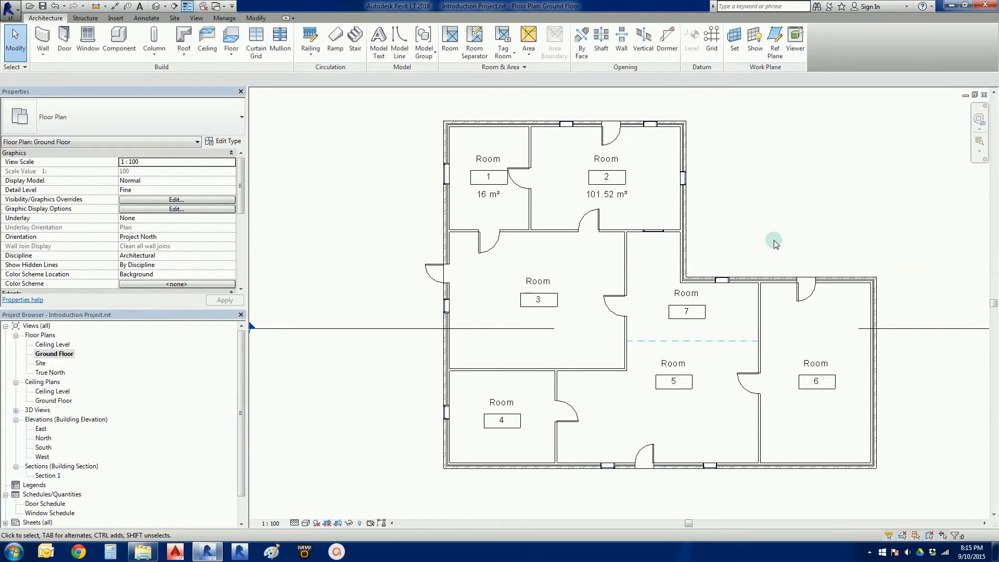
{"action": "mouse_move", "coordinate": [770, 248]}
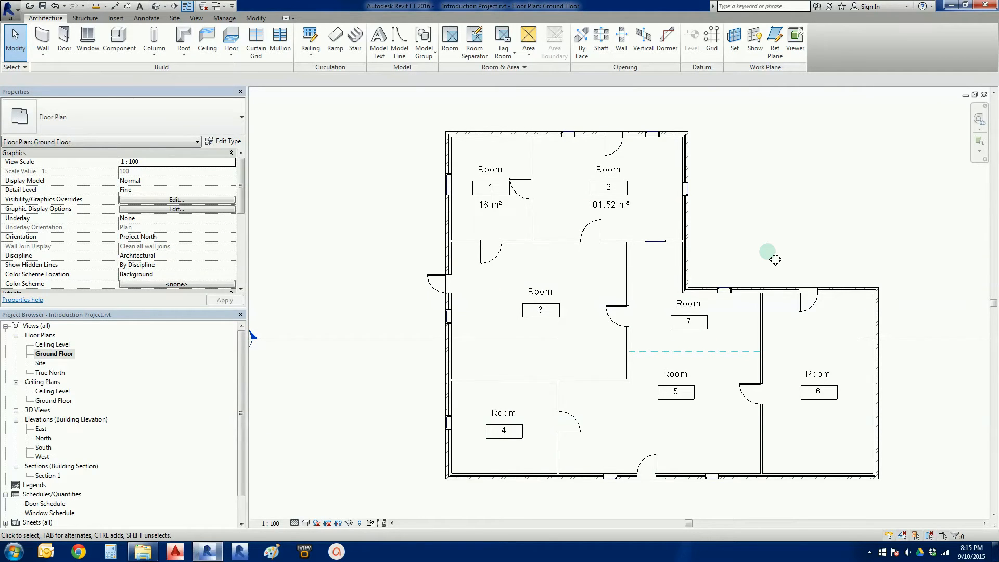
{"action": "mouse_move", "coordinate": [769, 255]}
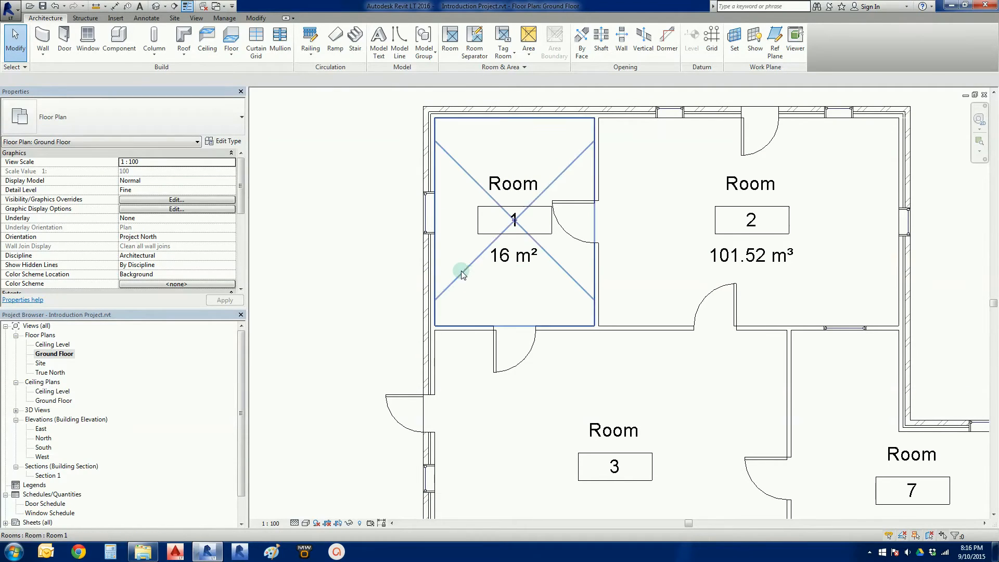
{"action": "left_click", "coordinate": [462, 274]}
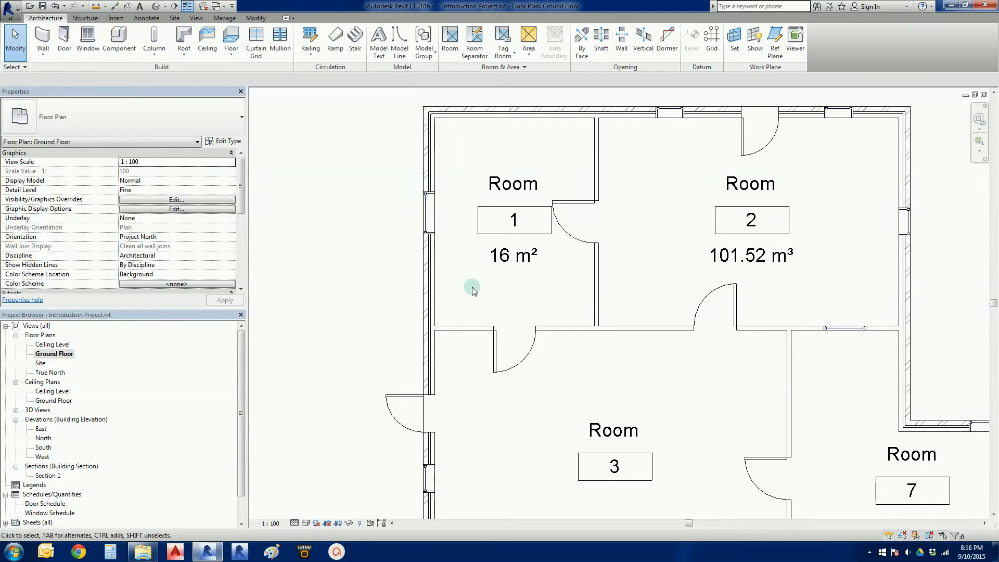
{"action": "left_click", "coordinate": [513, 183]}
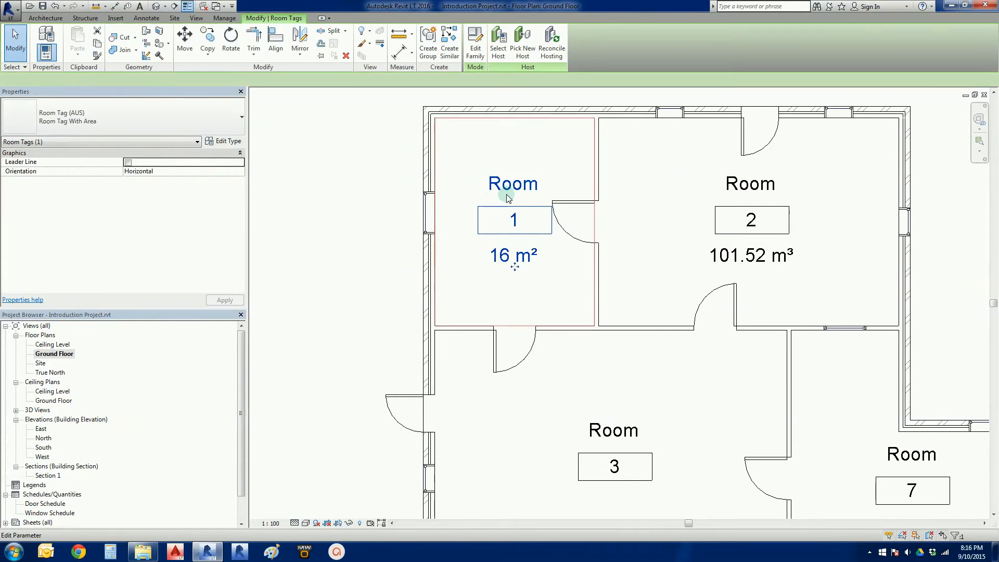
{"action": "left_click", "coordinate": [531, 298]}
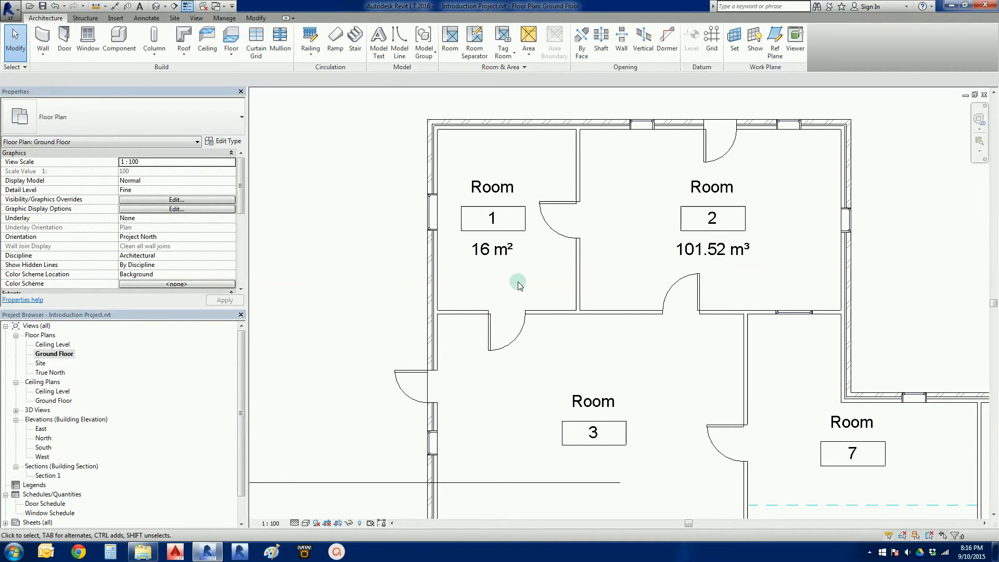
{"action": "mouse_move", "coordinate": [501, 271]}
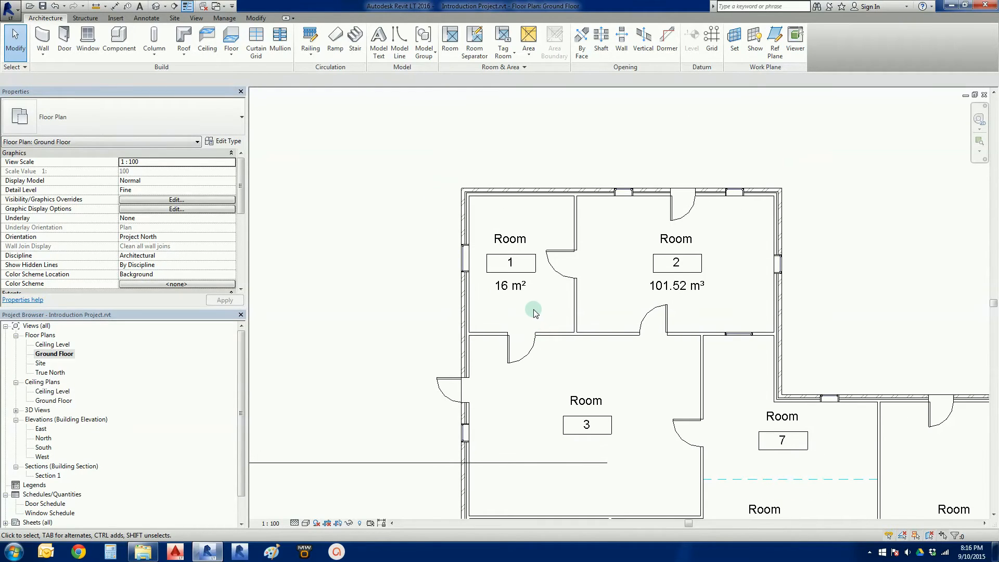
{"action": "mouse_move", "coordinate": [385, 221]}
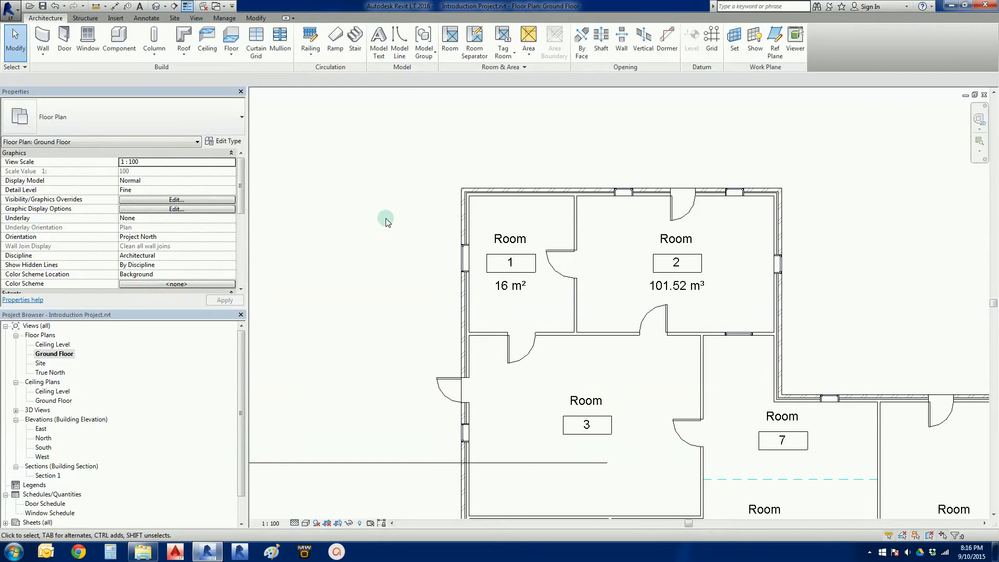
{"action": "mouse_move", "coordinate": [371, 195]}
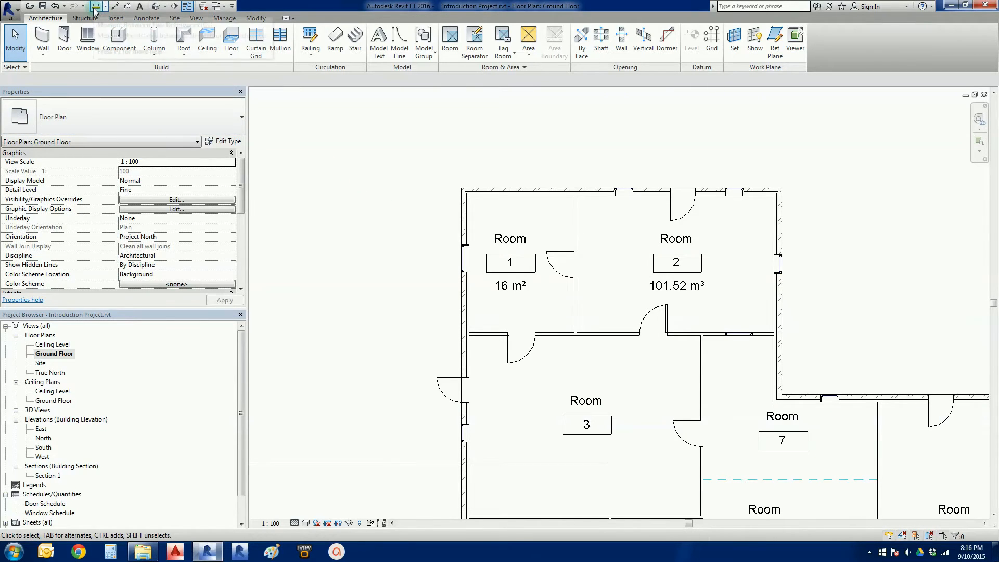
{"action": "mouse_move", "coordinate": [96, 6]}
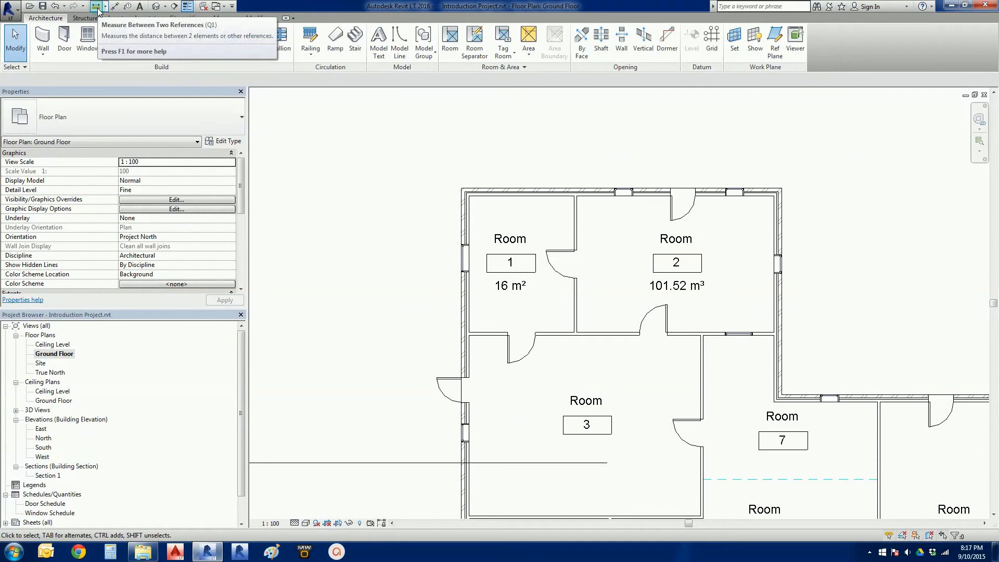
- Measure Room 1's dimensions with the measuring tool near its 16 m² tag
{"action": "left_click", "coordinate": [95, 6]}
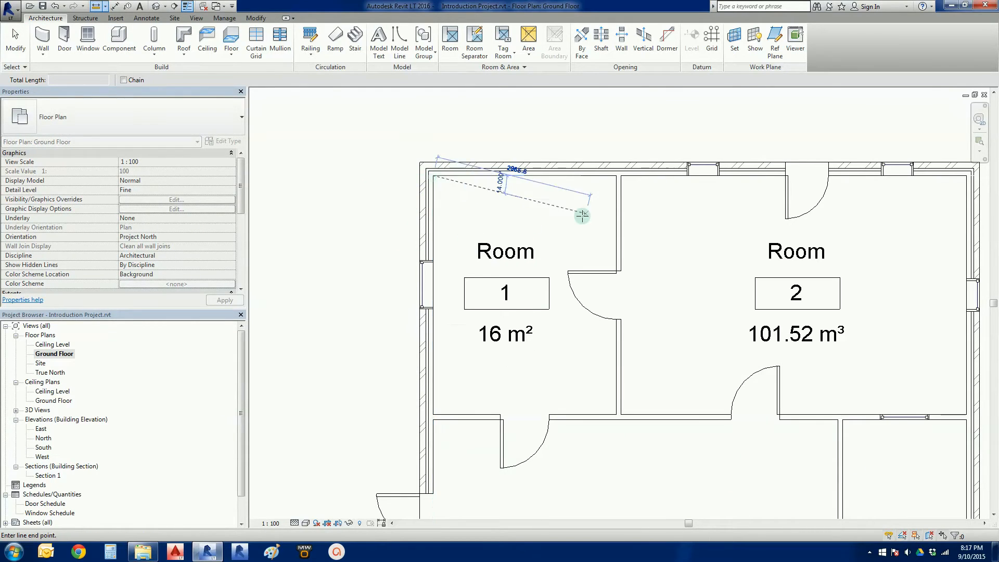
{"action": "mouse_move", "coordinate": [615, 177]}
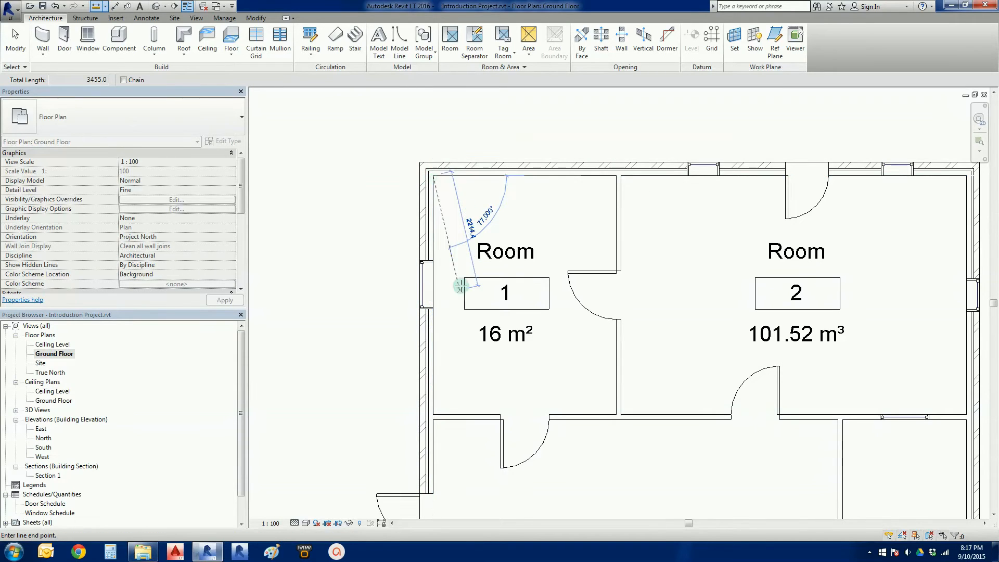
{"action": "left_click", "coordinate": [434, 416]}
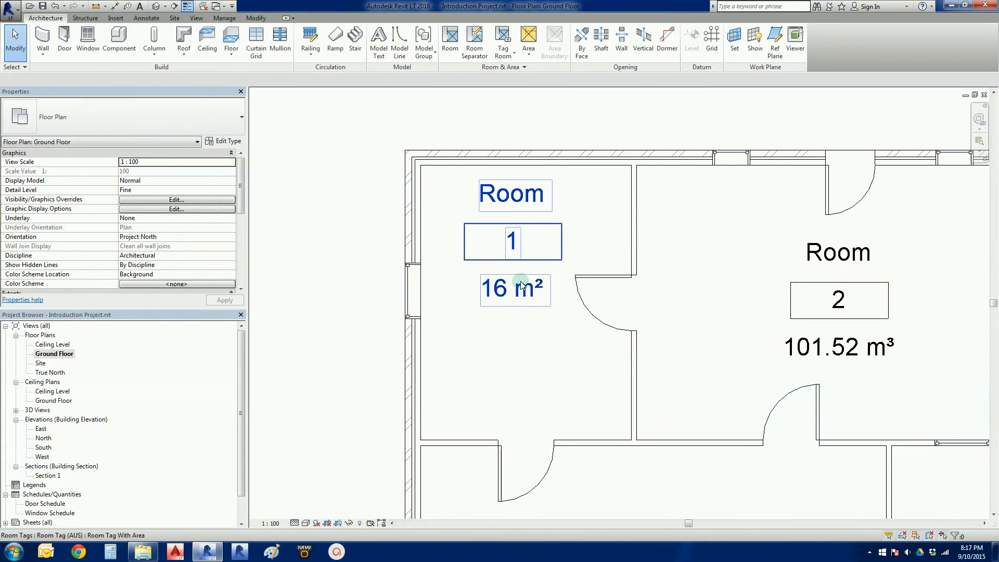
{"action": "left_click", "coordinate": [524, 351]}
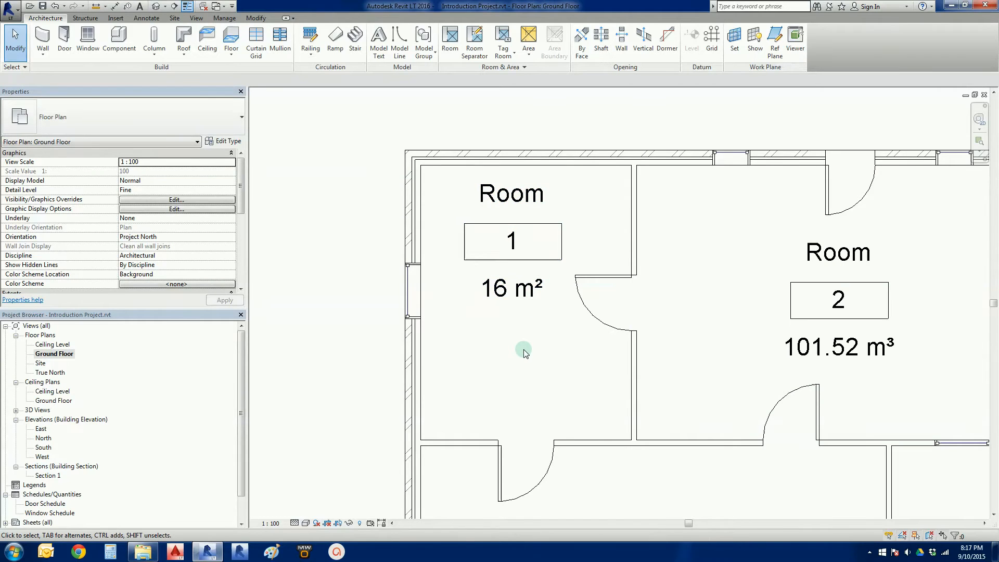
{"action": "scroll", "scroll_direction": "down", "scroll_amount": 3}
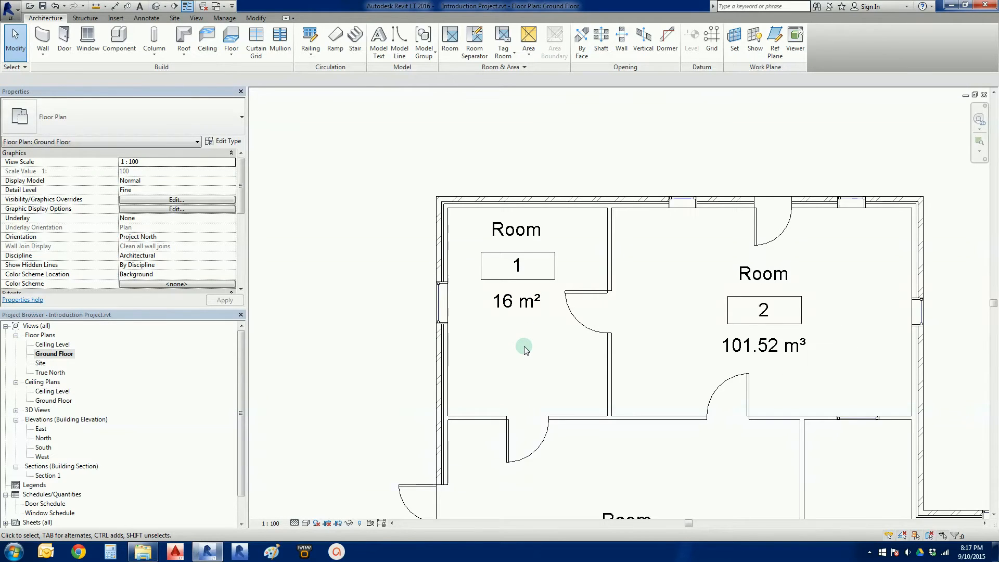
{"action": "scroll", "scroll_direction": "up", "scroll_amount": 3}
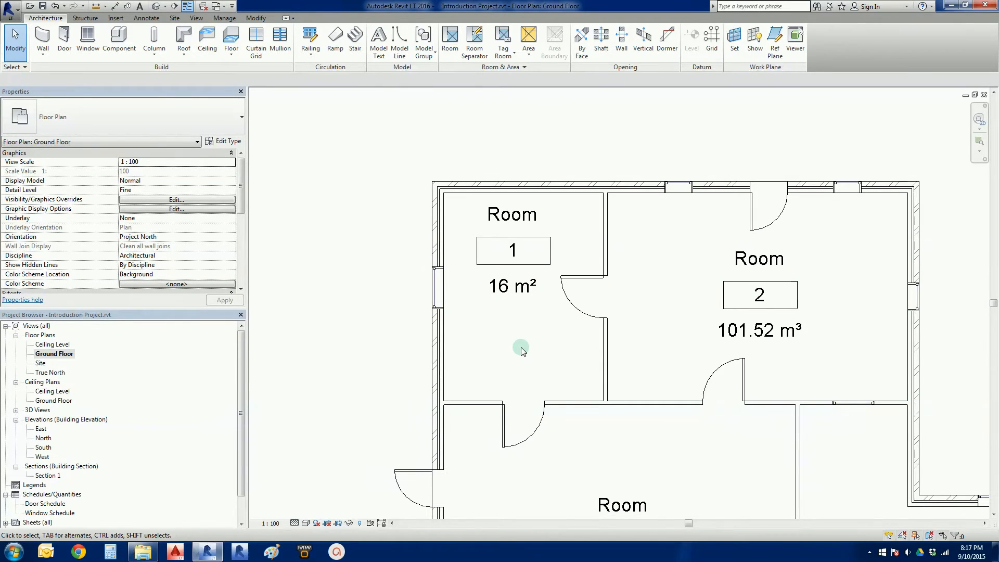
{"action": "mouse_move", "coordinate": [528, 357]}
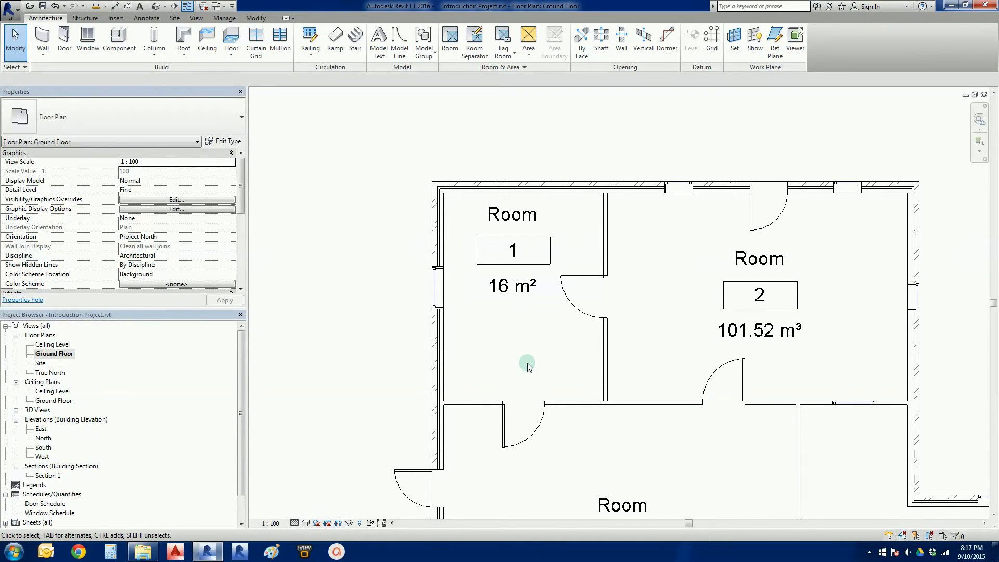
{"action": "mouse_move", "coordinate": [534, 364]}
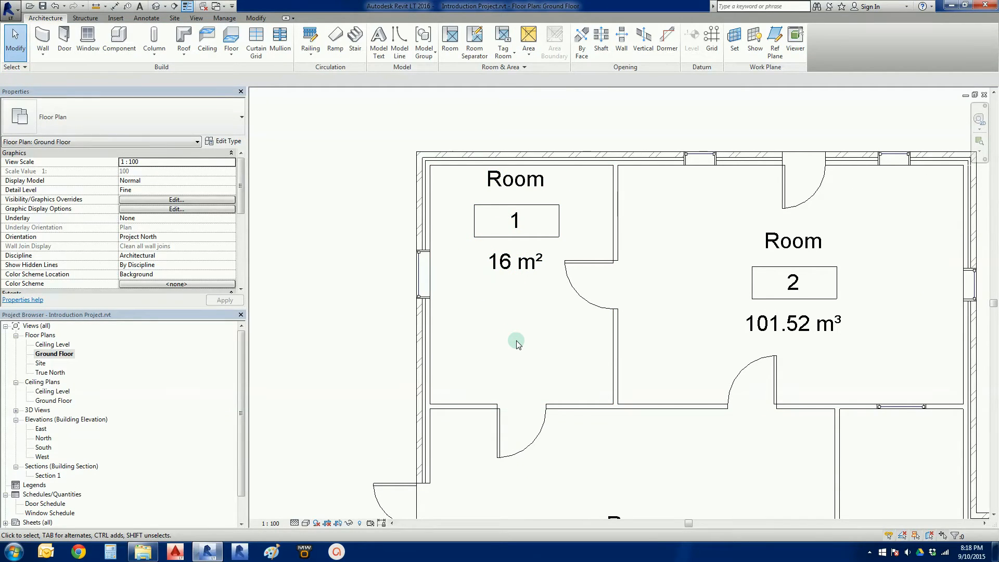
{"action": "mouse_move", "coordinate": [45, 18]}
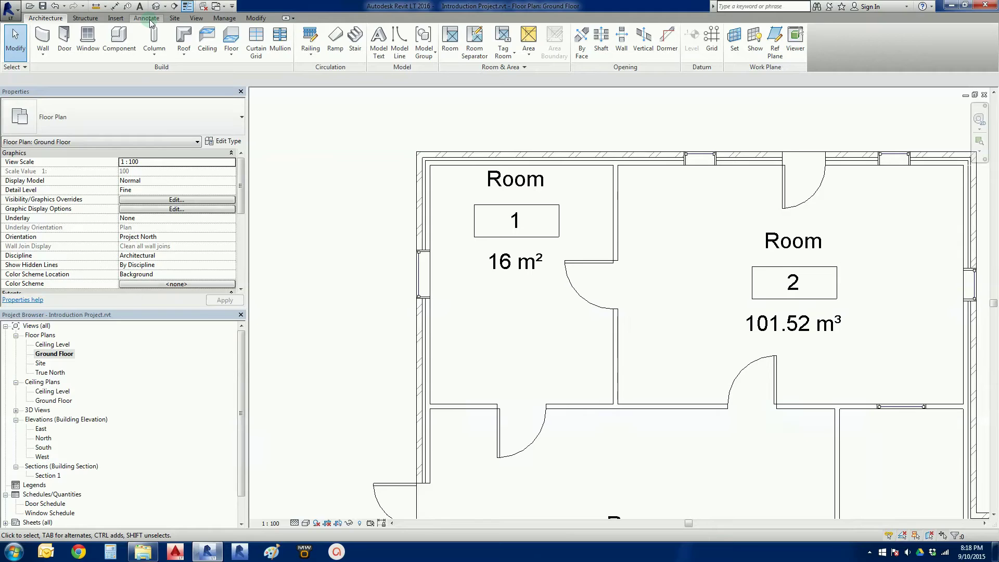
- Start a text note on the Annotate tab using the Arial 3.5mm text type
{"action": "left_click", "coordinate": [146, 18]}
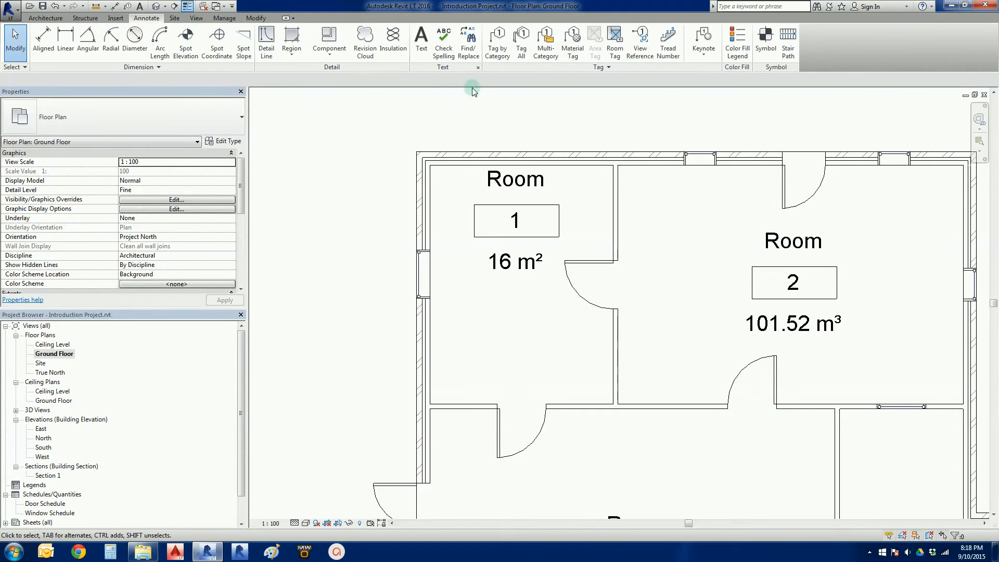
{"action": "mouse_move", "coordinate": [440, 96]}
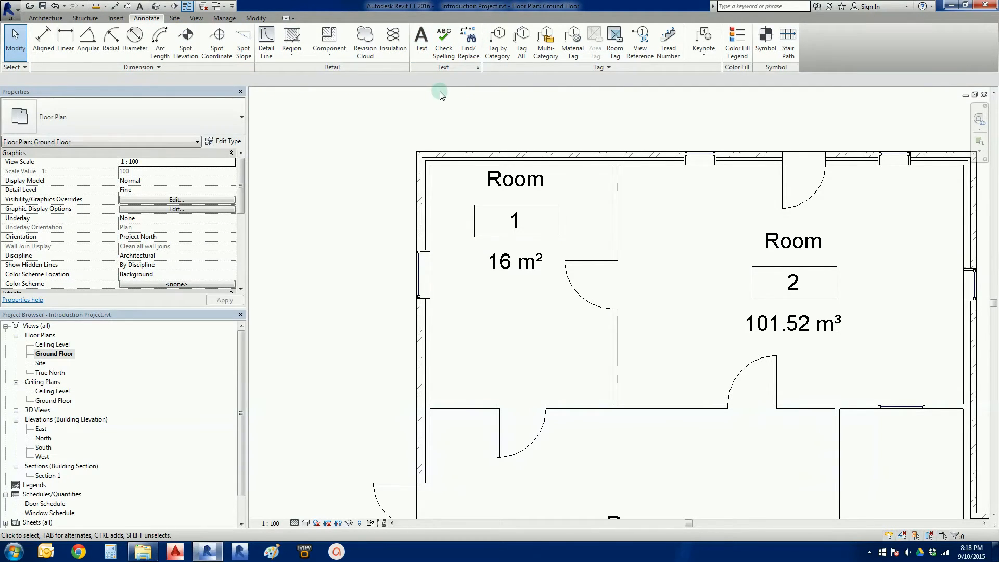
{"action": "mouse_move", "coordinate": [421, 39]}
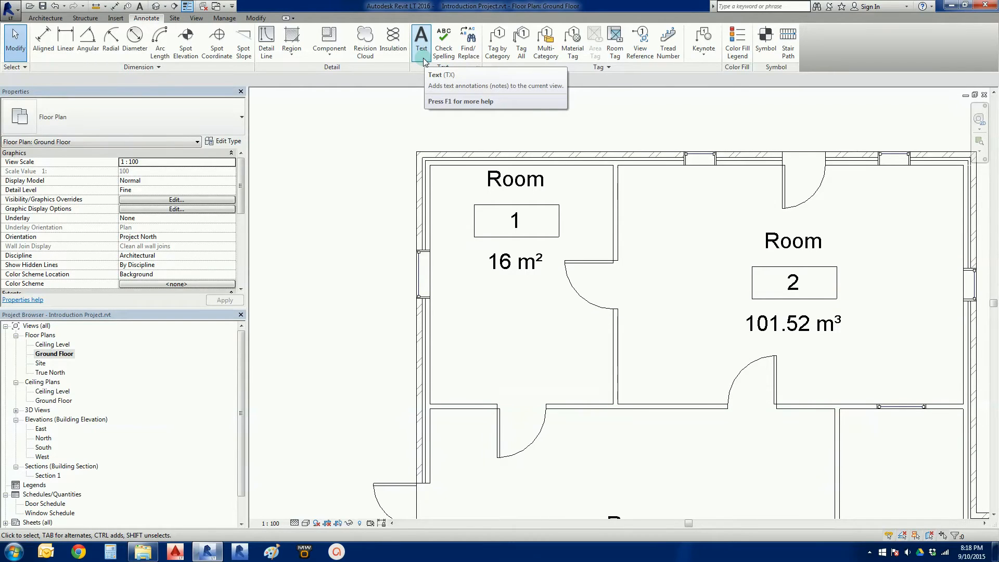
{"action": "left_click", "coordinate": [421, 38]}
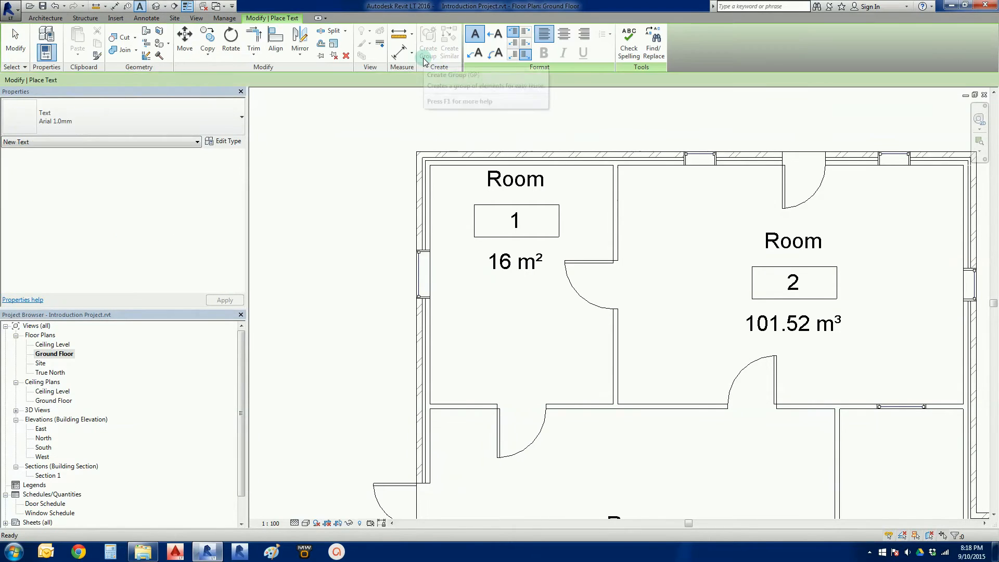
{"action": "mouse_move", "coordinate": [119, 109]}
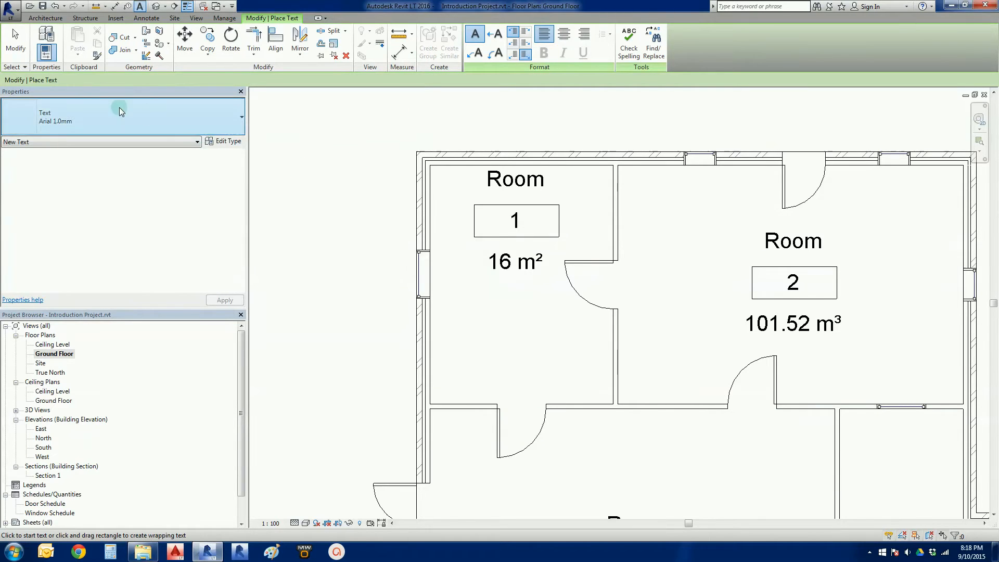
{"action": "mouse_move", "coordinate": [55, 126]}
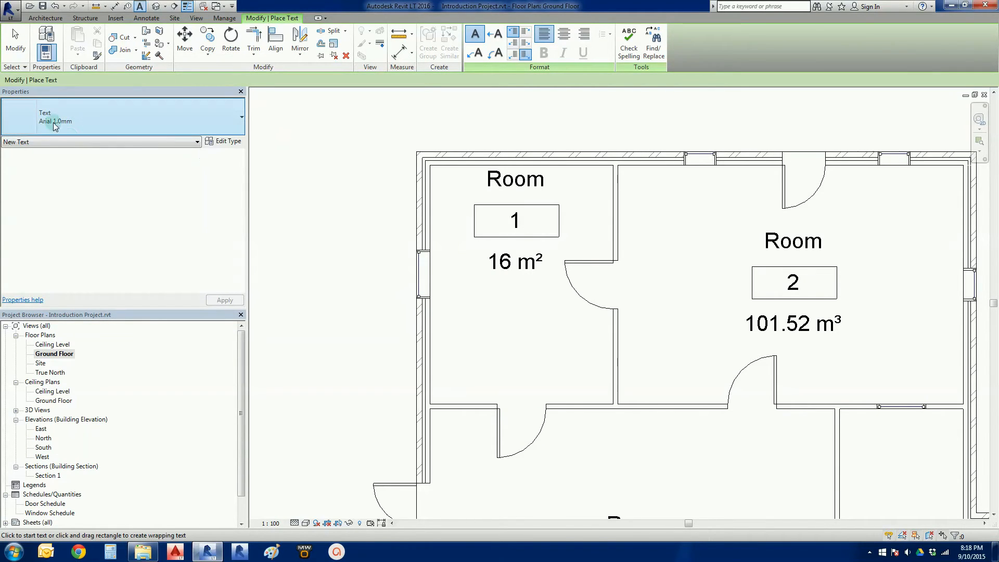
{"action": "mouse_move", "coordinate": [178, 123]}
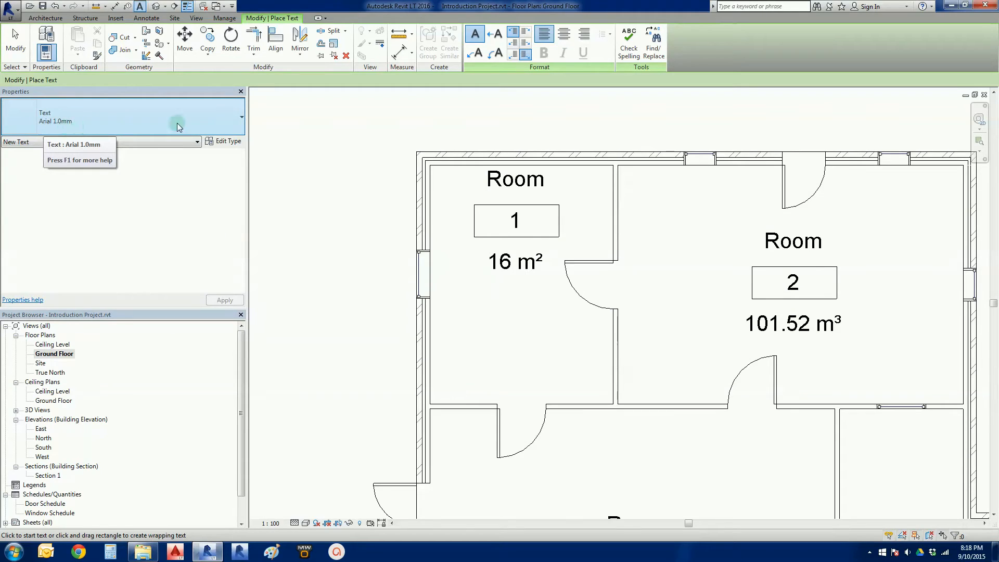
{"action": "mouse_move", "coordinate": [204, 123]}
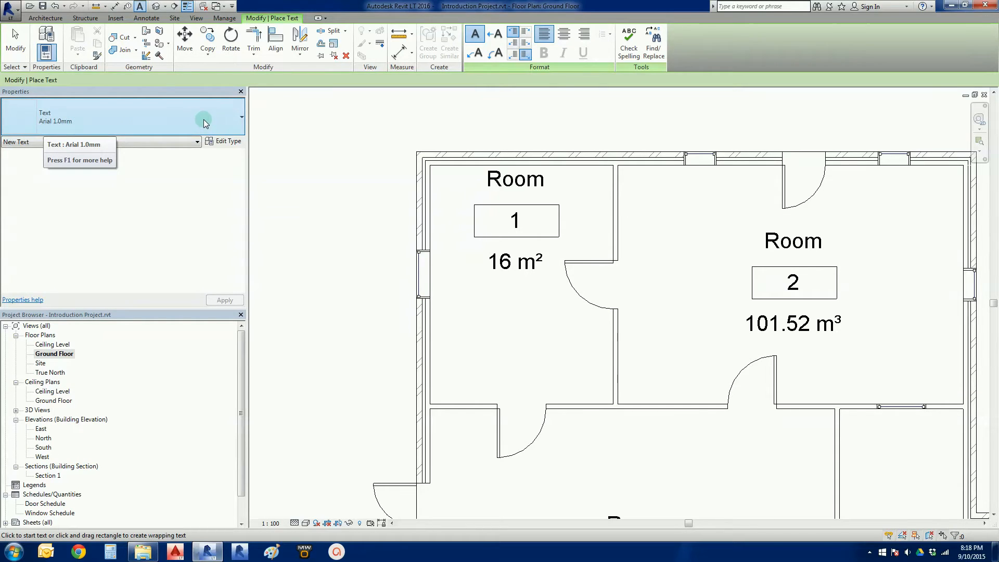
{"action": "left_click", "coordinate": [240, 117]}
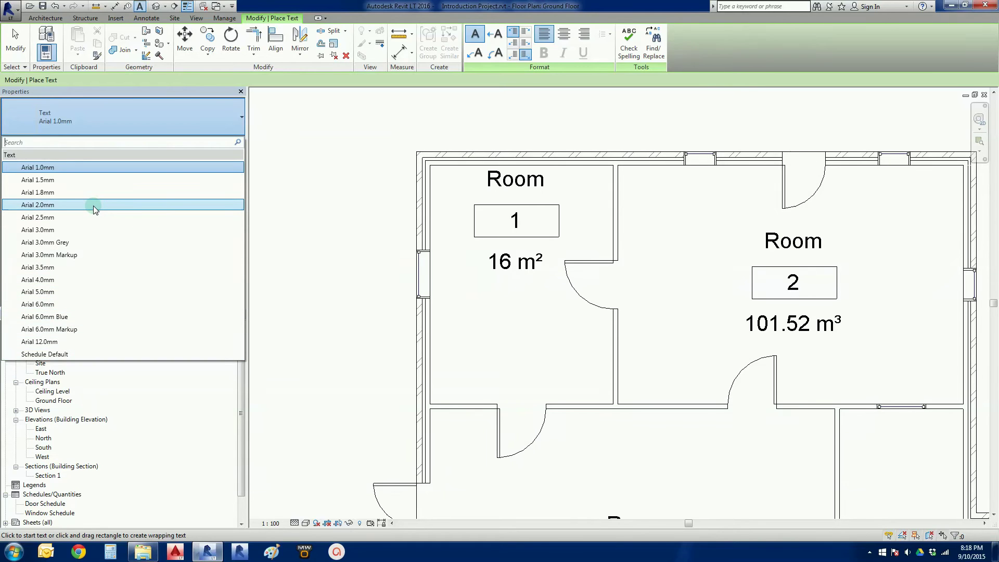
{"action": "mouse_move", "coordinate": [92, 217]}
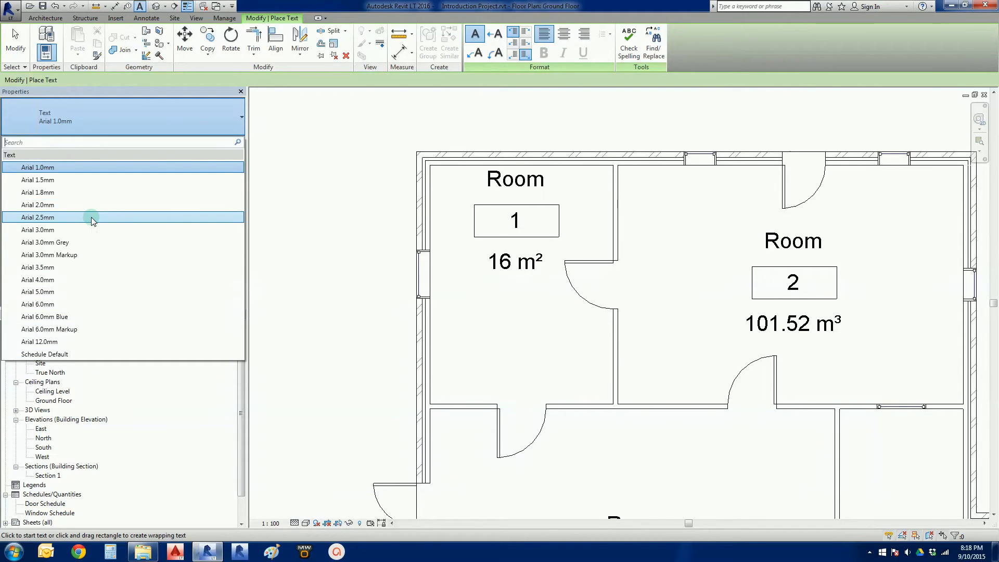
{"action": "mouse_move", "coordinate": [93, 217]}
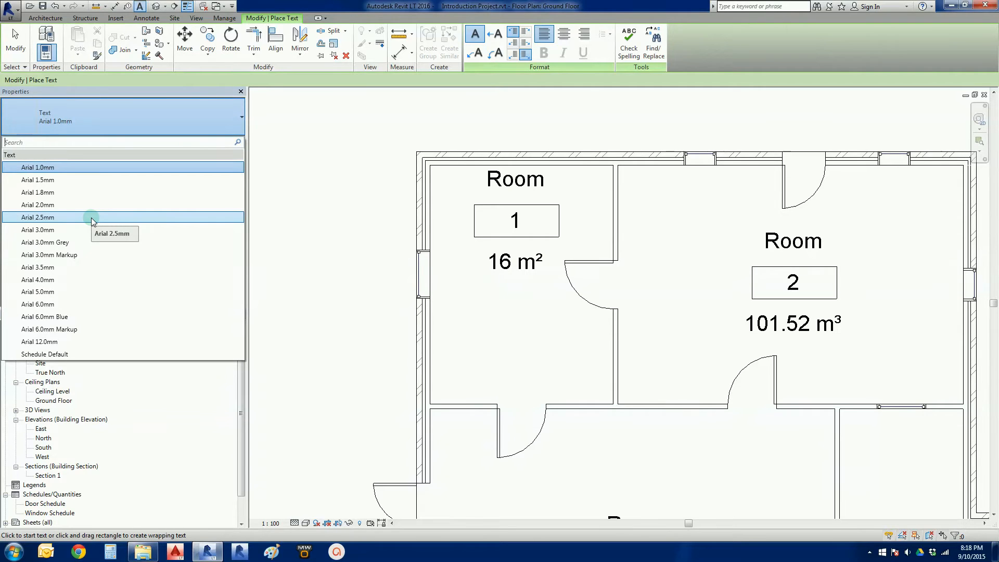
{"action": "mouse_move", "coordinate": [129, 153]}
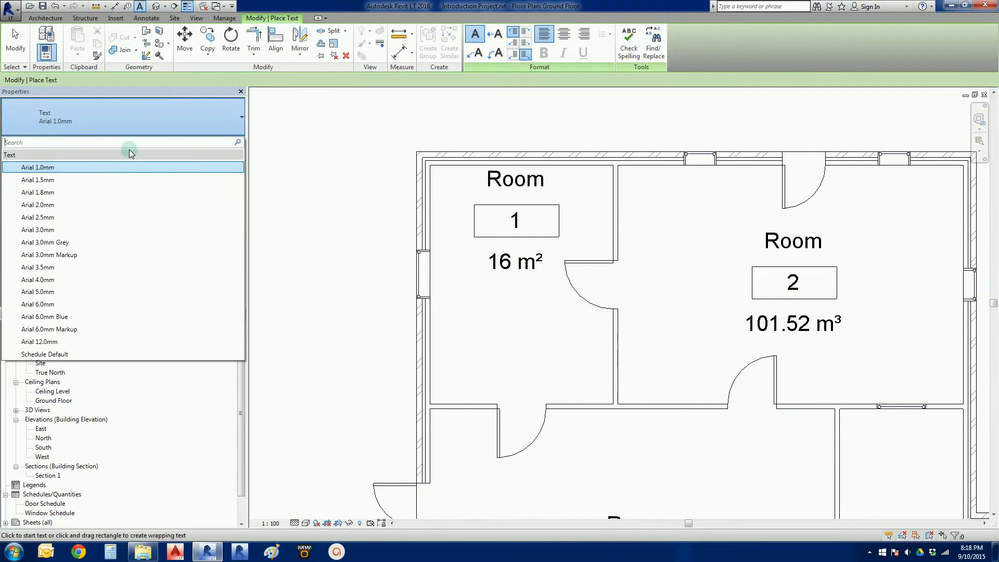
{"action": "mouse_move", "coordinate": [86, 268]}
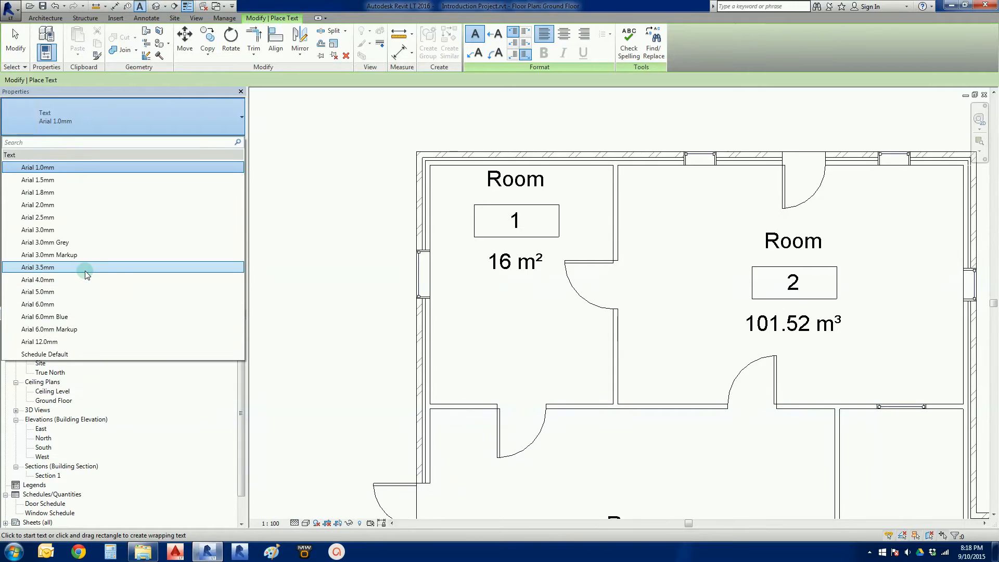
{"action": "left_click", "coordinate": [38, 267]}
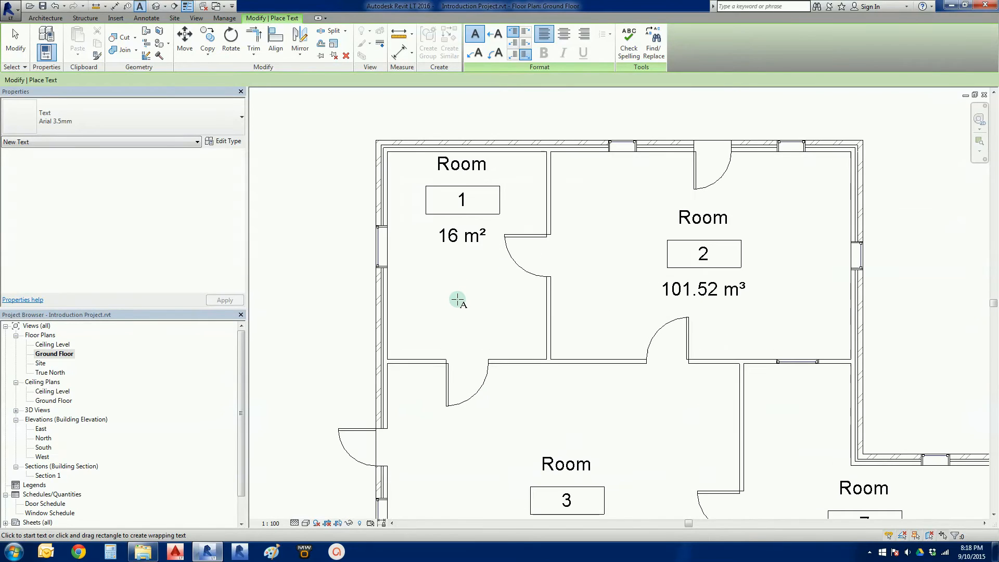
{"action": "mouse_move", "coordinate": [463, 319]}
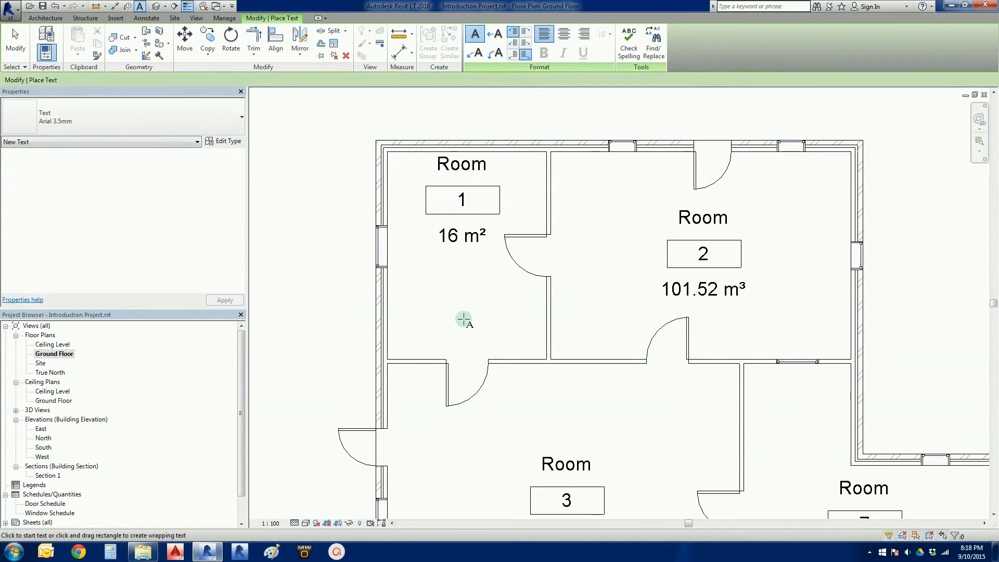
{"action": "mouse_move", "coordinate": [415, 293]}
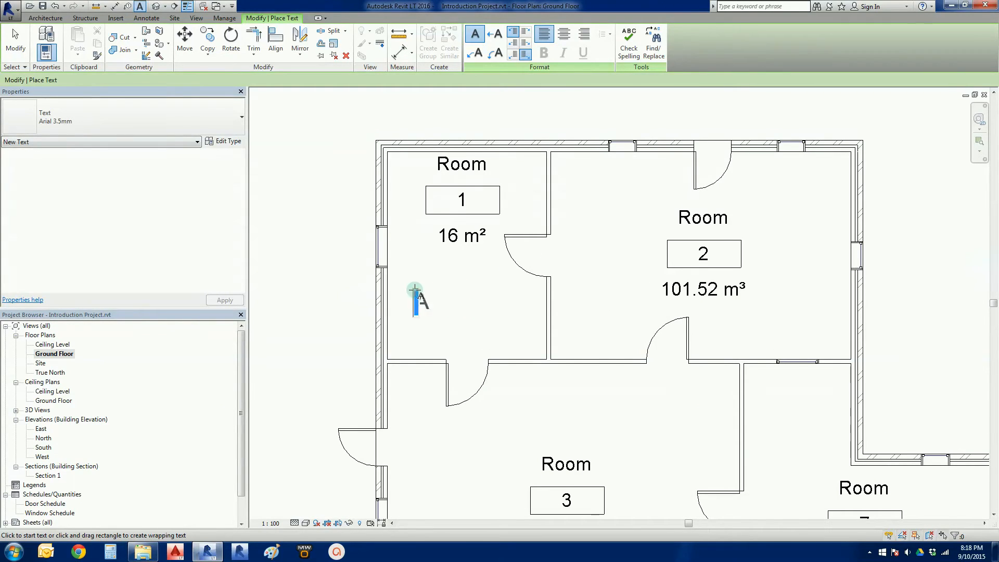
- Type a BATHROOM note inside room 1 below its area label
{"action": "left_click", "coordinate": [415, 300]}
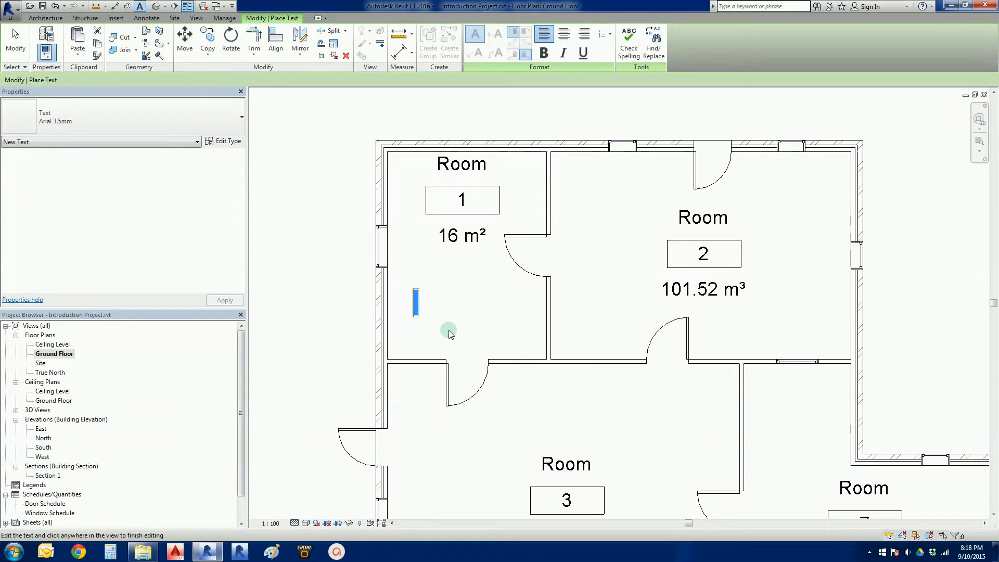
{"action": "type", "text": "B"}
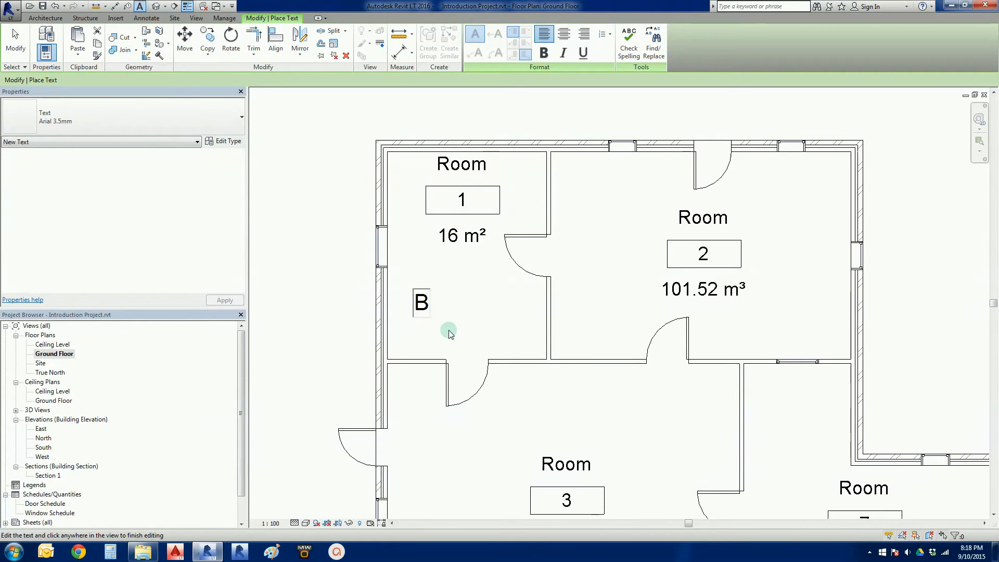
{"action": "type", "text": "ATHROOM"}
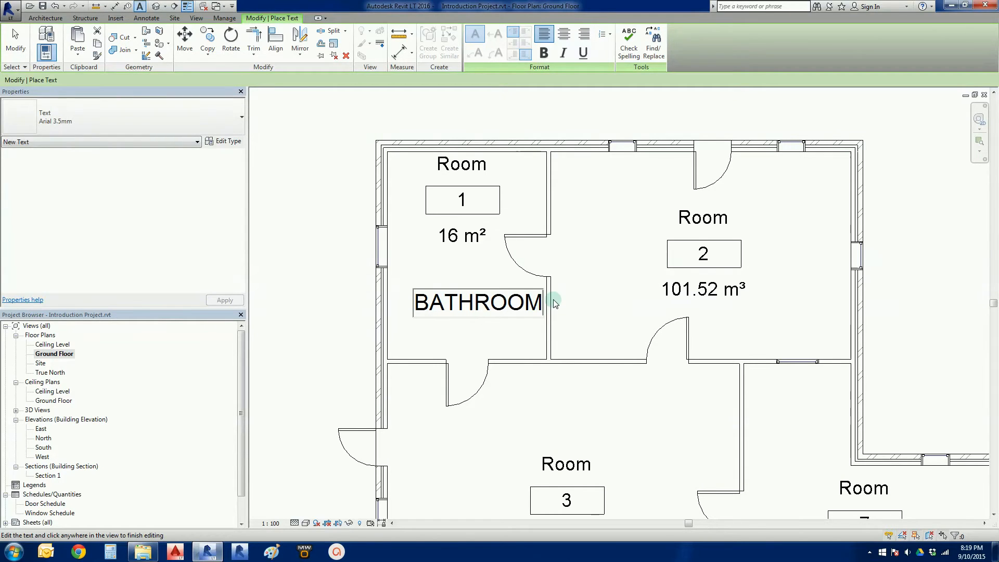
{"action": "mouse_move", "coordinate": [580, 302]}
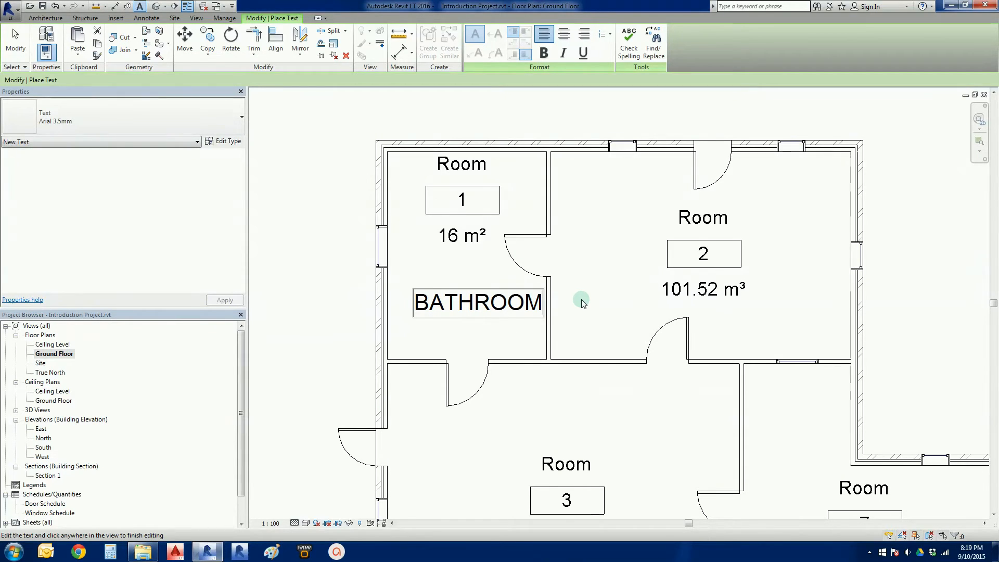
{"action": "mouse_move", "coordinate": [604, 236]}
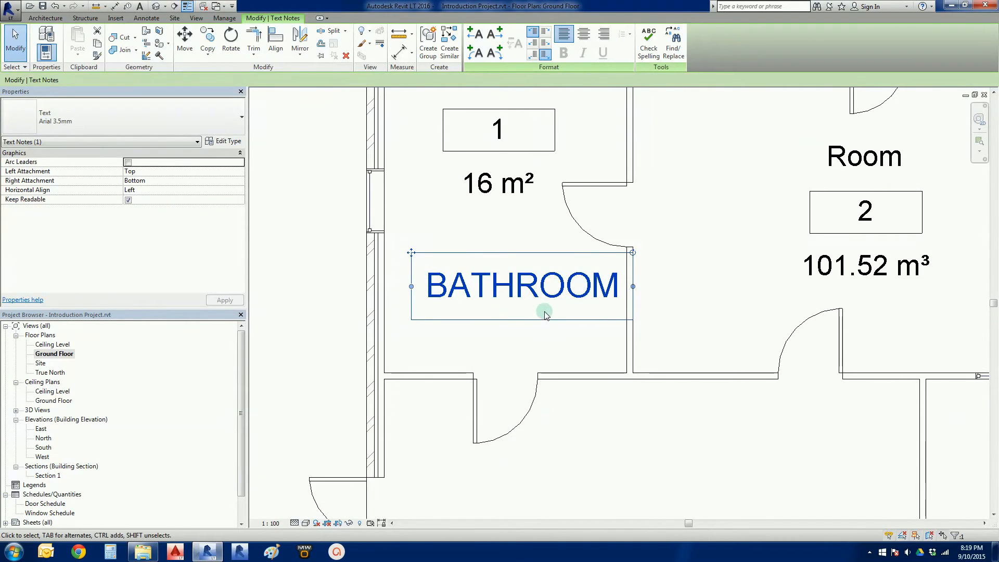
{"action": "mouse_move", "coordinate": [448, 261]}
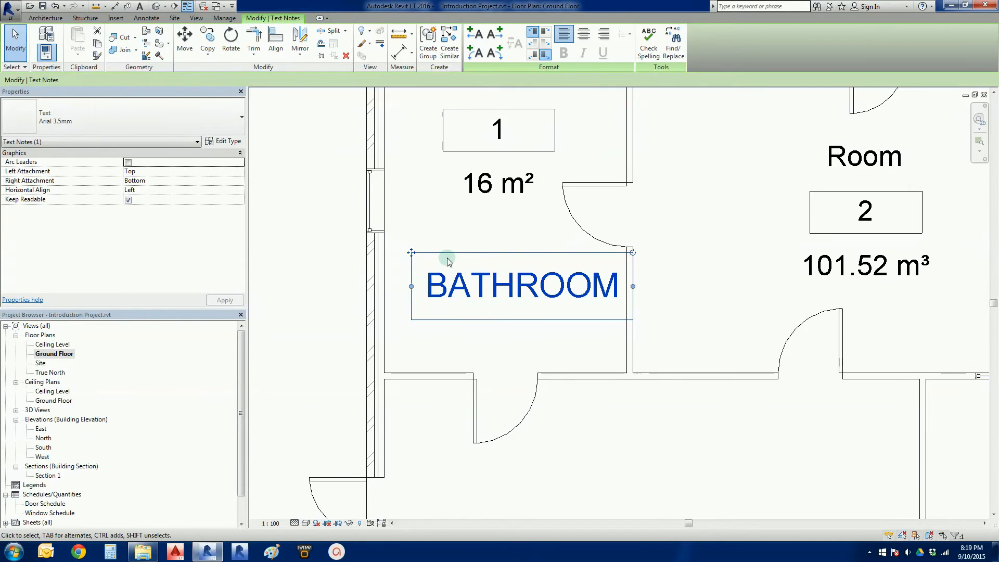
{"action": "mouse_move", "coordinate": [533, 339]}
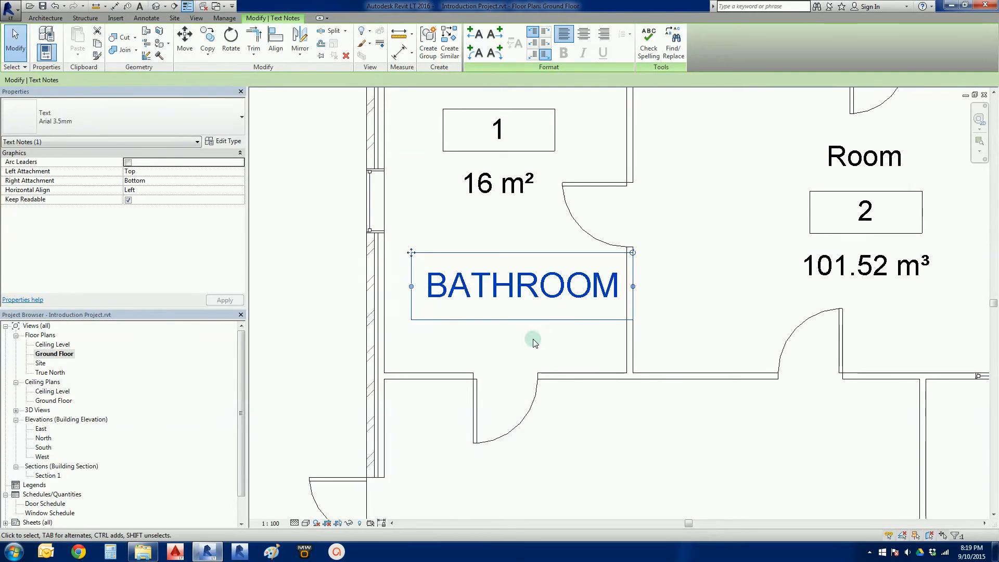
{"action": "mouse_move", "coordinate": [487, 337]}
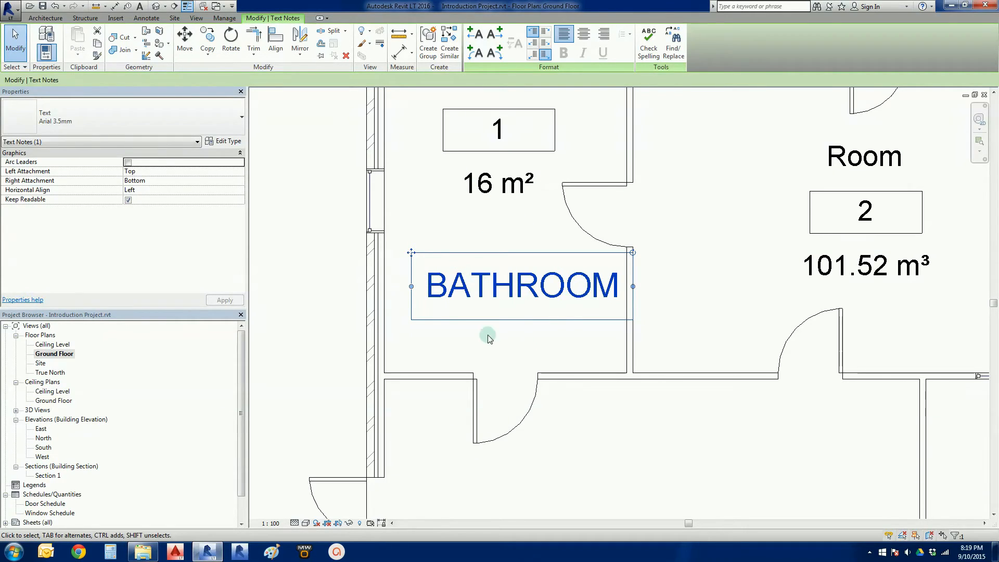
{"action": "mouse_move", "coordinate": [412, 253]}
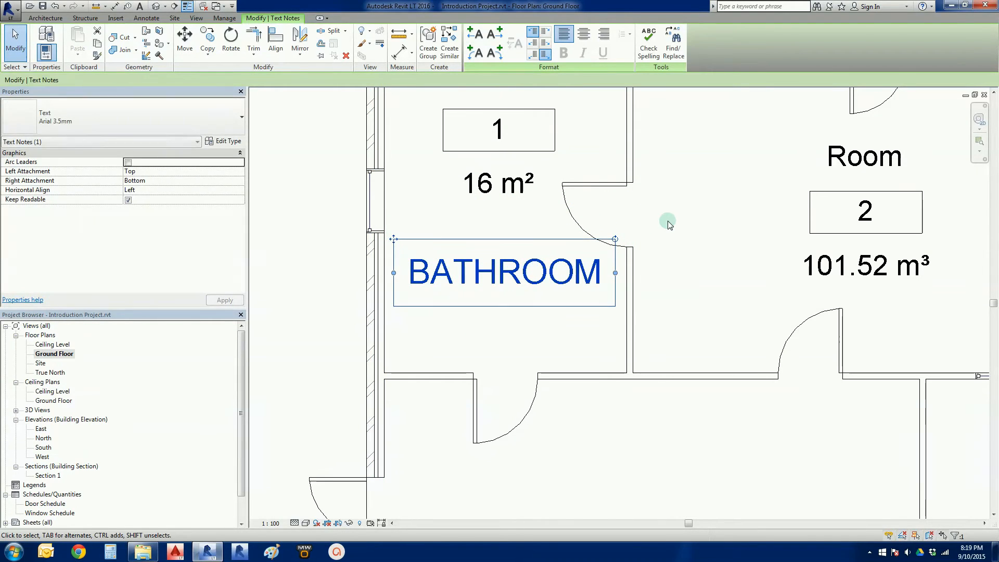
{"action": "mouse_move", "coordinate": [722, 229]}
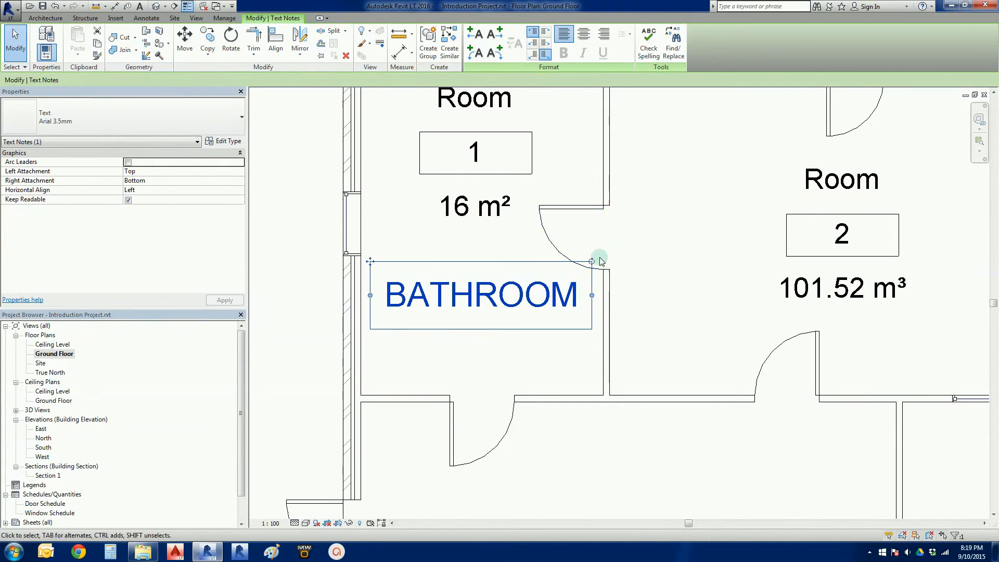
{"action": "mouse_move", "coordinate": [591, 261]}
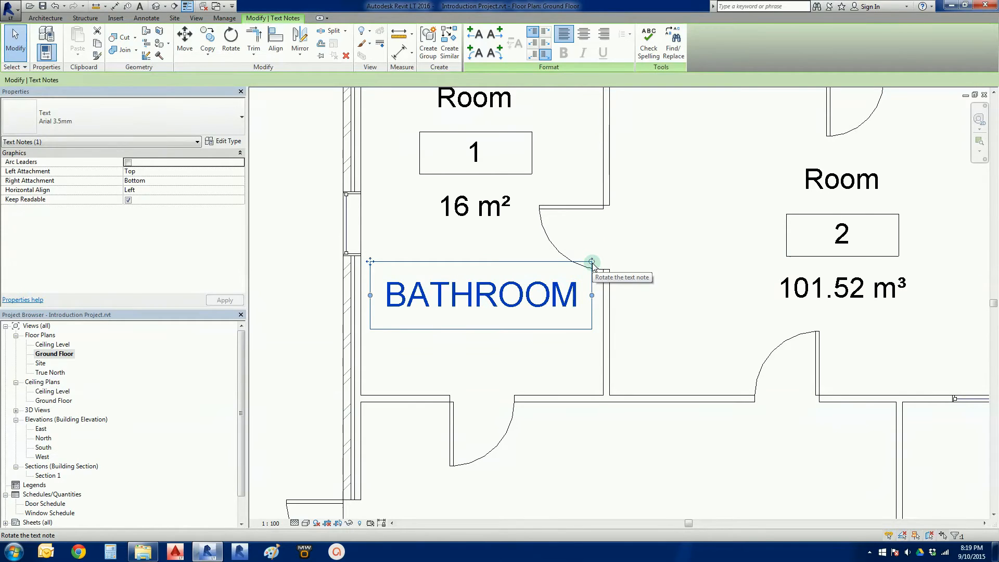
{"action": "mouse_move", "coordinate": [591, 268]}
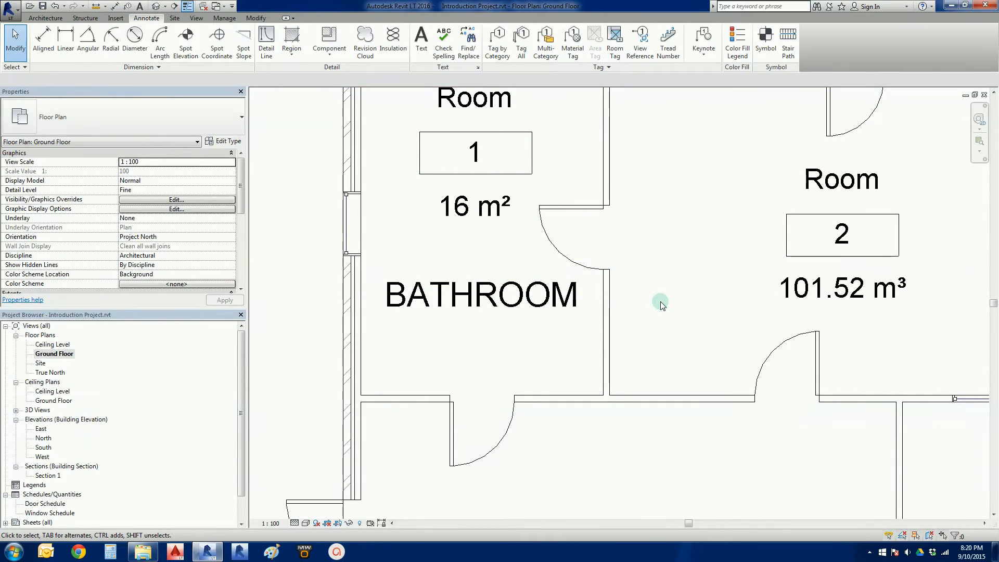
{"action": "mouse_move", "coordinate": [639, 292]}
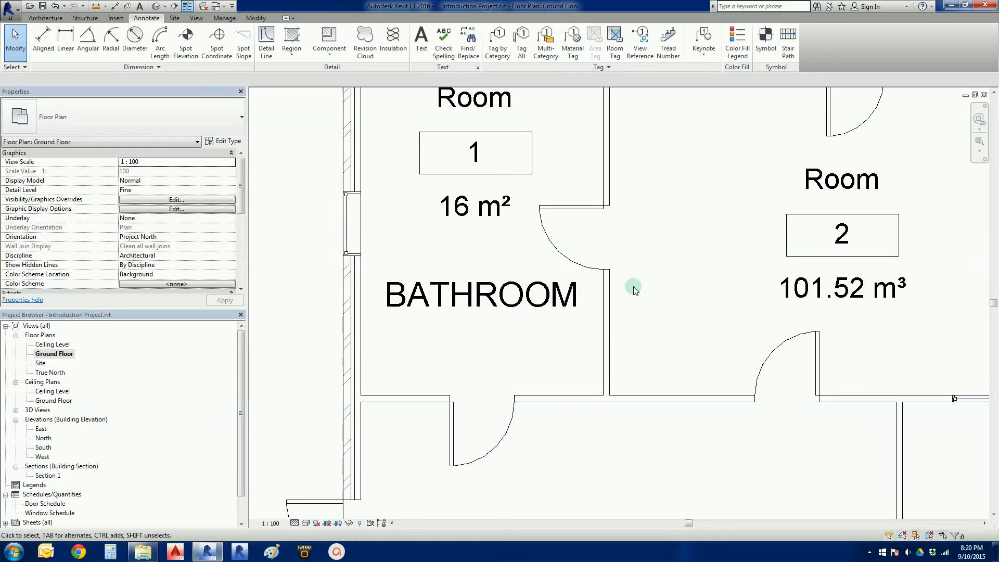
{"action": "mouse_move", "coordinate": [629, 297]}
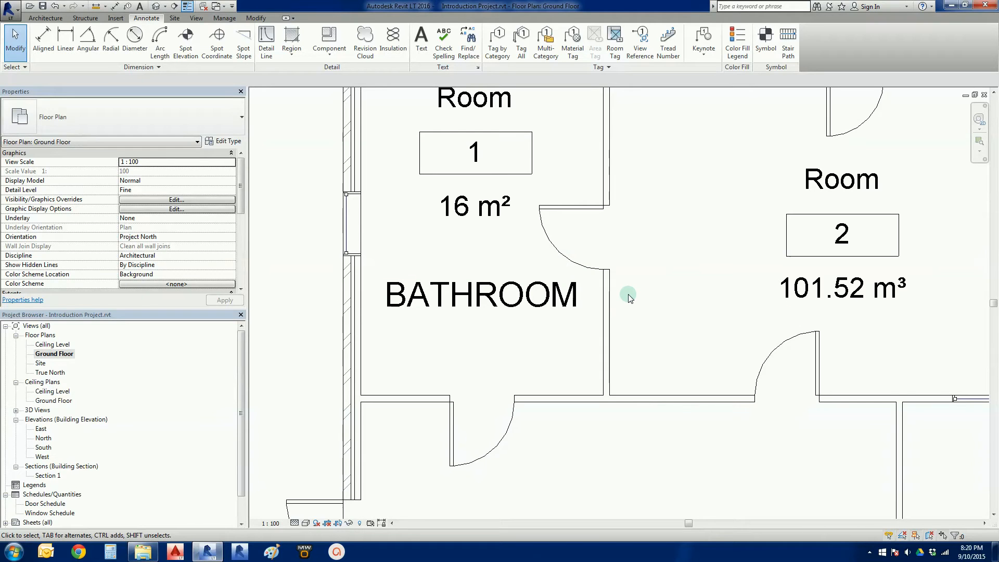
- Edit the BATHROOM note to add a second line reading 3.5 x 4.5m
{"action": "left_click", "coordinate": [548, 305]}
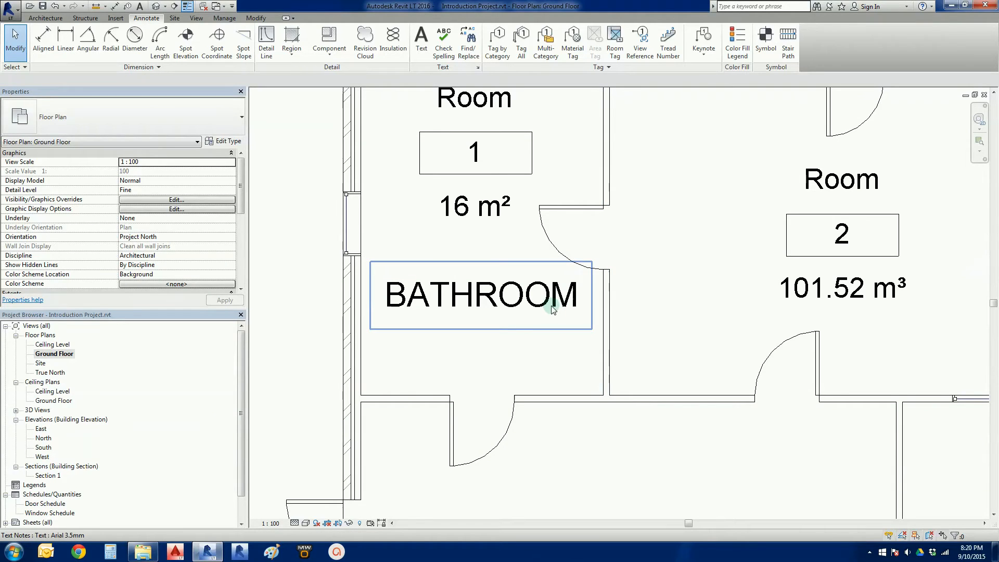
{"action": "double_click", "coordinate": [480, 295]}
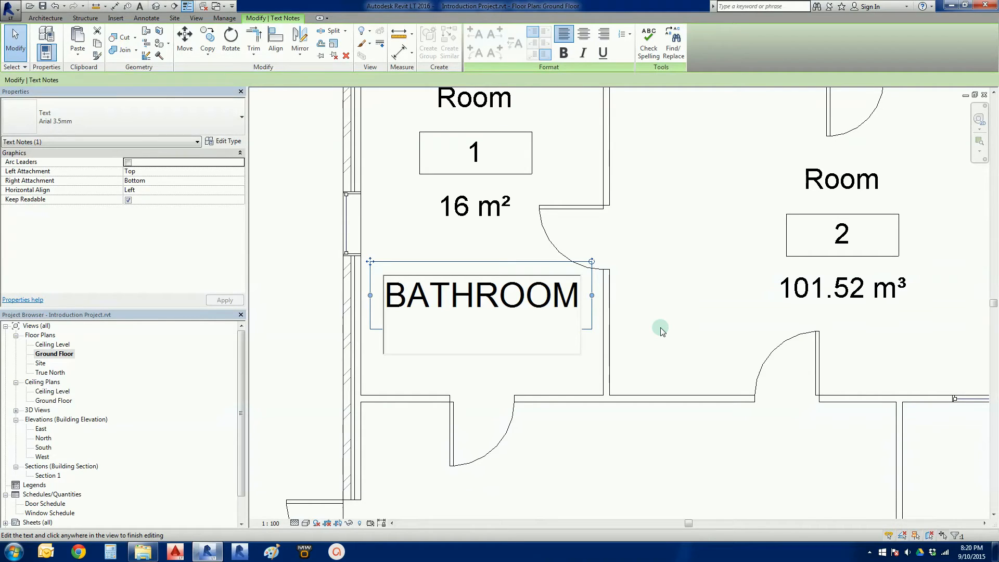
{"action": "type", "text": "3.5 x"}
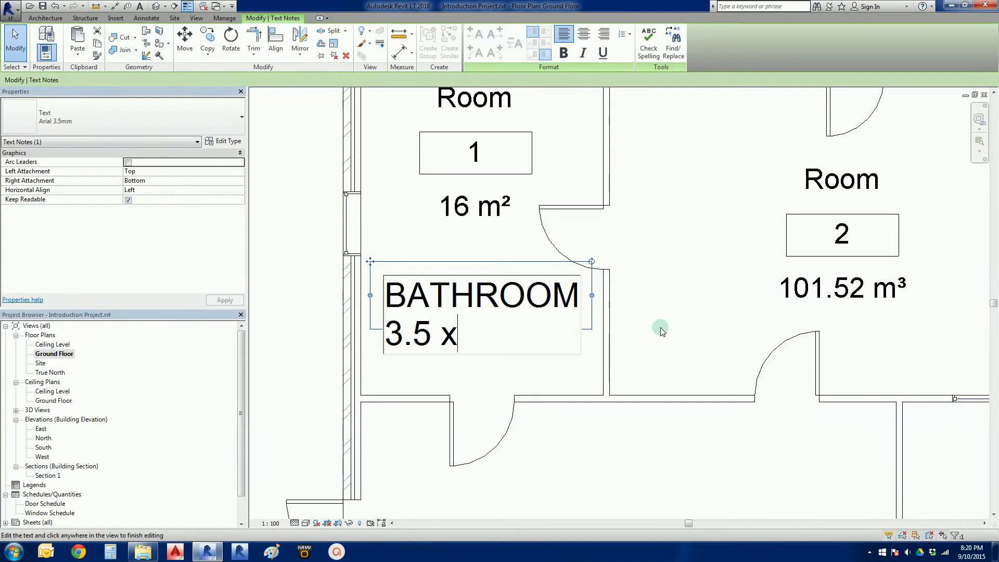
{"action": "type", "text": "4."}
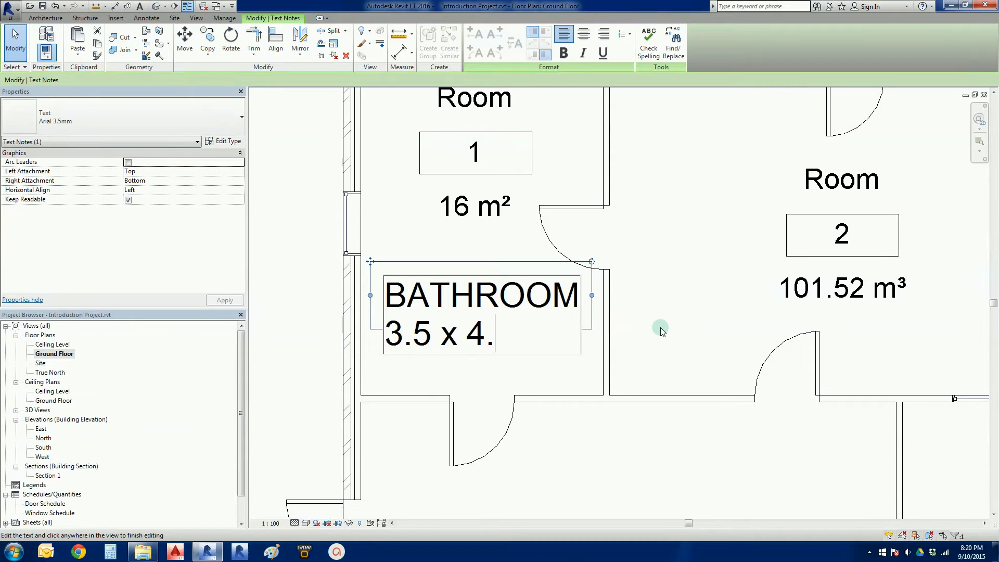
{"action": "type", "text": "5m"}
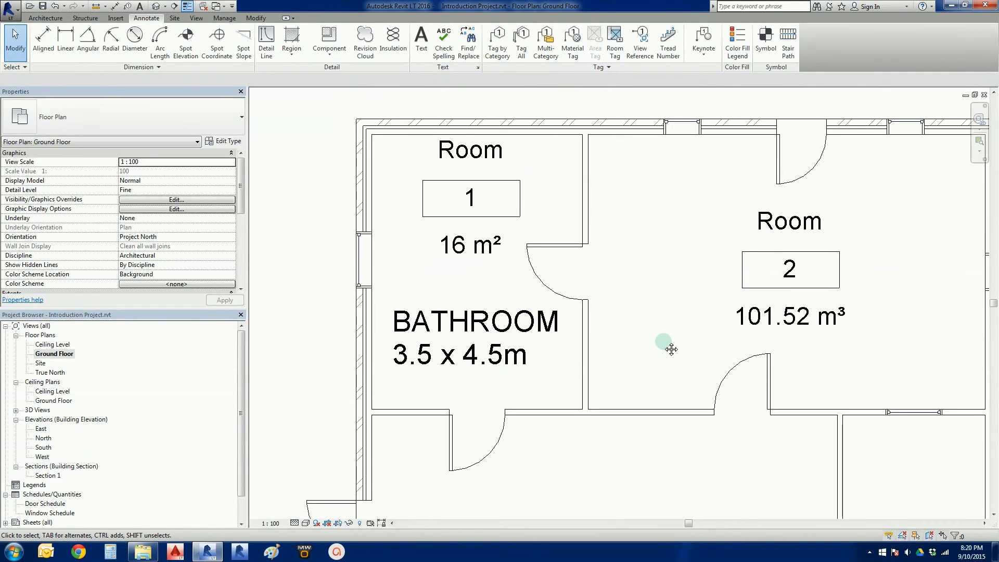
{"action": "mouse_move", "coordinate": [665, 339]}
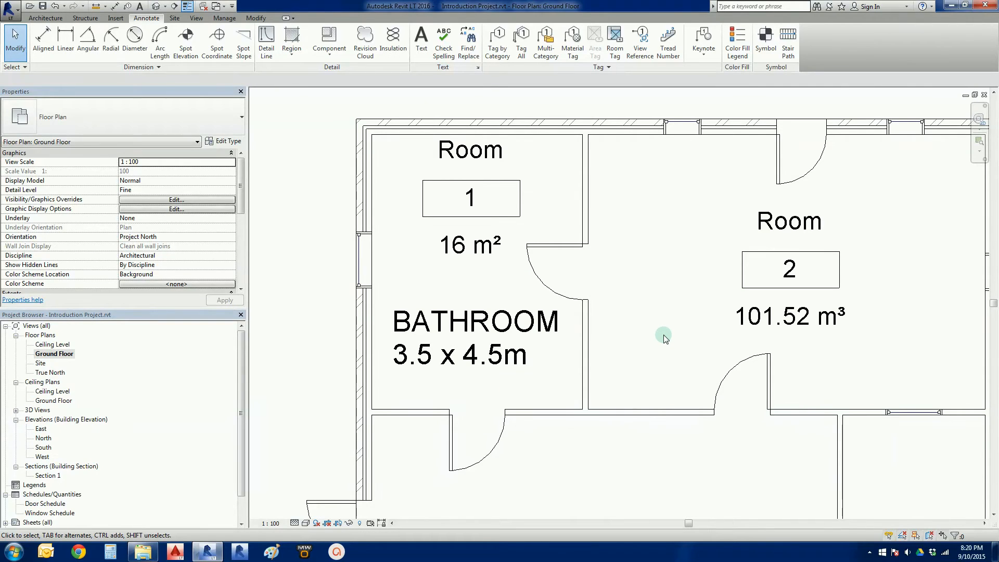
{"action": "left_click", "coordinate": [460, 279]}
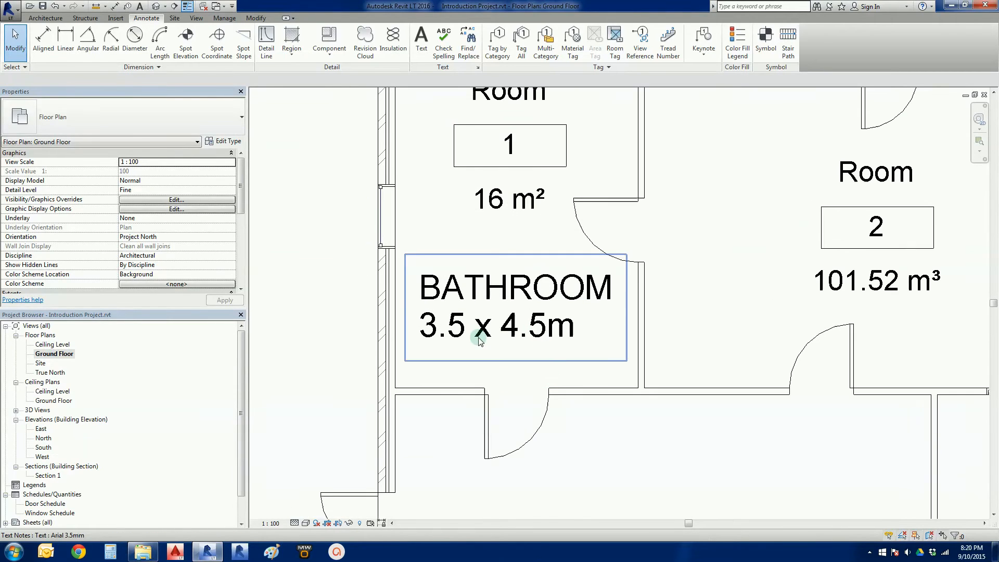
{"action": "mouse_move", "coordinate": [561, 342]}
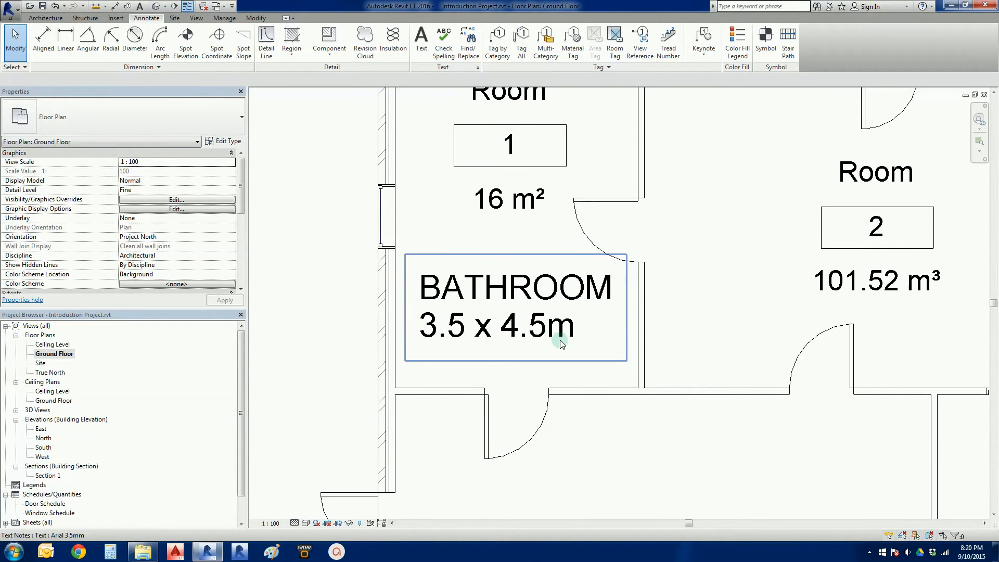
{"action": "mouse_move", "coordinate": [501, 352]}
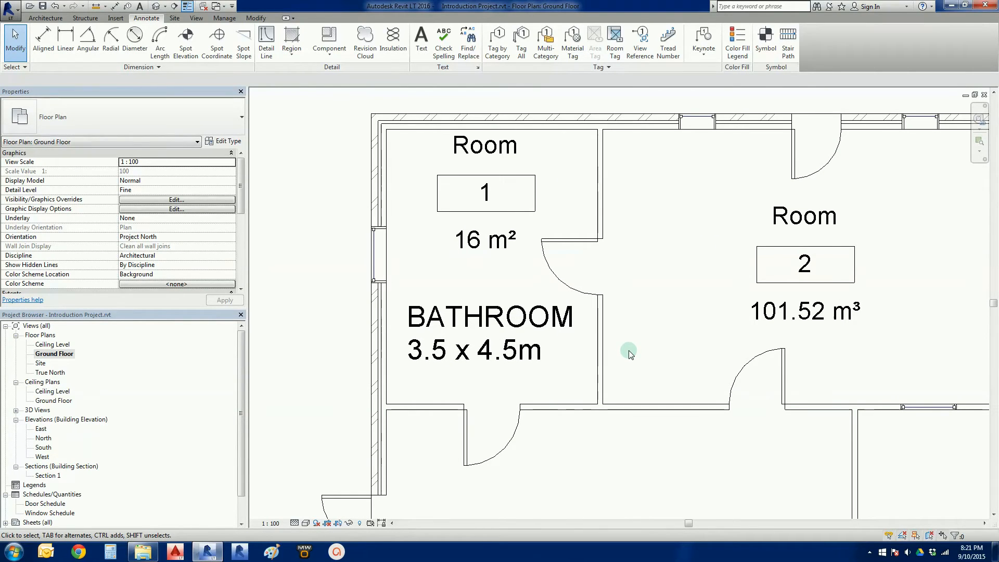
{"action": "left_click", "coordinate": [490, 330]}
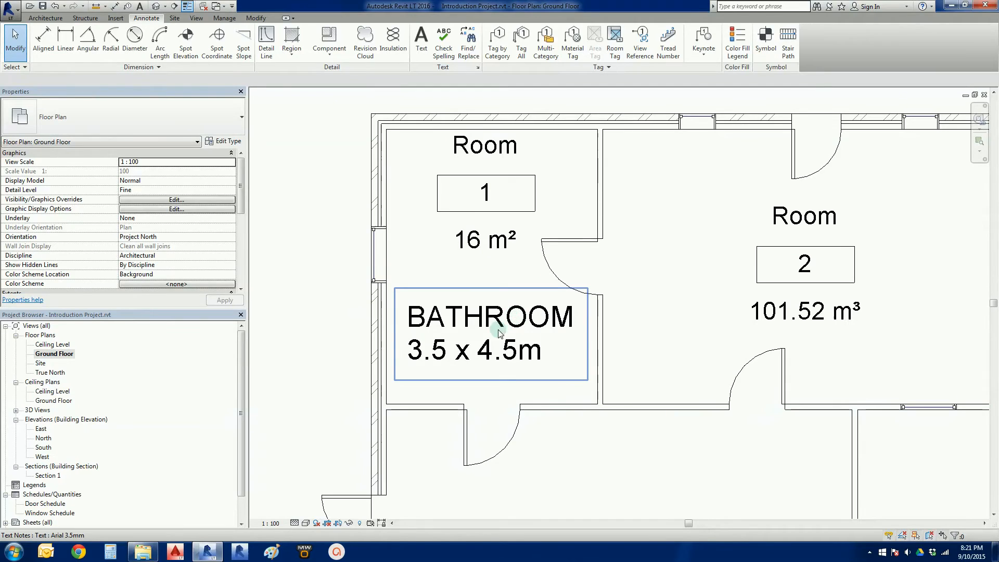
{"action": "left_click", "coordinate": [490, 316]}
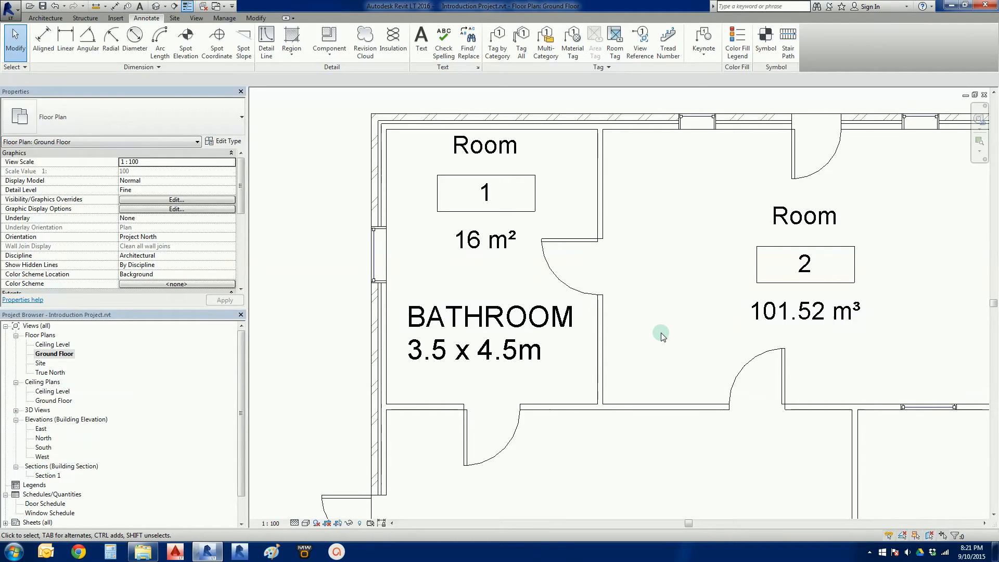
{"action": "mouse_move", "coordinate": [630, 248]}
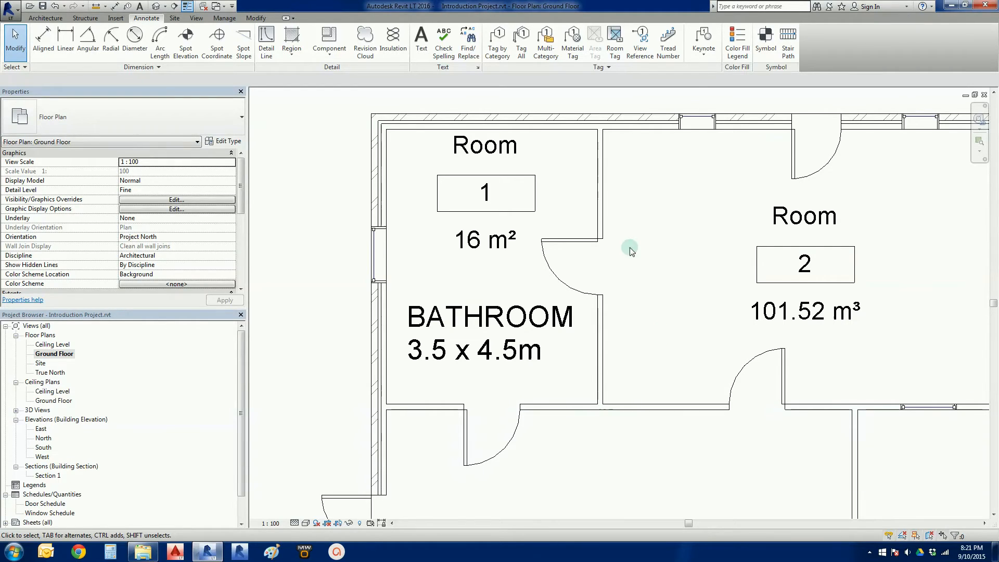
{"action": "left_click", "coordinate": [553, 201]}
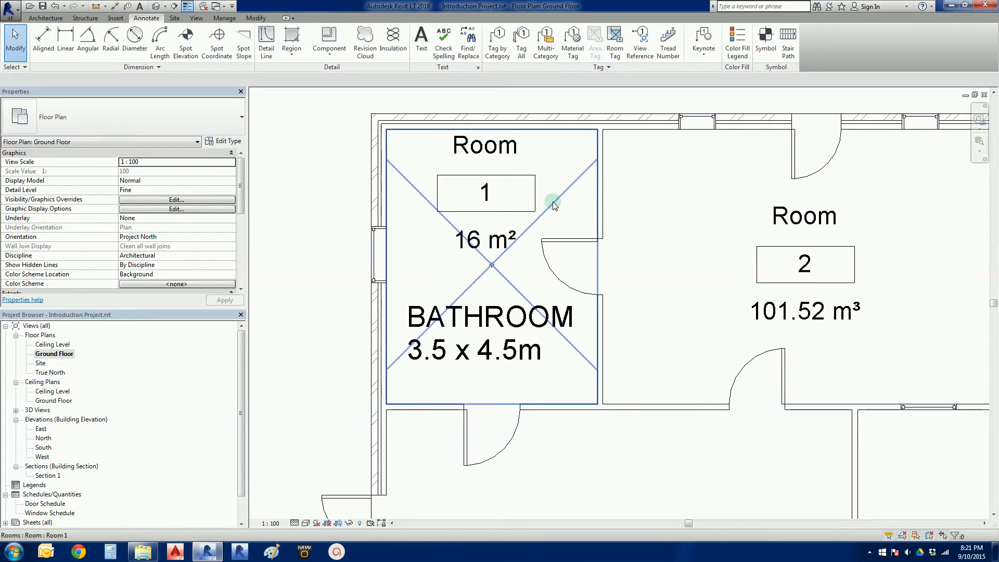
{"action": "mouse_move", "coordinate": [553, 203]}
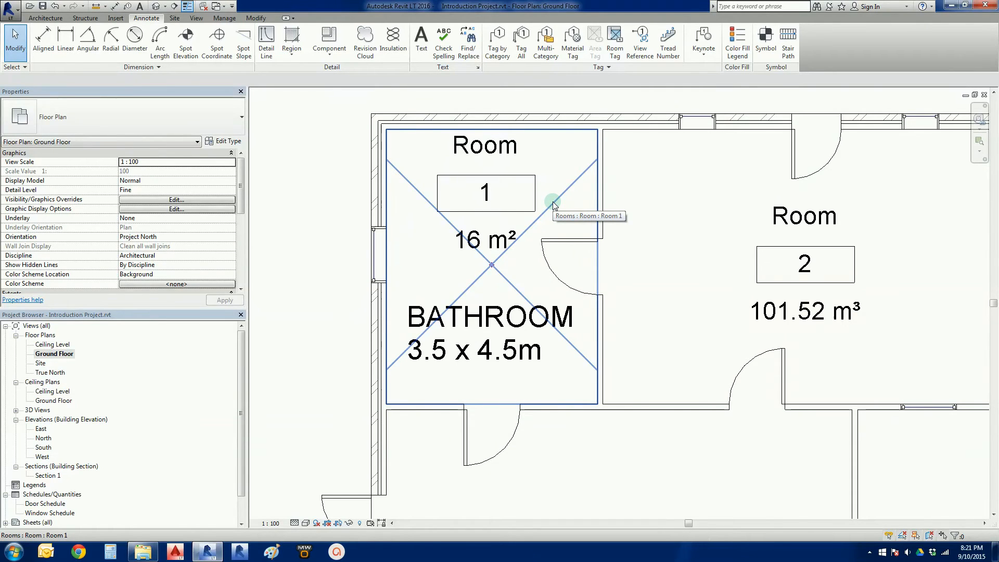
{"action": "left_click", "coordinate": [552, 203]}
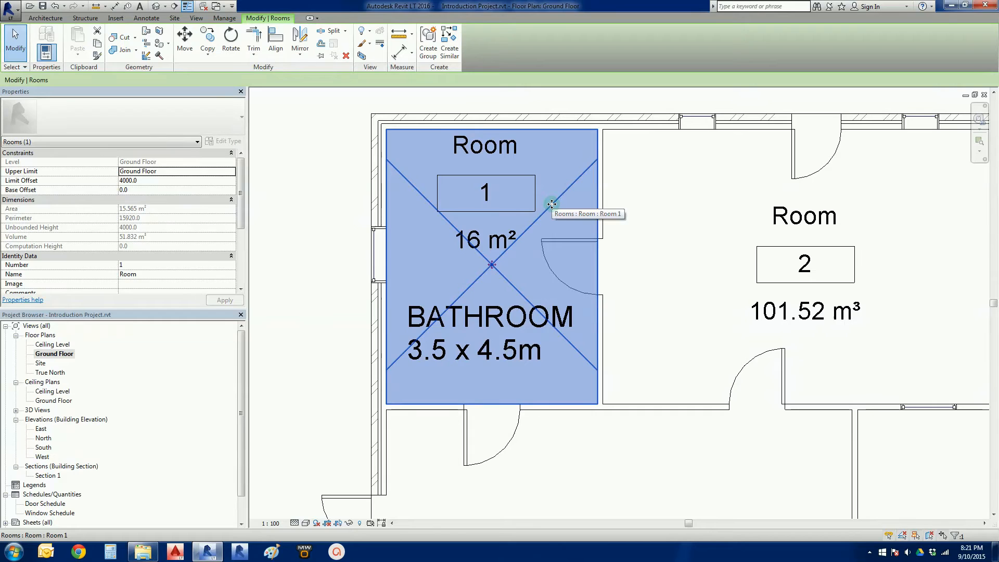
{"action": "mouse_move", "coordinate": [544, 213]}
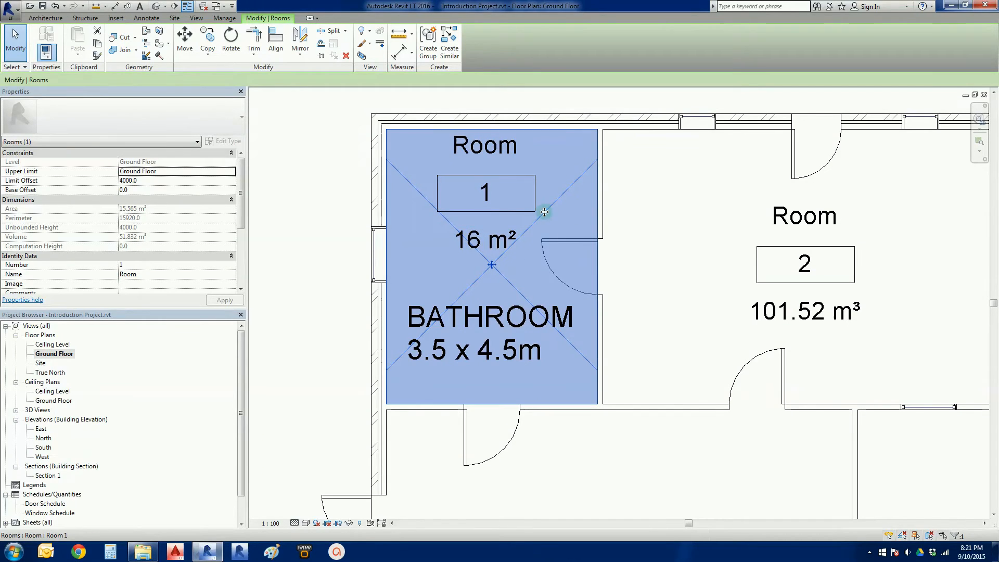
{"action": "mouse_move", "coordinate": [651, 225]}
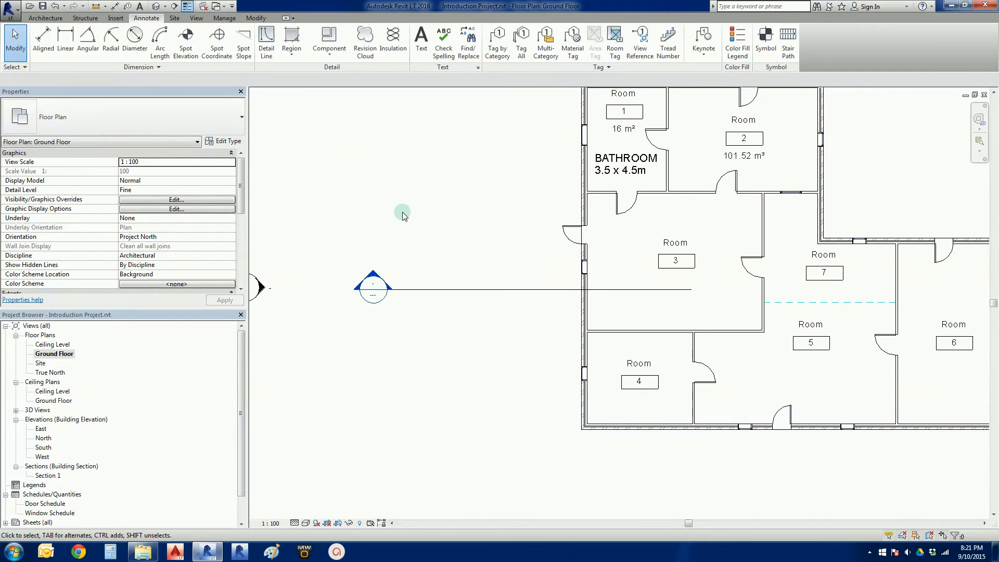
- Add an Arial 2.5mm BRICK VENEER WALL note left of the west wall
{"action": "left_click", "coordinate": [420, 38]}
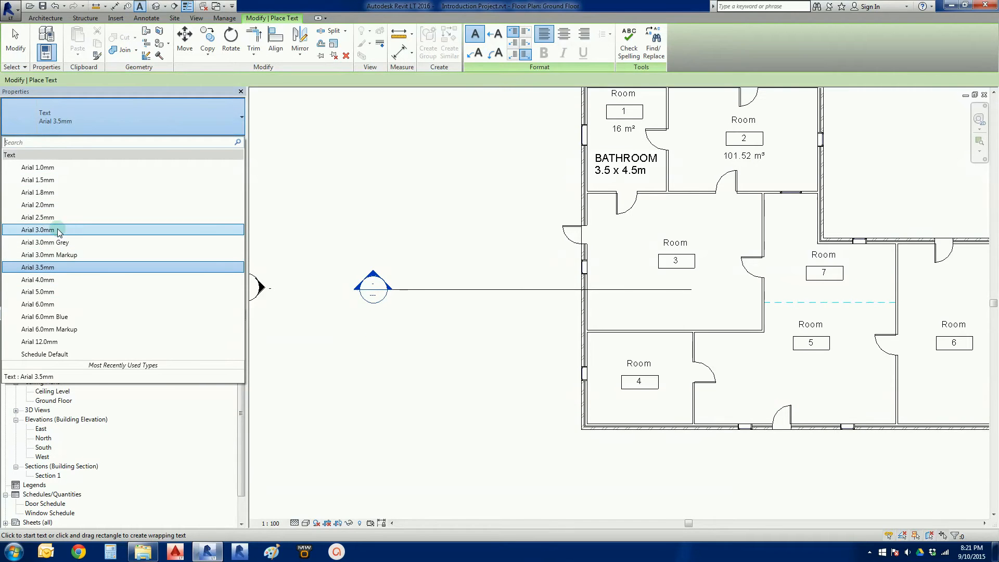
{"action": "left_click", "coordinate": [37, 216]}
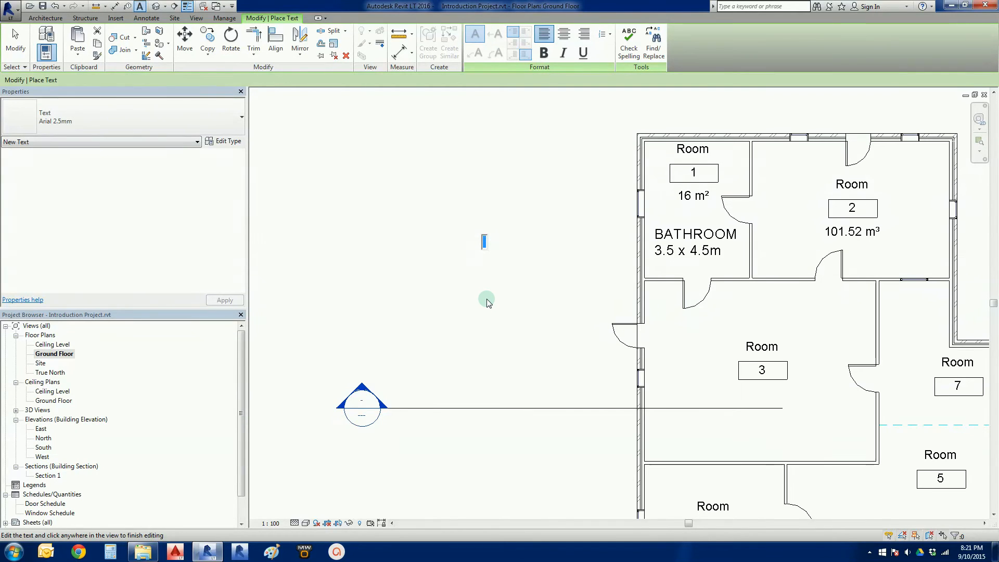
{"action": "type", "text": "BRICK"}
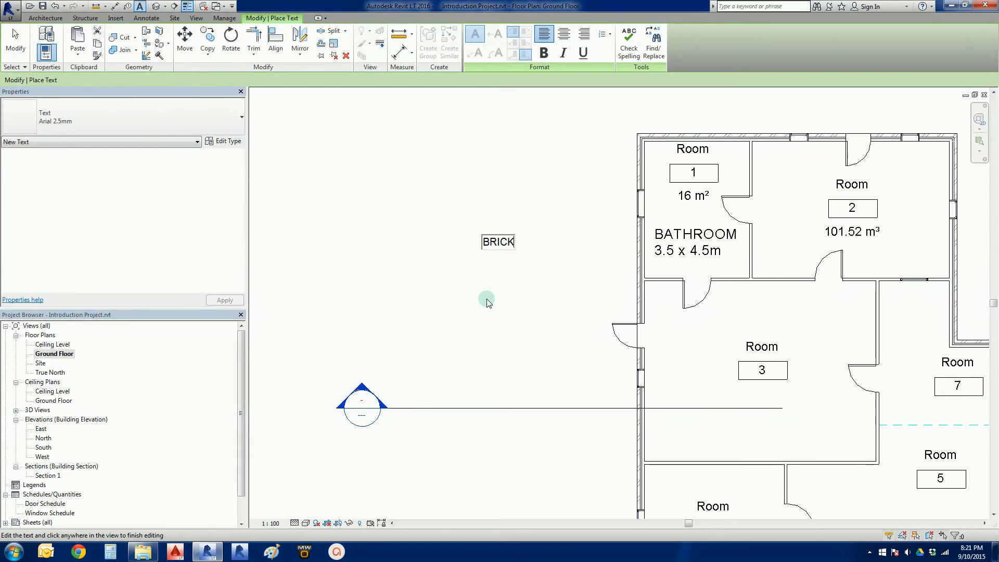
{"action": "type", "text": "VENEER"}
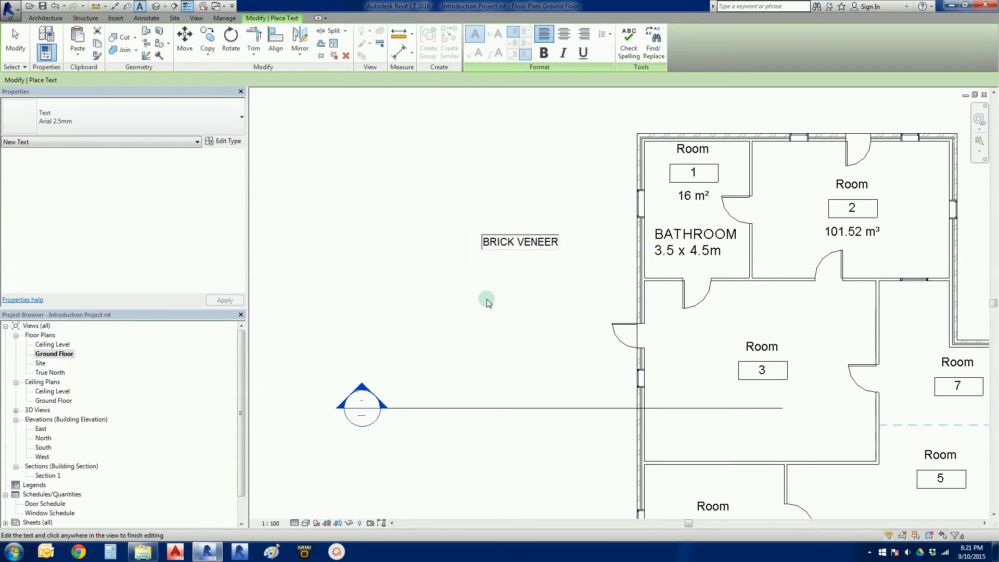
{"action": "type", "text": "WALL"}
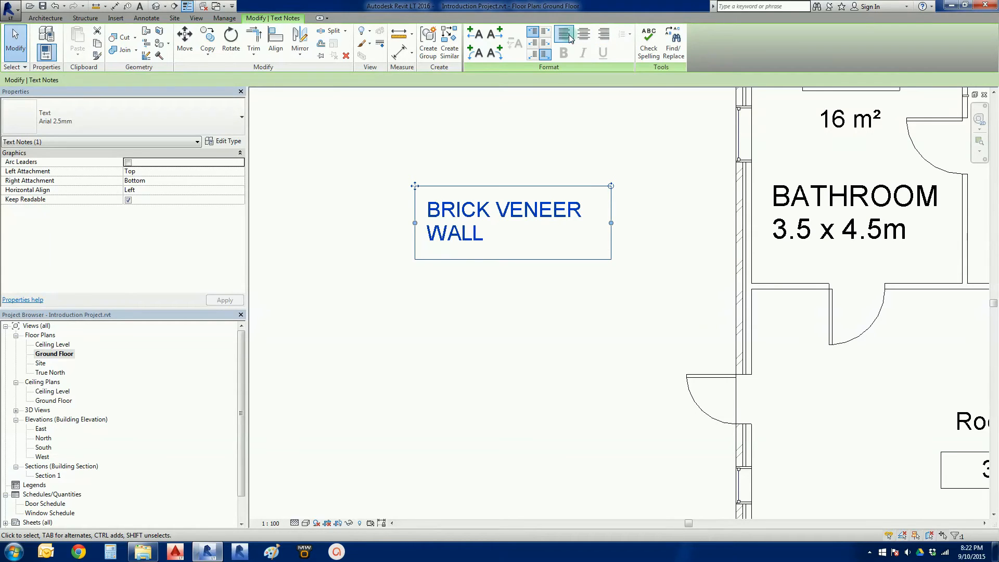
{"action": "mouse_move", "coordinate": [604, 34]}
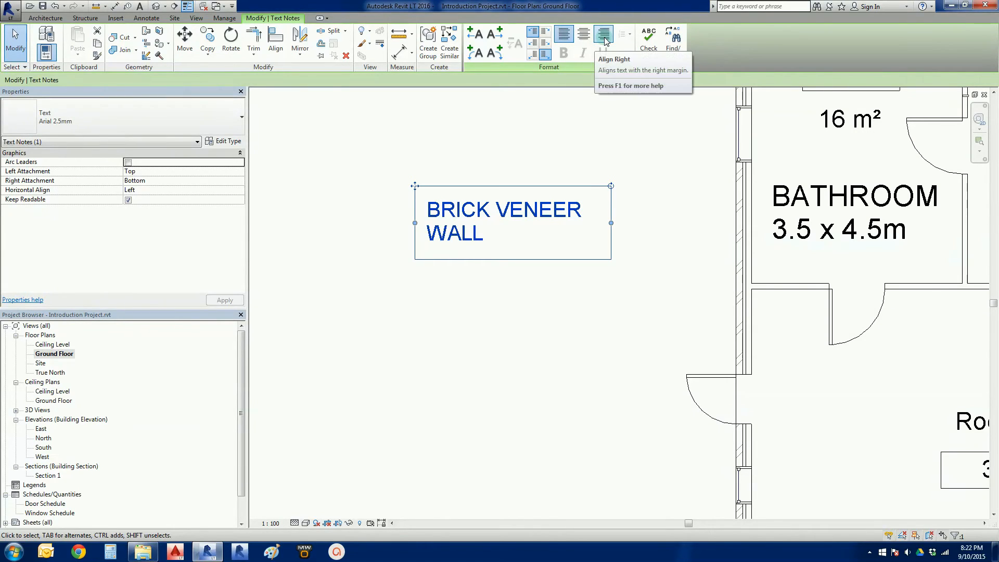
{"action": "mouse_move", "coordinate": [619, 144]}
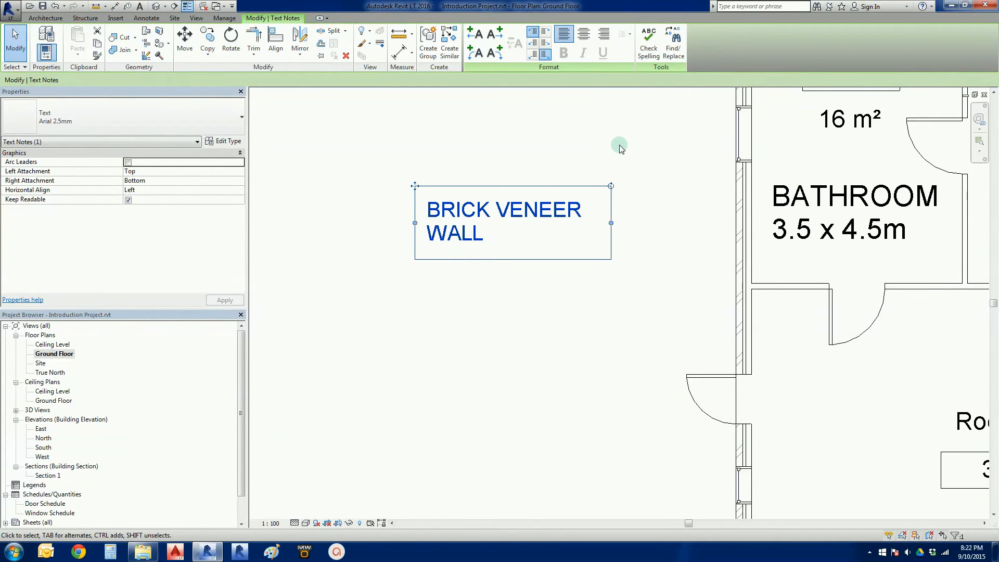
{"action": "mouse_move", "coordinate": [551, 294]}
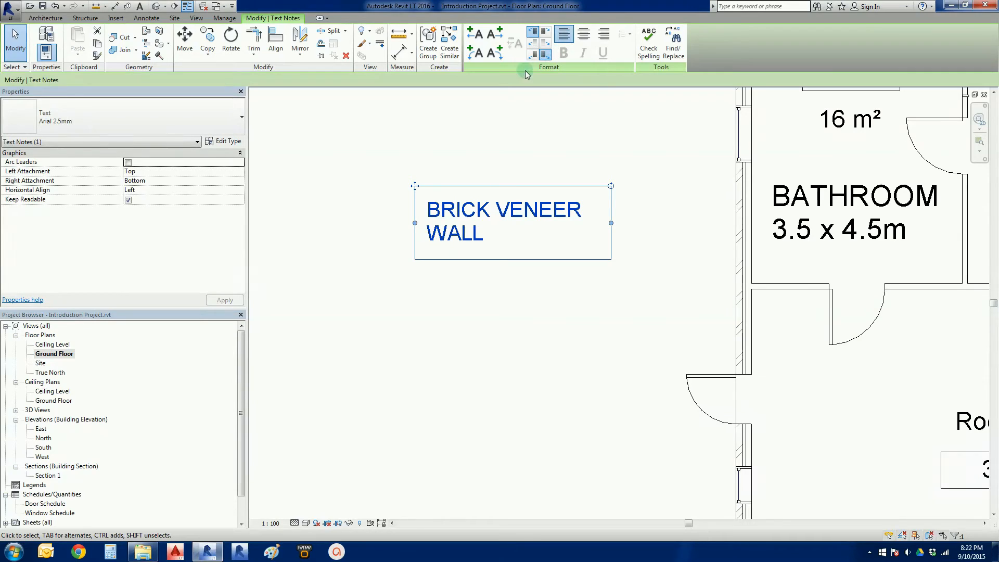
{"action": "mouse_move", "coordinate": [490, 33]}
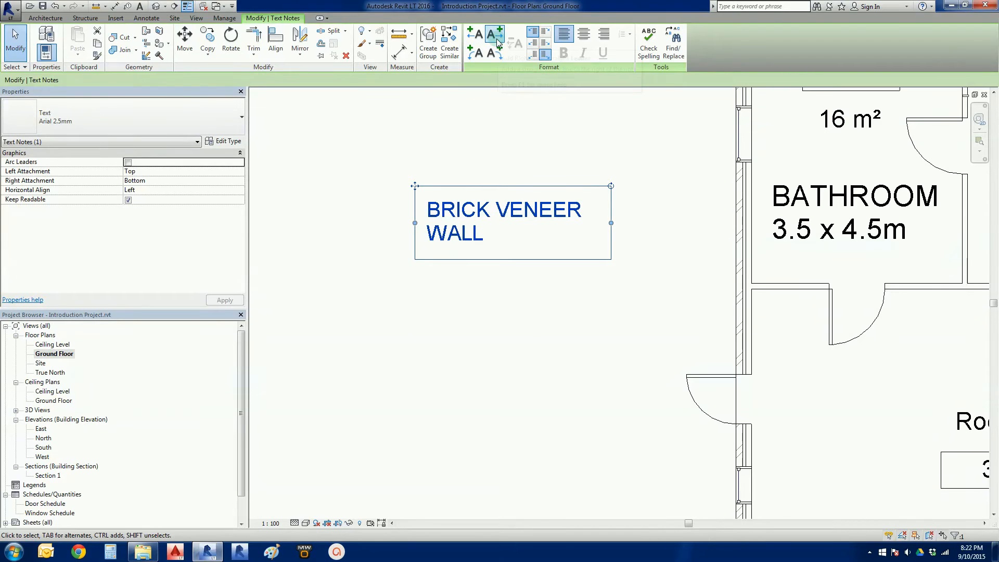
{"action": "mouse_move", "coordinate": [498, 43]}
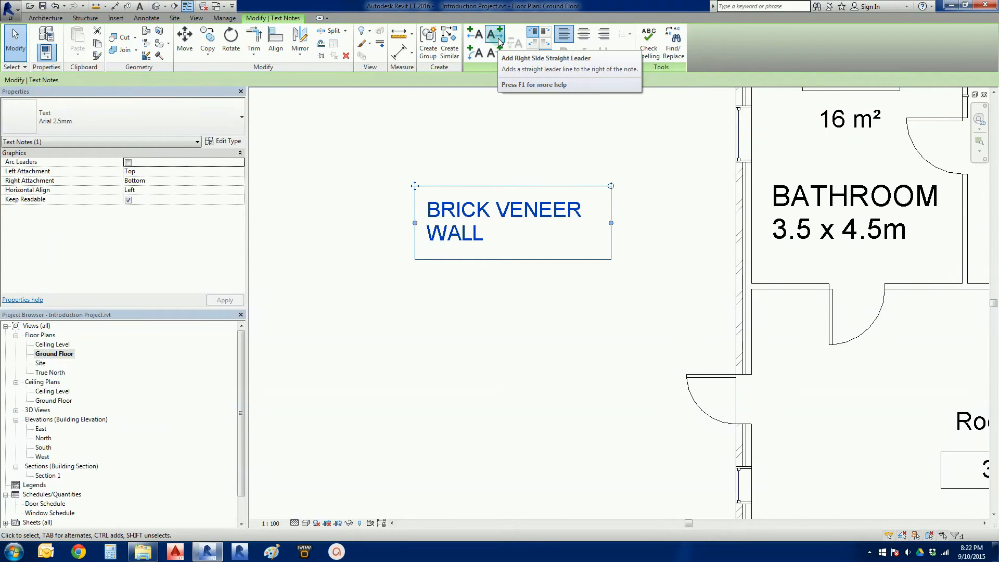
{"action": "mouse_move", "coordinate": [496, 52]}
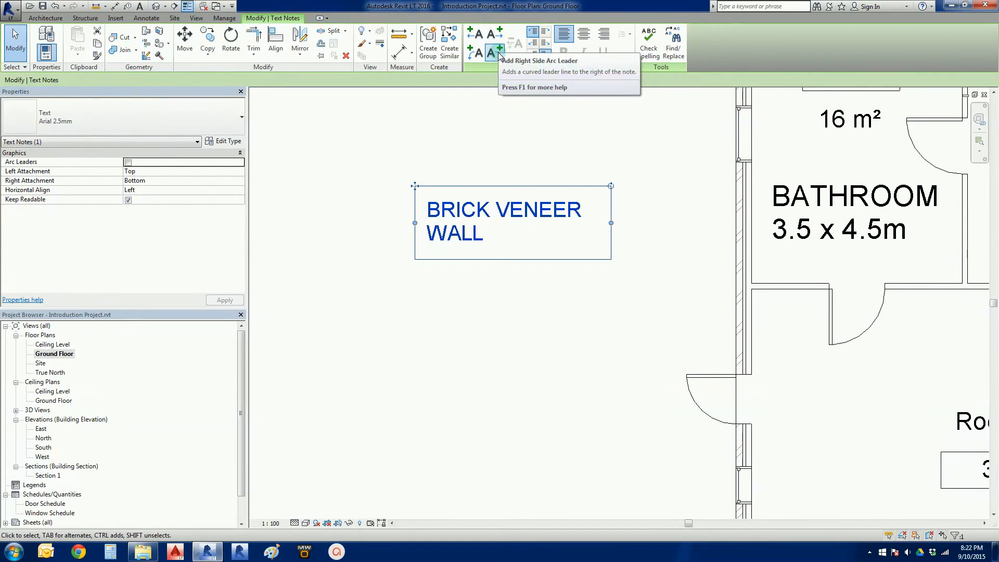
{"action": "mouse_move", "coordinate": [495, 53]}
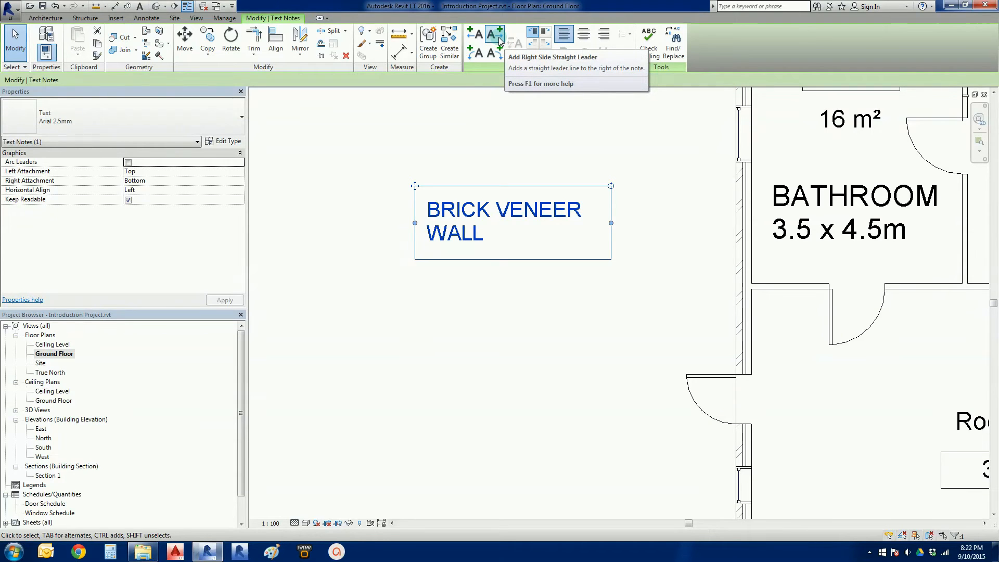
- Attach a right-side straight leader from the note to the outer bathroom wall
{"action": "left_click", "coordinate": [495, 32]}
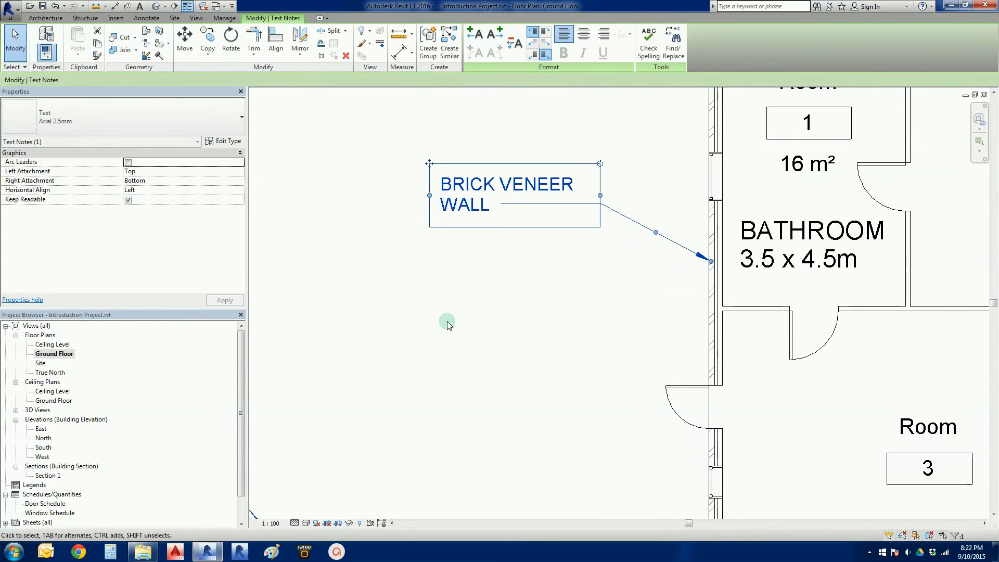
{"action": "mouse_move", "coordinate": [601, 261]}
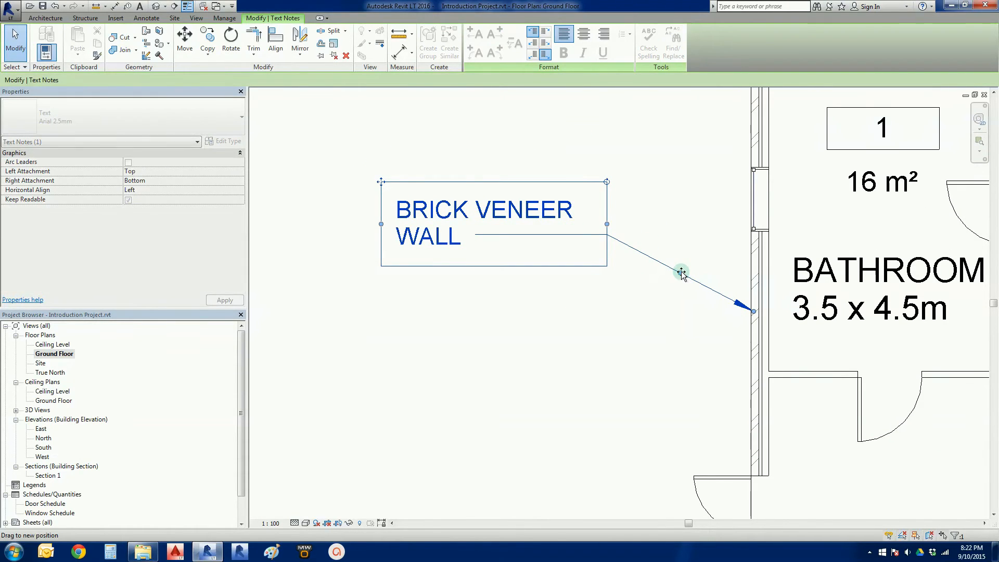
{"action": "left_click", "coordinate": [639, 314]}
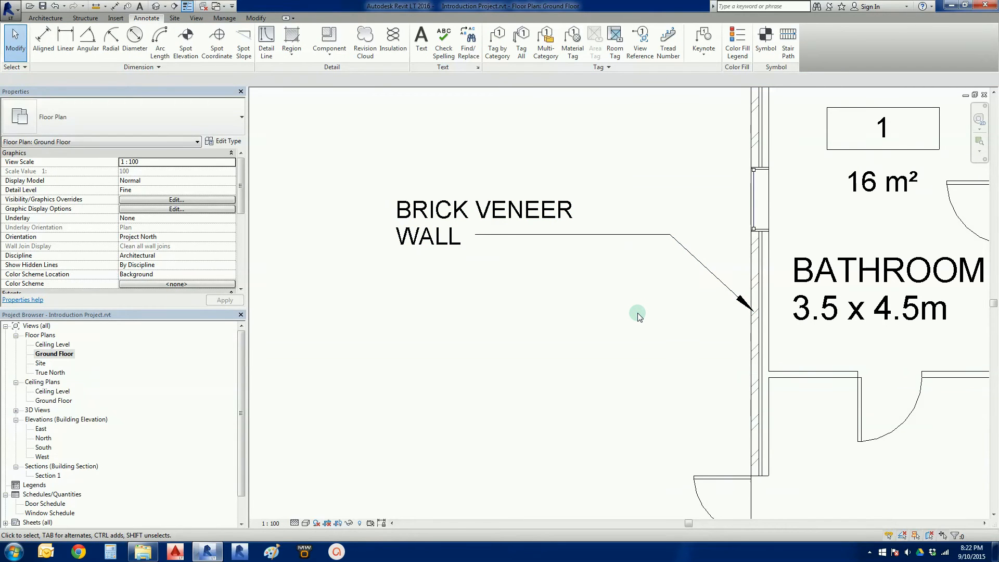
{"action": "left_click", "coordinate": [483, 223]}
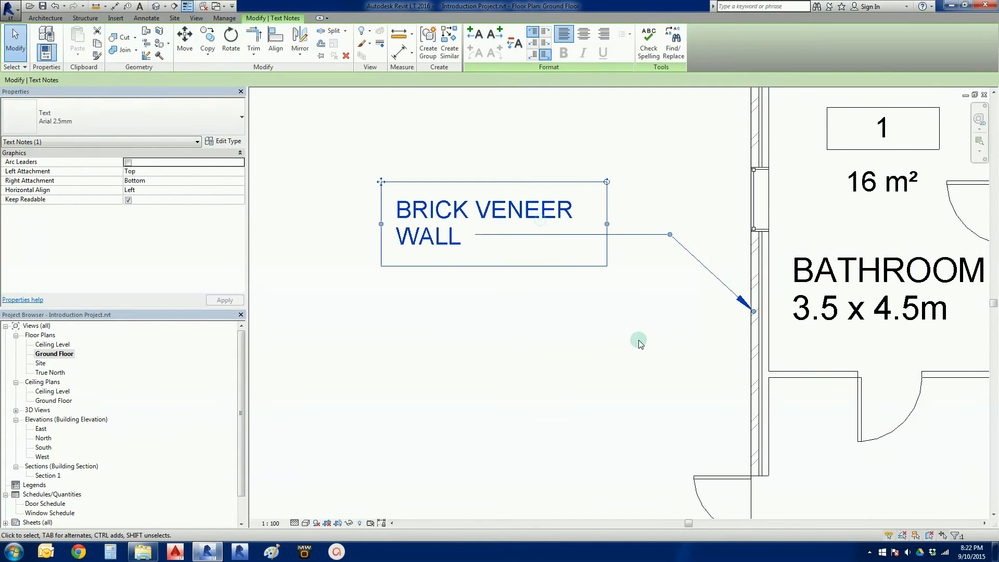
{"action": "mouse_move", "coordinate": [487, 61]}
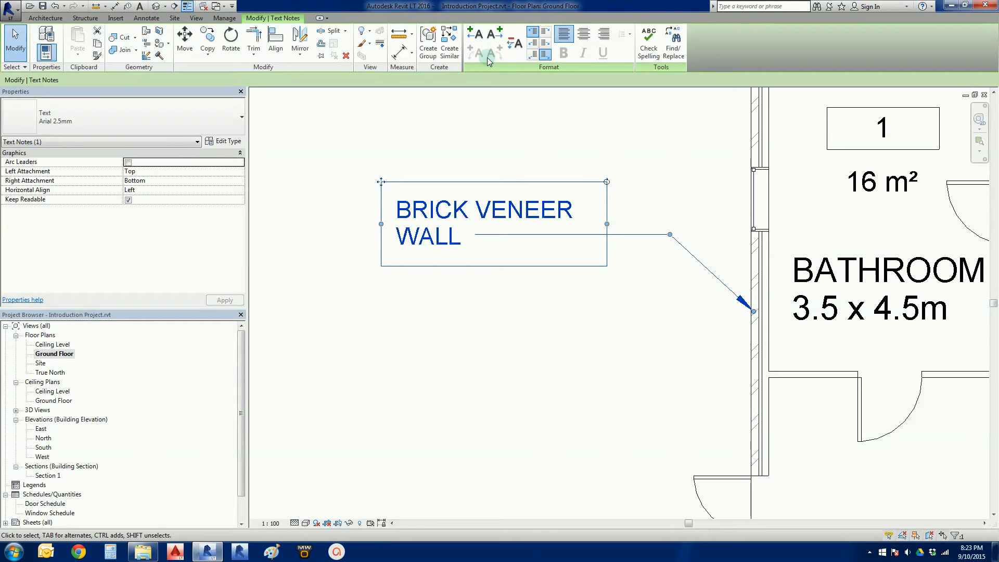
{"action": "mouse_move", "coordinate": [504, 63]}
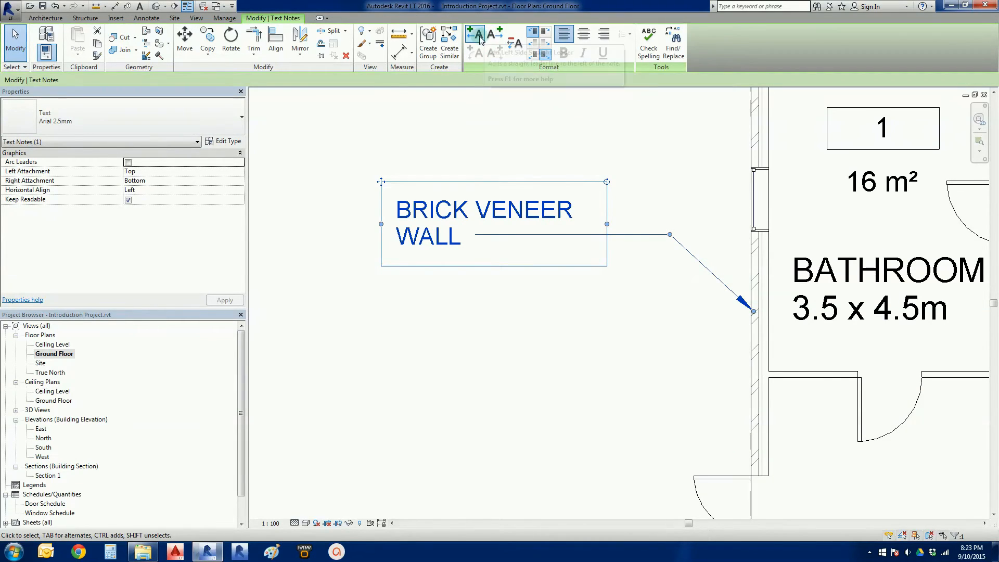
{"action": "mouse_move", "coordinate": [499, 60]}
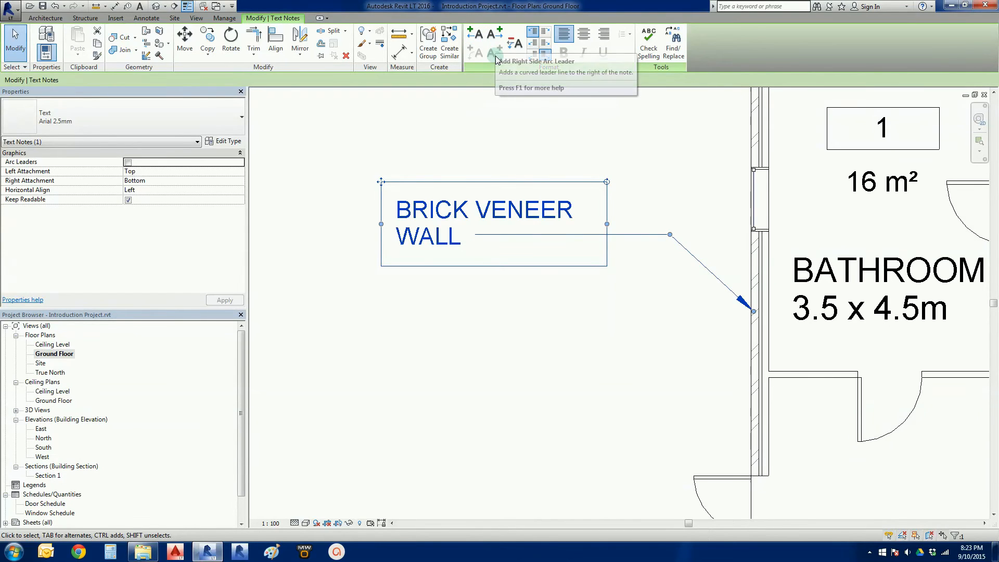
{"action": "mouse_move", "coordinate": [484, 57]}
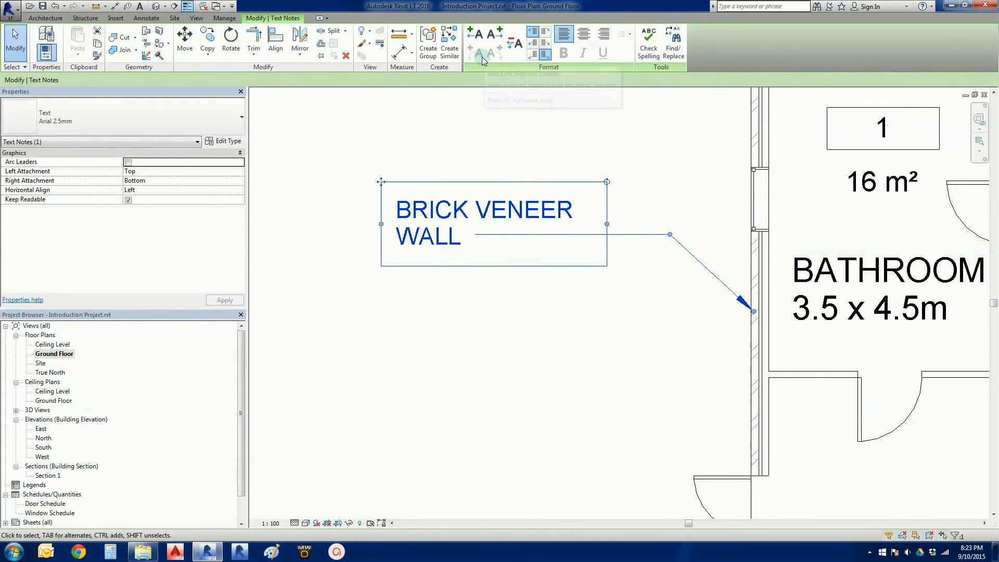
{"action": "mouse_move", "coordinate": [482, 54]}
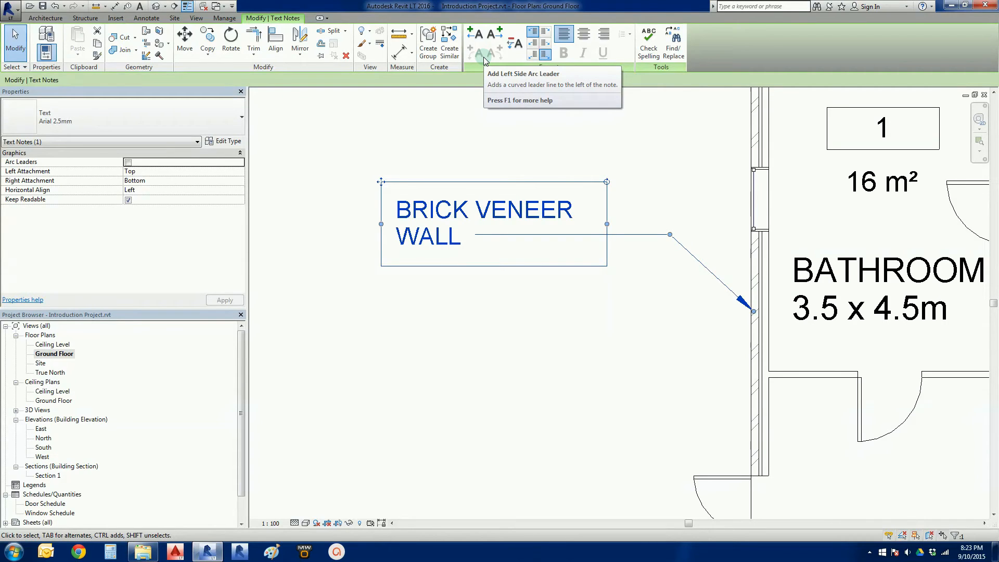
{"action": "mouse_move", "coordinate": [500, 145]}
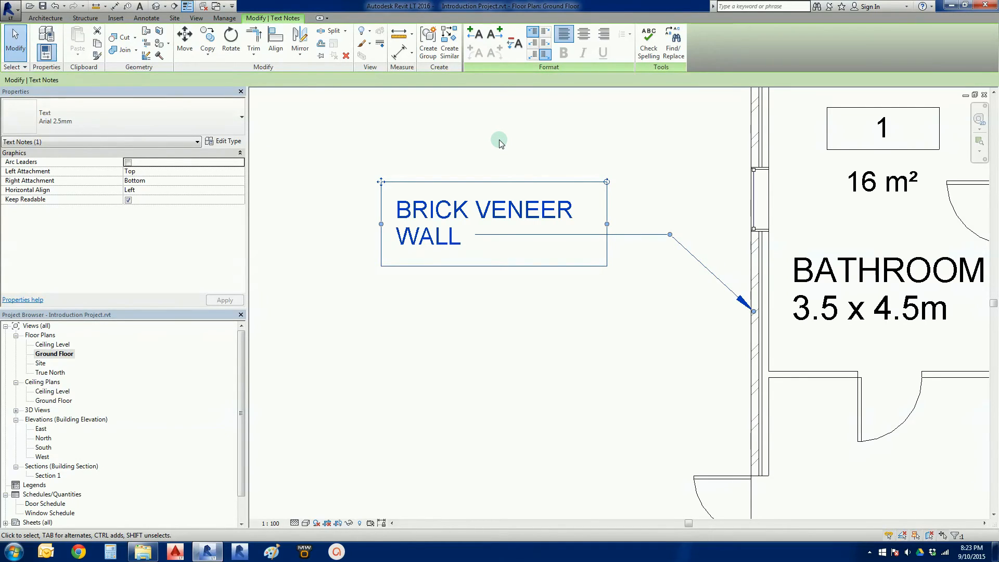
{"action": "mouse_move", "coordinate": [681, 325]}
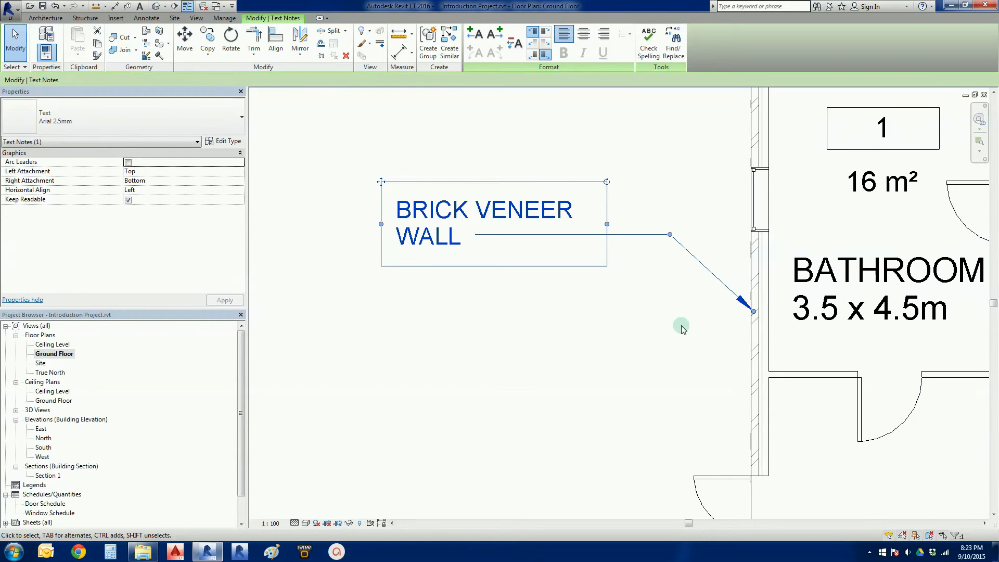
{"action": "mouse_move", "coordinate": [686, 321]}
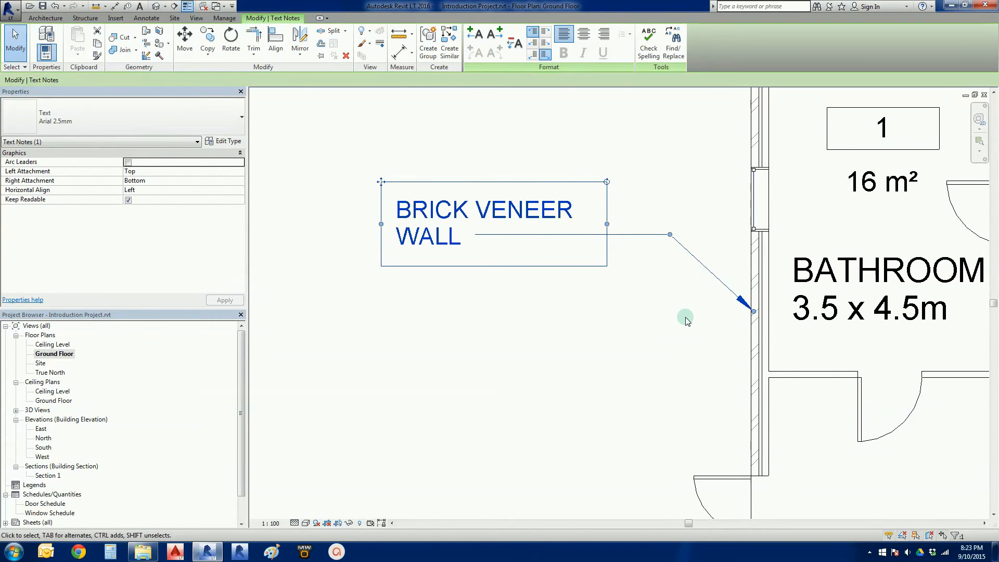
{"action": "left_click", "coordinate": [624, 354]}
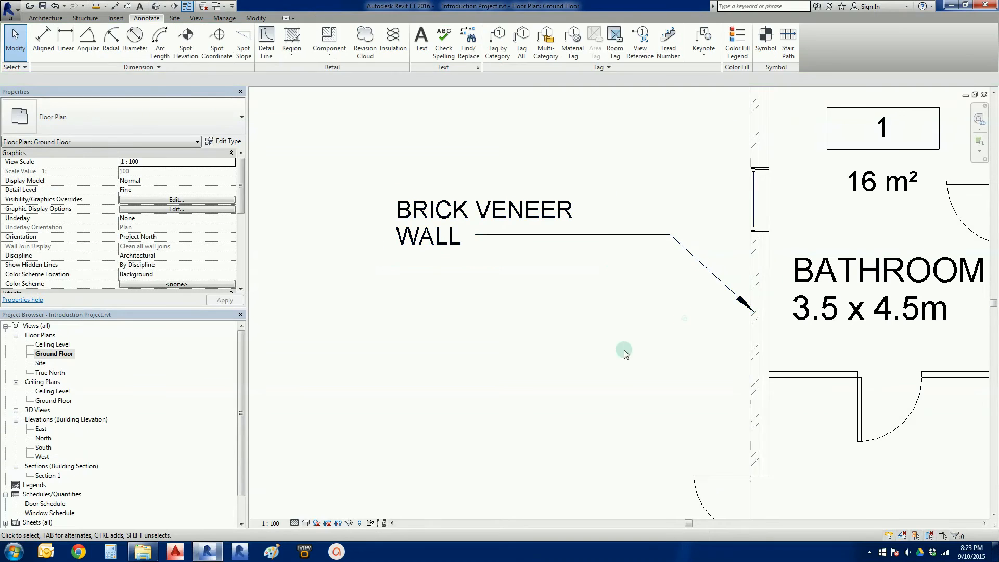
{"action": "left_click", "coordinate": [483, 223]}
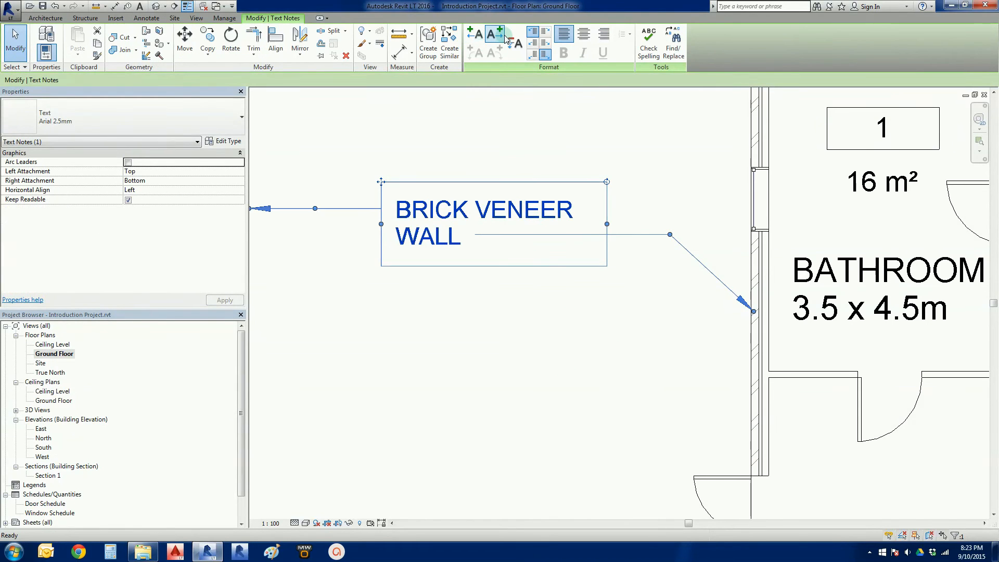
- Remove the stray left leader and narrow the note so BRICK VENEER WALL wraps onto three lines
{"action": "left_click", "coordinate": [475, 32]}
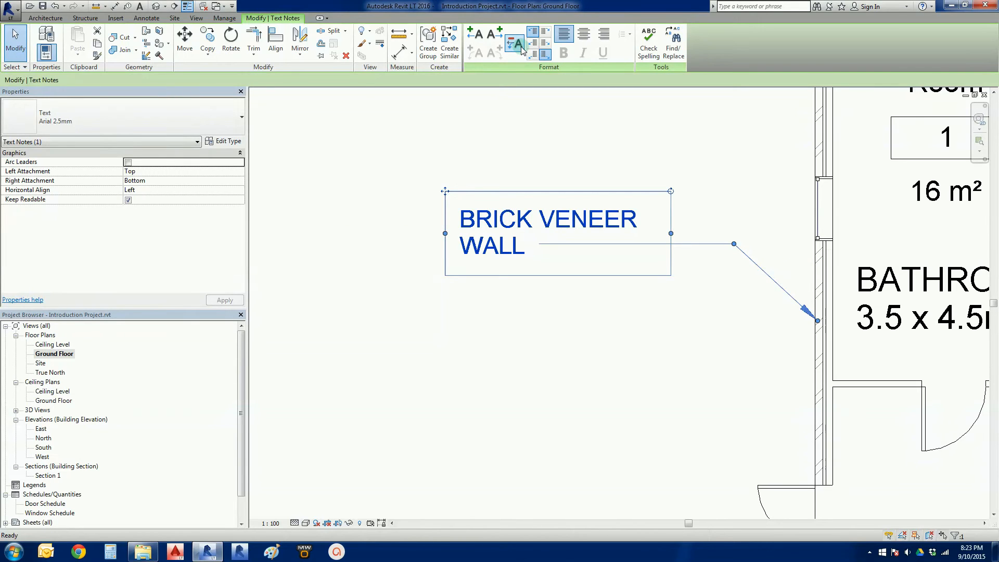
{"action": "left_click", "coordinate": [611, 374]}
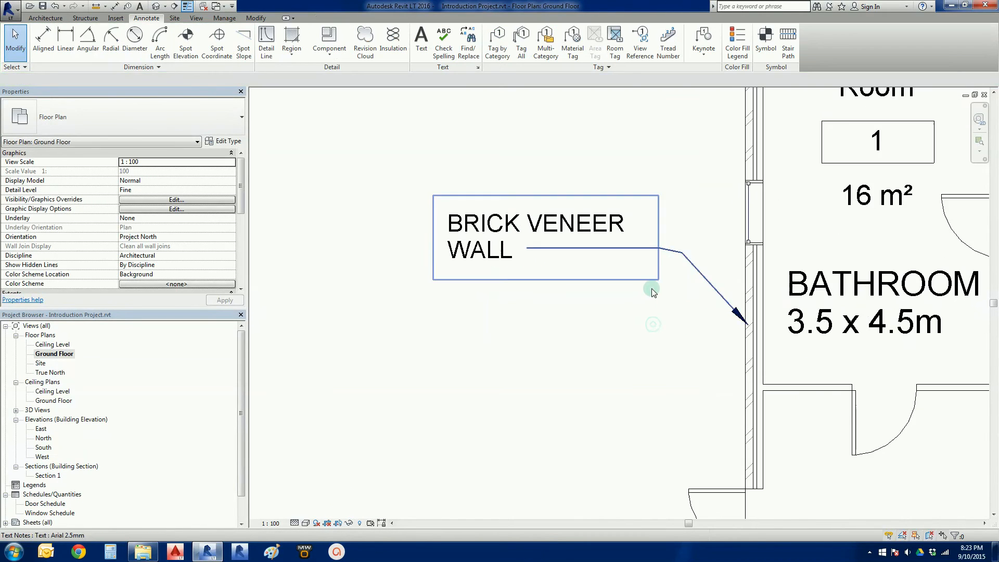
{"action": "left_click", "coordinate": [544, 239]}
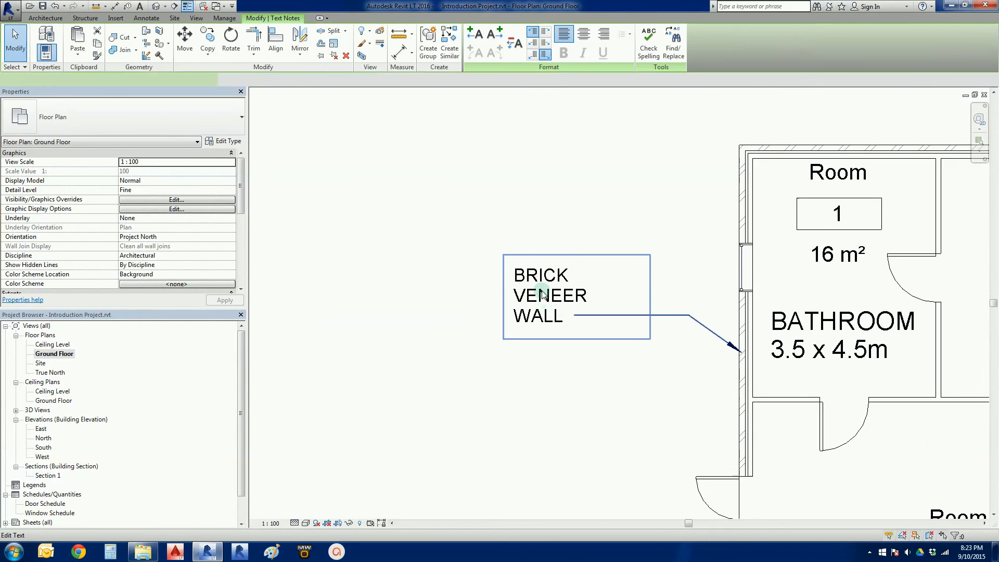
{"action": "left_click", "coordinate": [548, 294]}
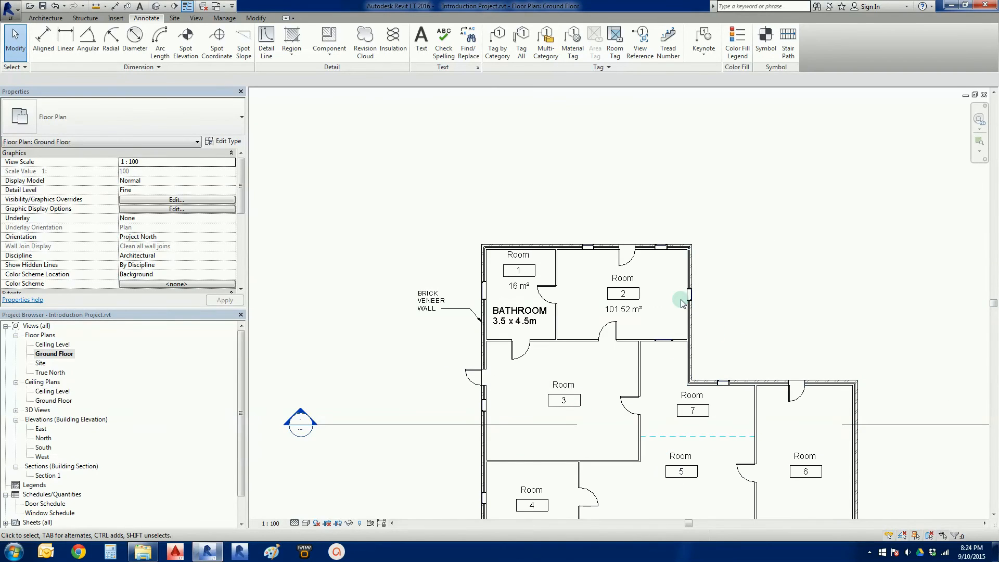
{"action": "mouse_move", "coordinate": [618, 376]}
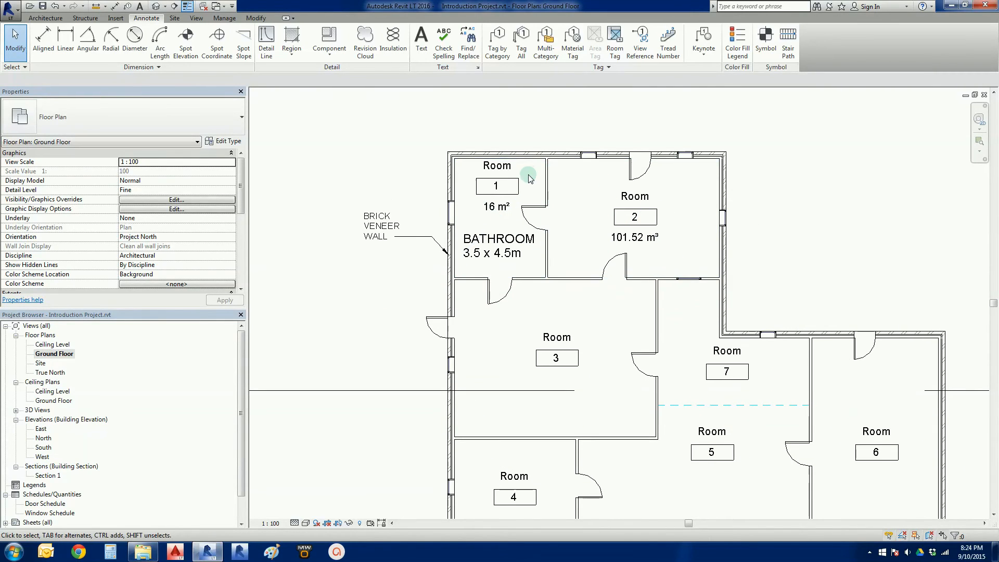
{"action": "left_click", "coordinate": [635, 216]}
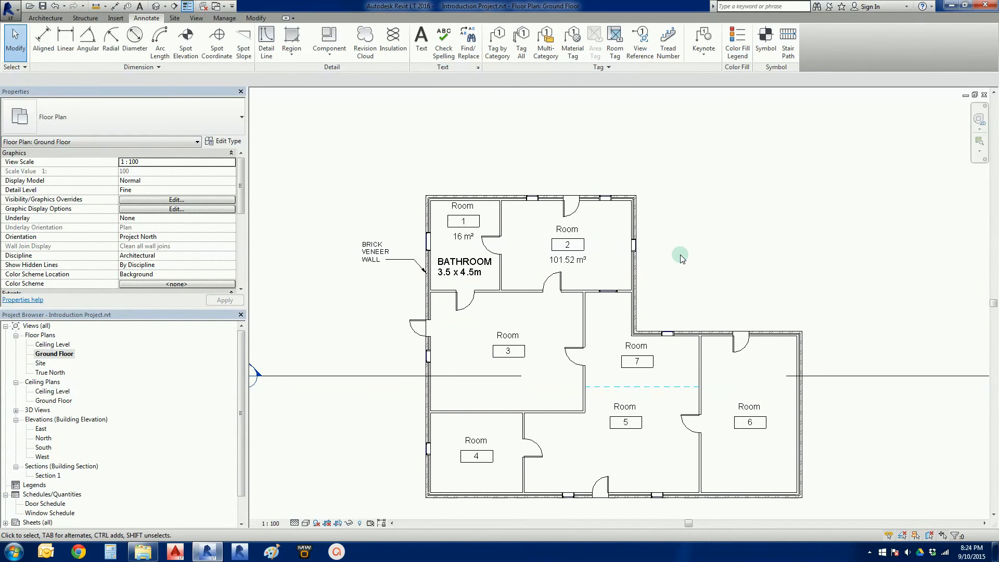
{"action": "mouse_move", "coordinate": [711, 204]}
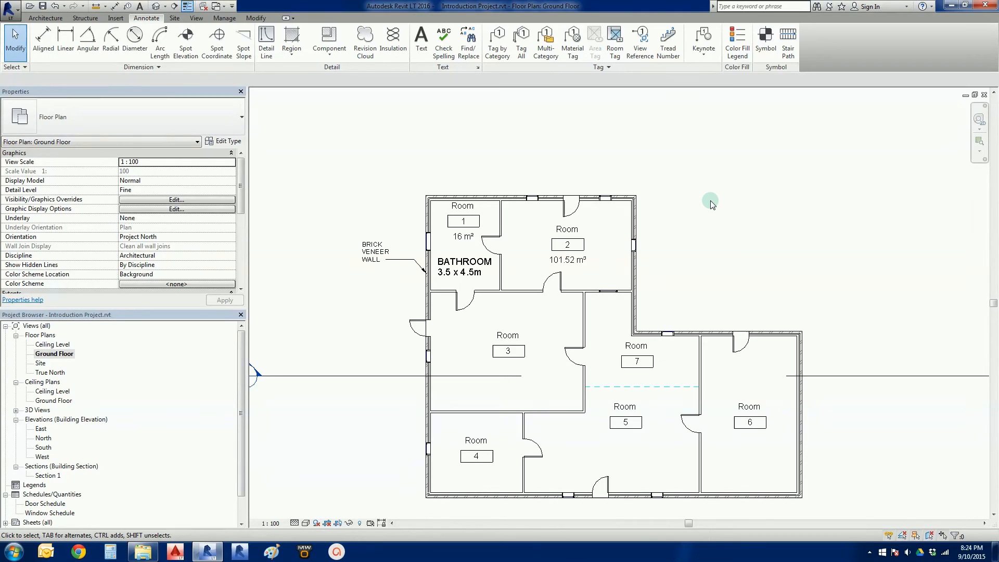
{"action": "mouse_move", "coordinate": [146, 17]}
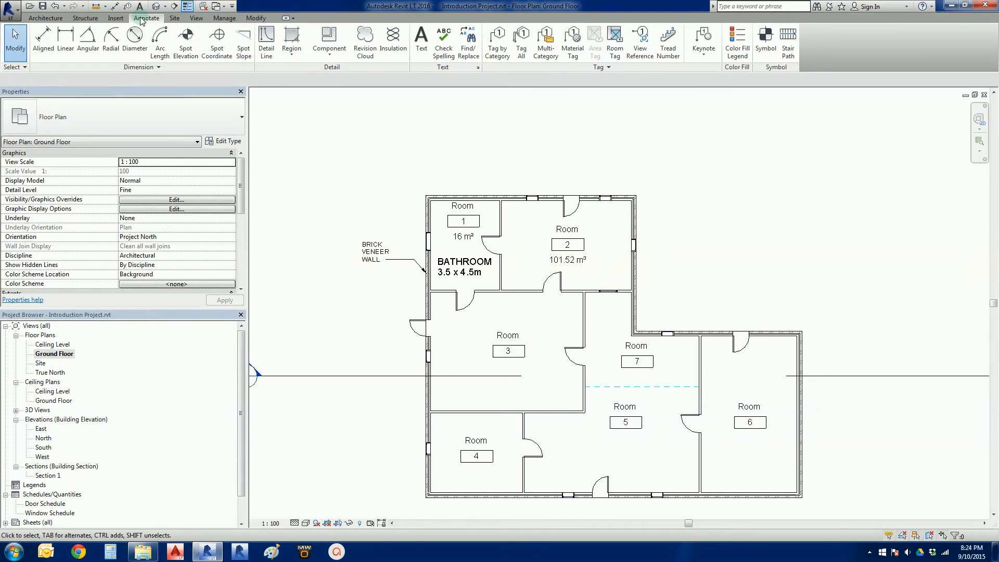
{"action": "mouse_move", "coordinate": [850, 444]}
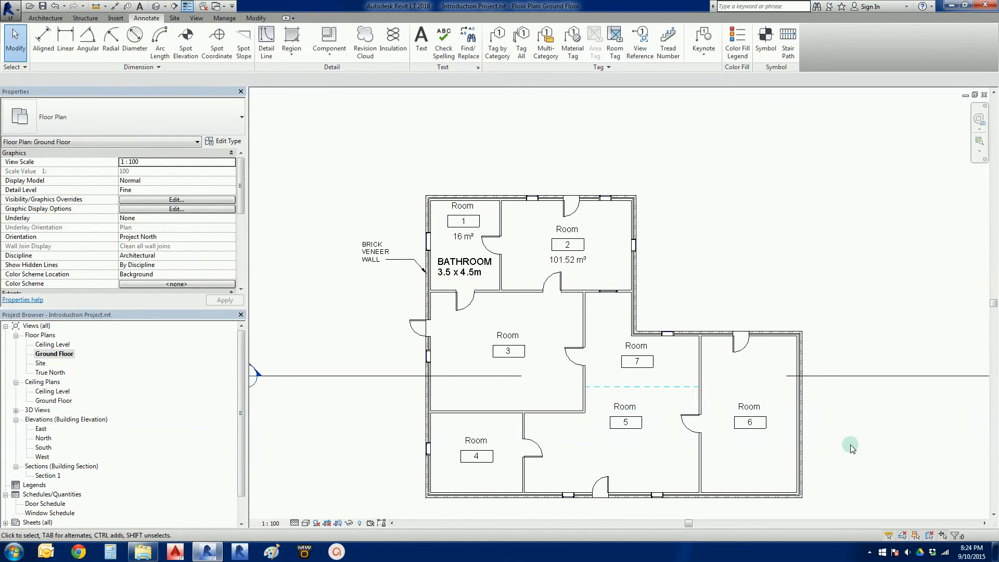
{"action": "mouse_move", "coordinate": [235, 102]}
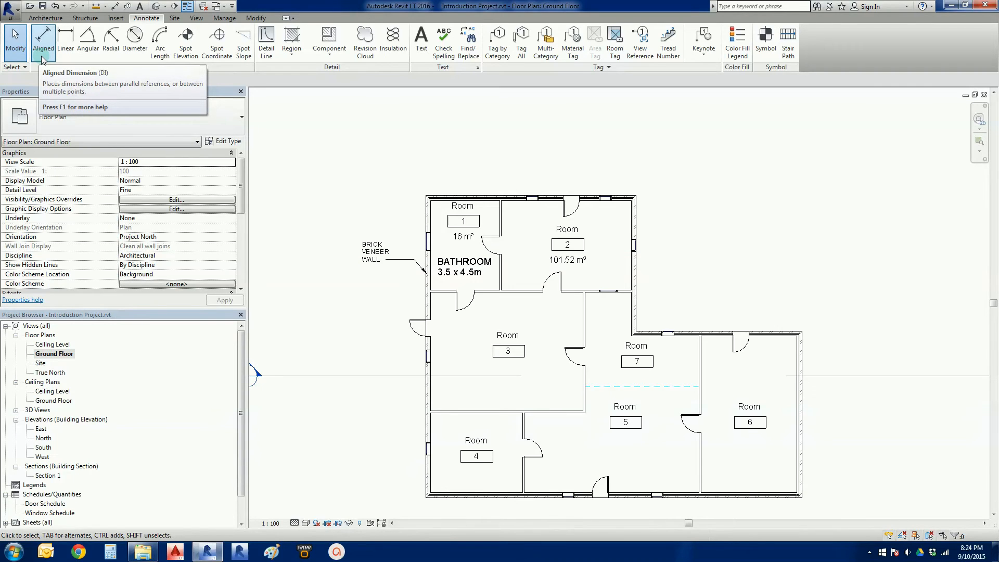
- Start Aligned dimensions set to Wall faces with Individual References picking
{"action": "left_click", "coordinate": [42, 39]}
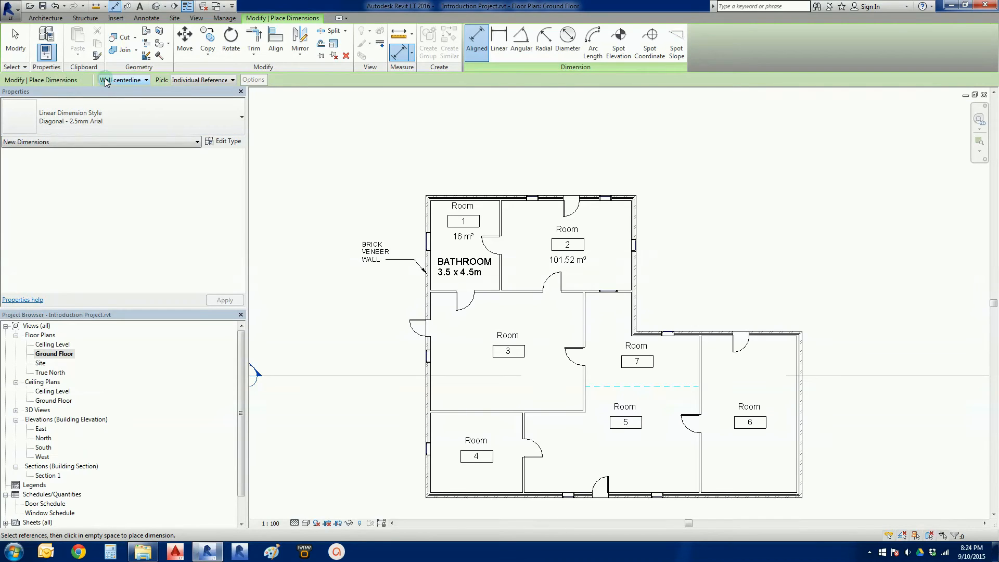
{"action": "mouse_move", "coordinate": [133, 87]}
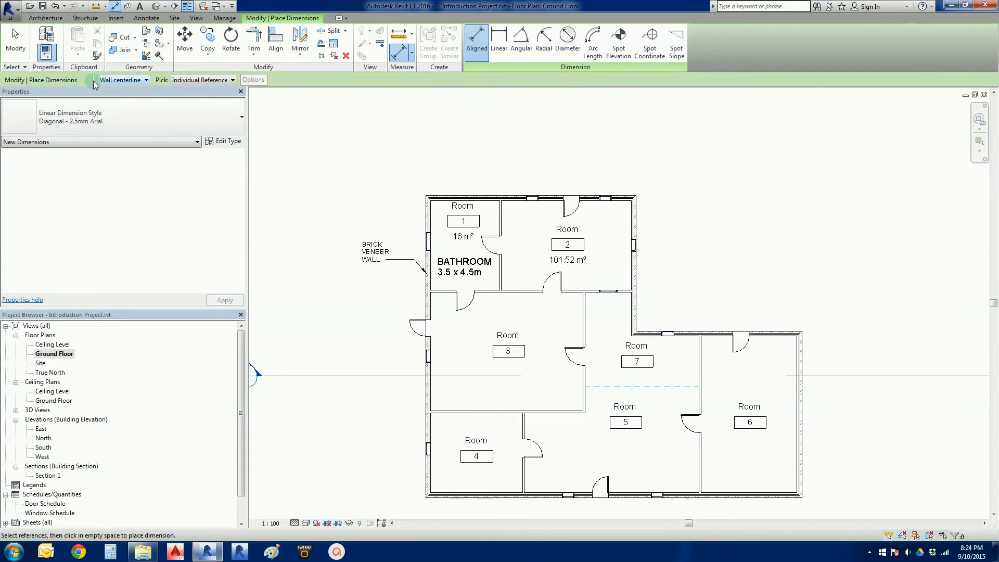
{"action": "left_click", "coordinate": [146, 80]}
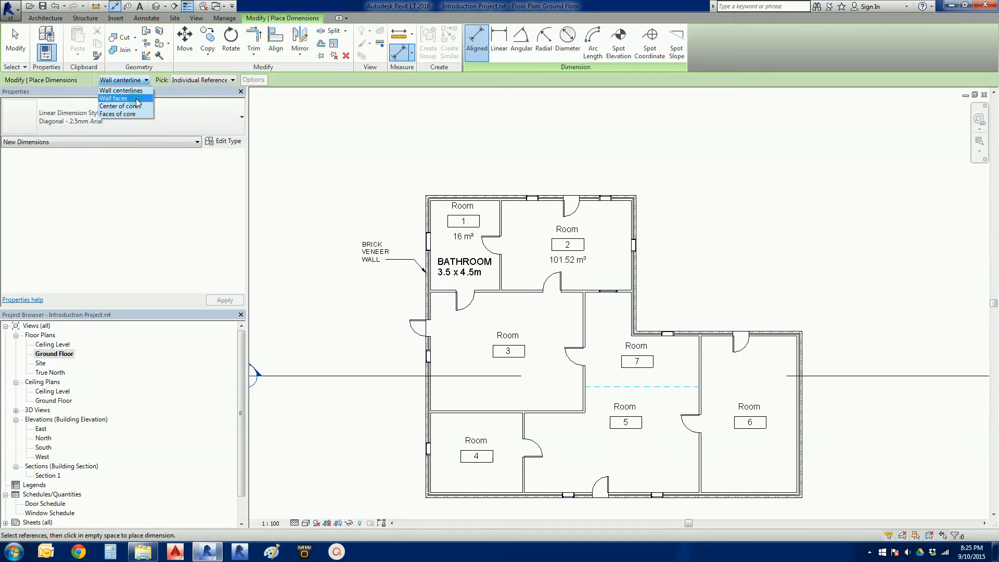
{"action": "left_click", "coordinate": [113, 98]}
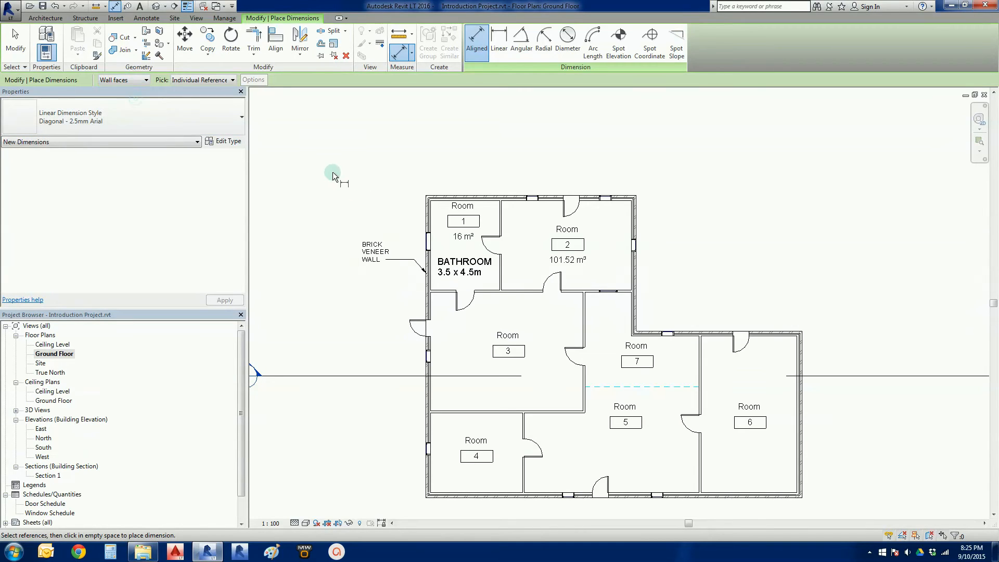
{"action": "mouse_move", "coordinate": [327, 175]}
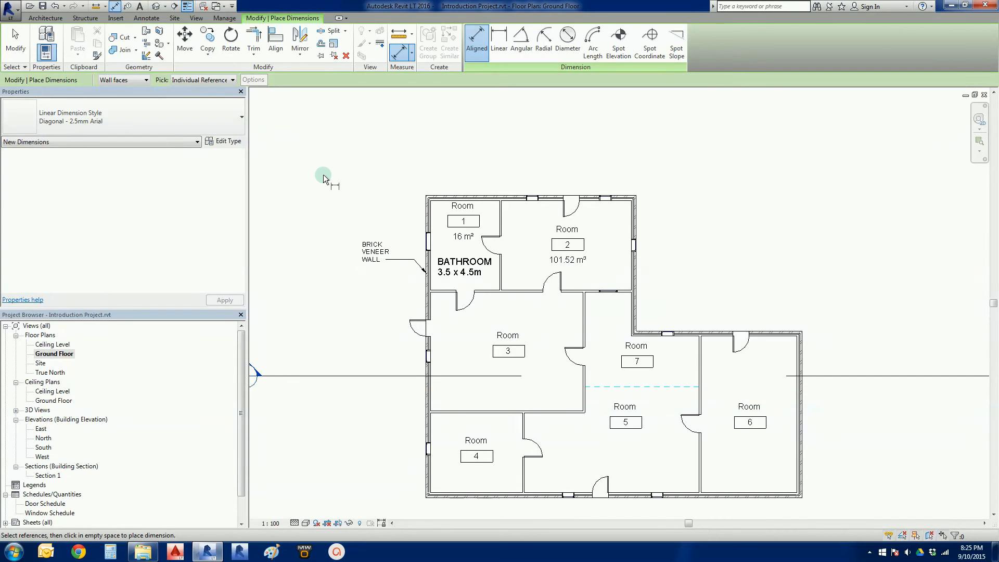
{"action": "mouse_move", "coordinate": [320, 177]}
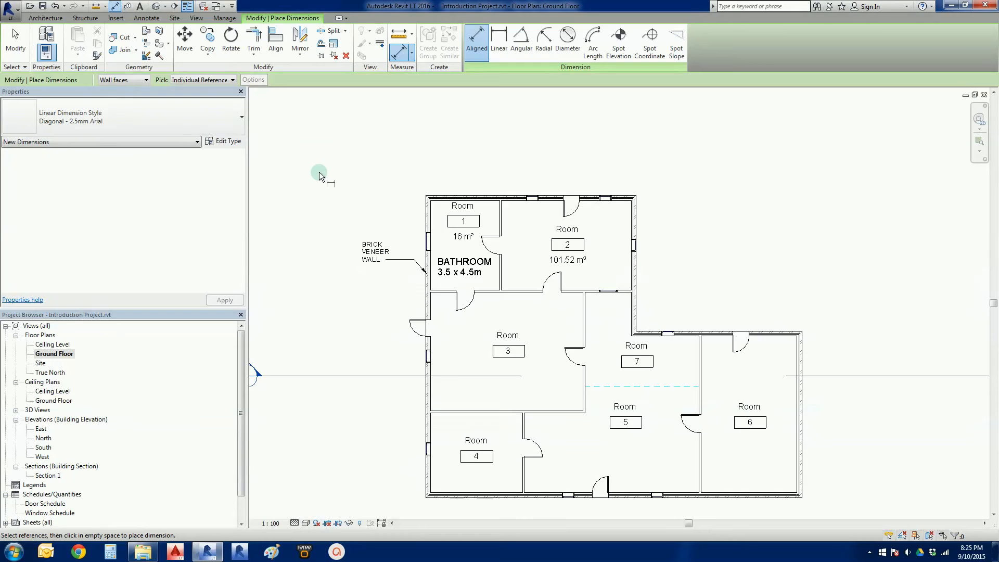
{"action": "left_click", "coordinate": [203, 81]}
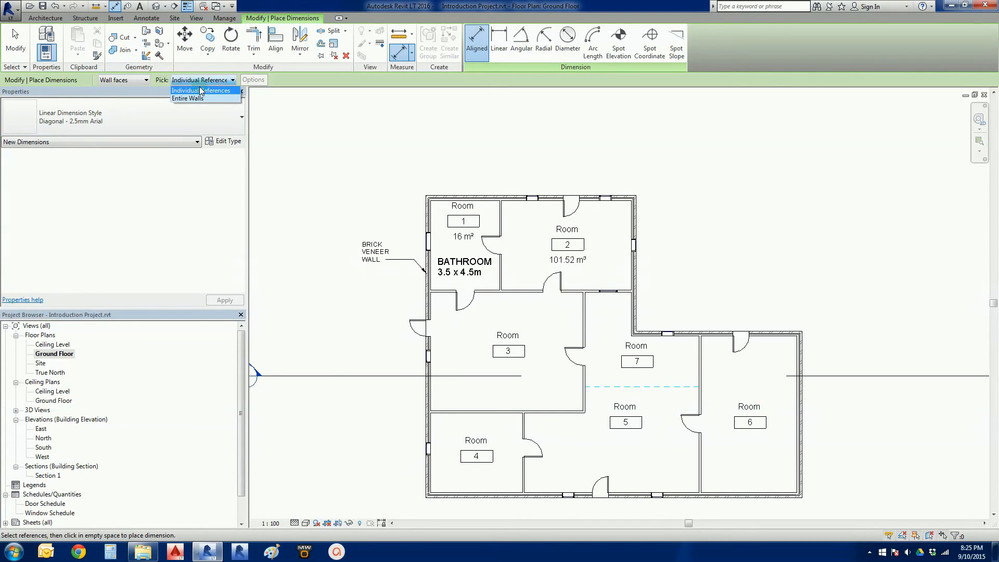
{"action": "left_click", "coordinate": [201, 89]}
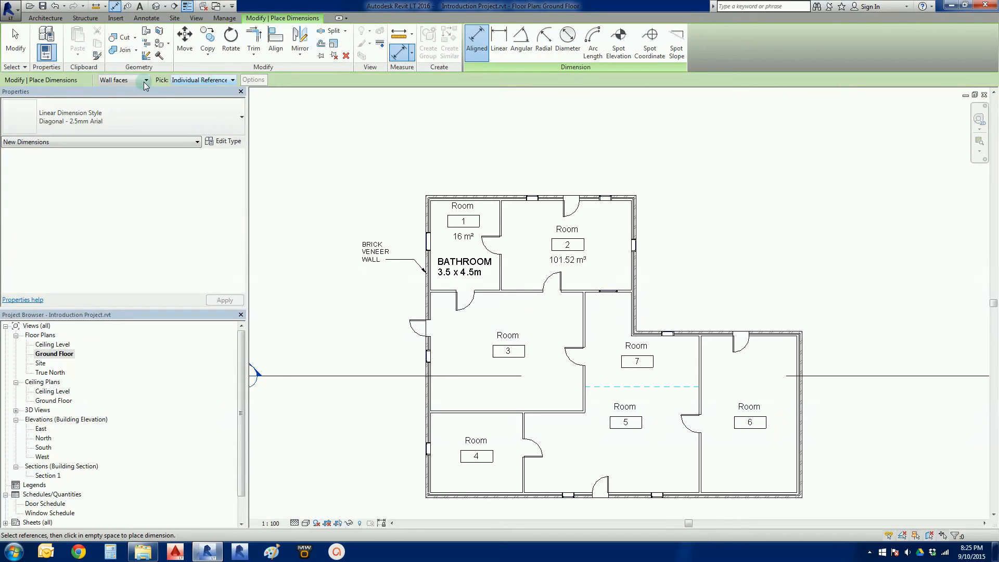
{"action": "mouse_move", "coordinate": [378, 211]}
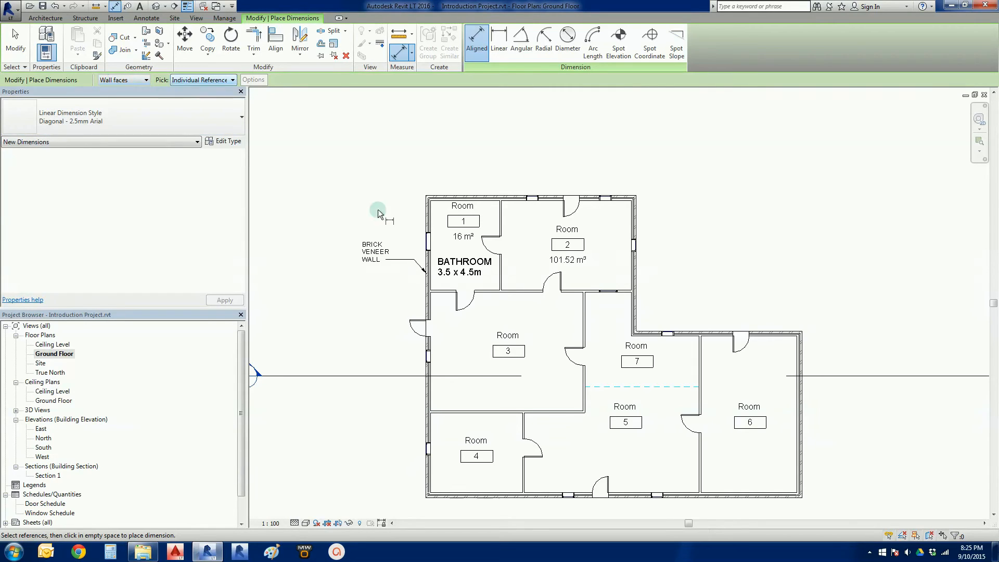
{"action": "mouse_move", "coordinate": [411, 214]}
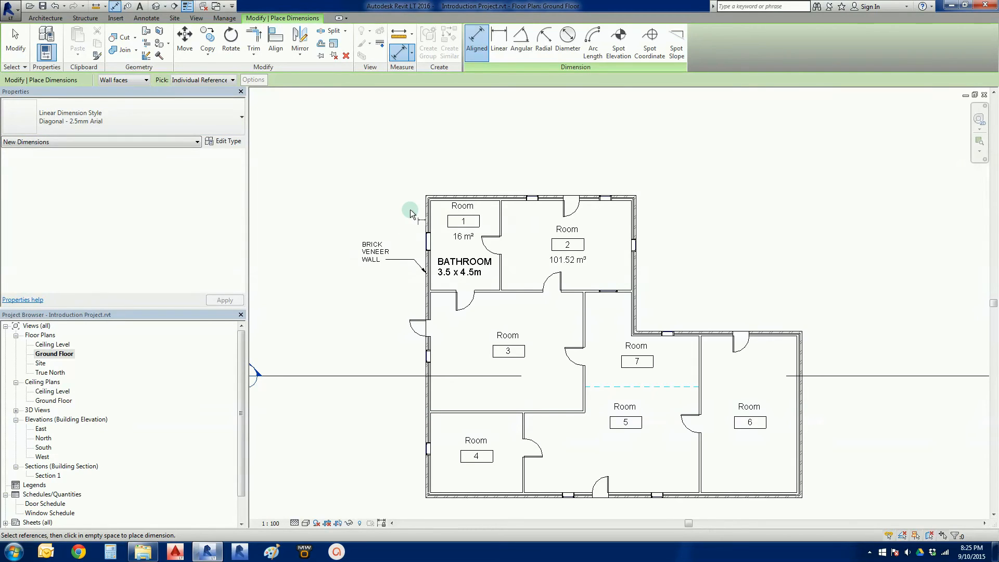
{"action": "mouse_move", "coordinate": [384, 207]}
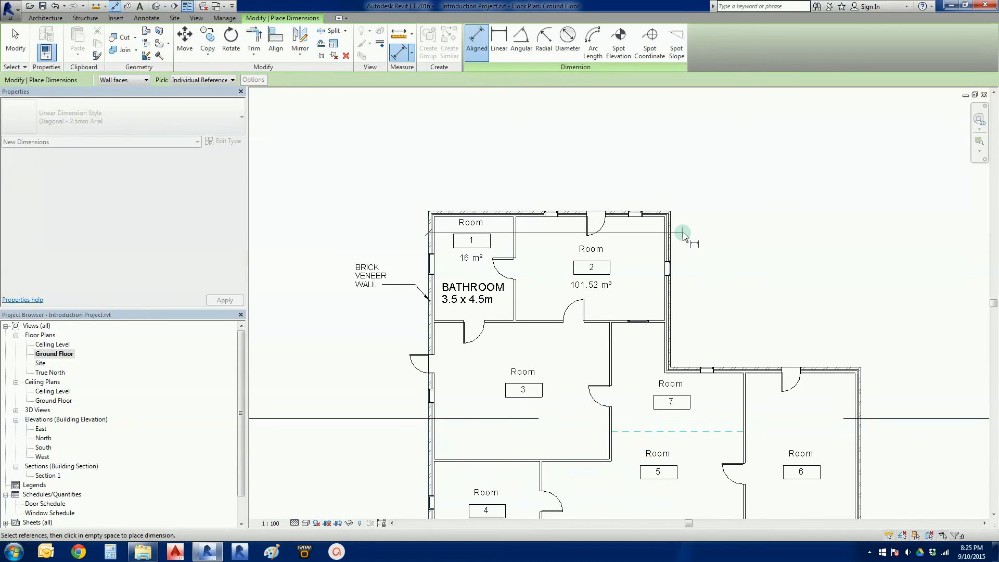
{"action": "mouse_move", "coordinate": [673, 240]}
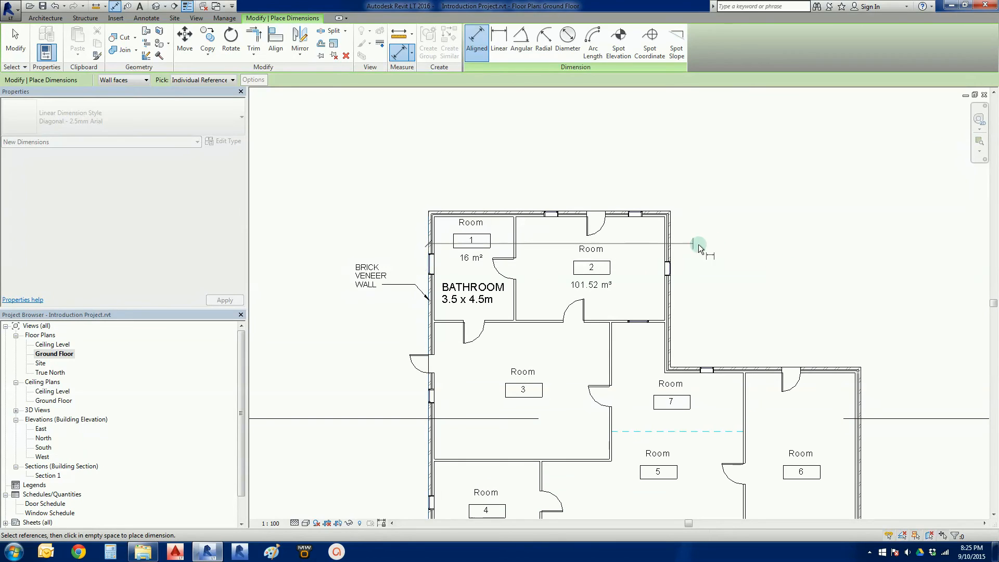
{"action": "mouse_move", "coordinate": [673, 247]}
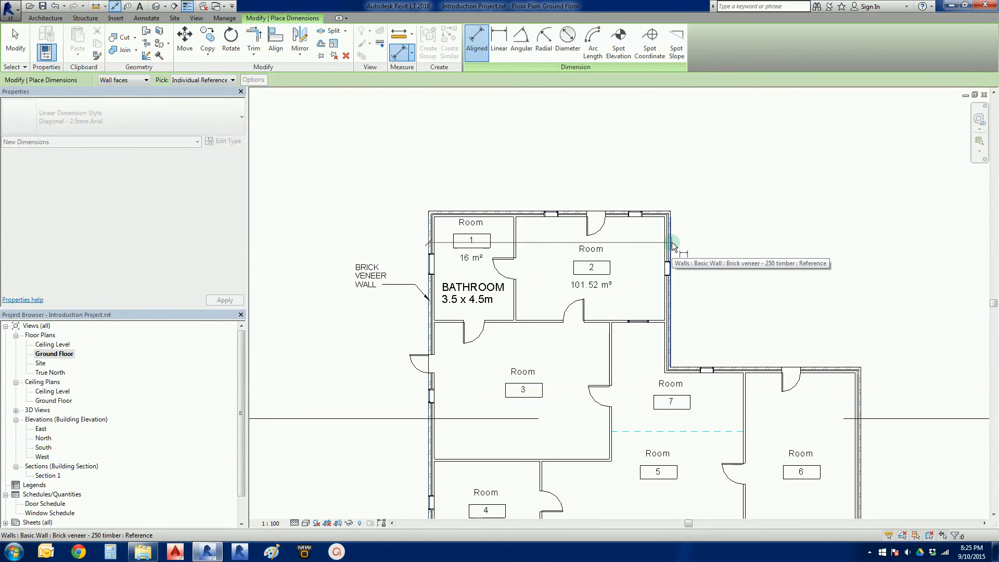
- Place the overall string above the plan between outer wall faces, reading 10550 and 8300
{"action": "left_click", "coordinate": [674, 243]}
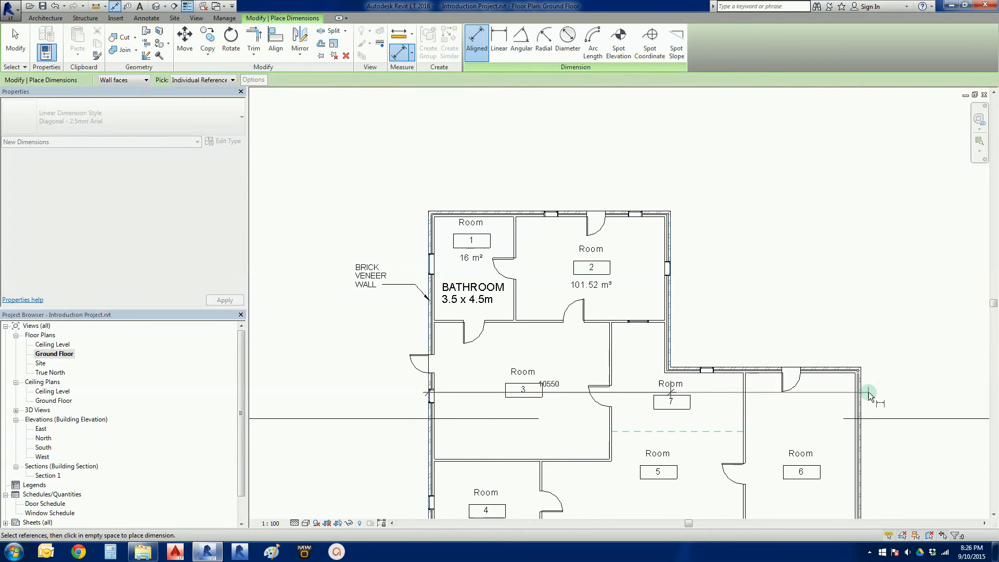
{"action": "mouse_move", "coordinate": [868, 392]}
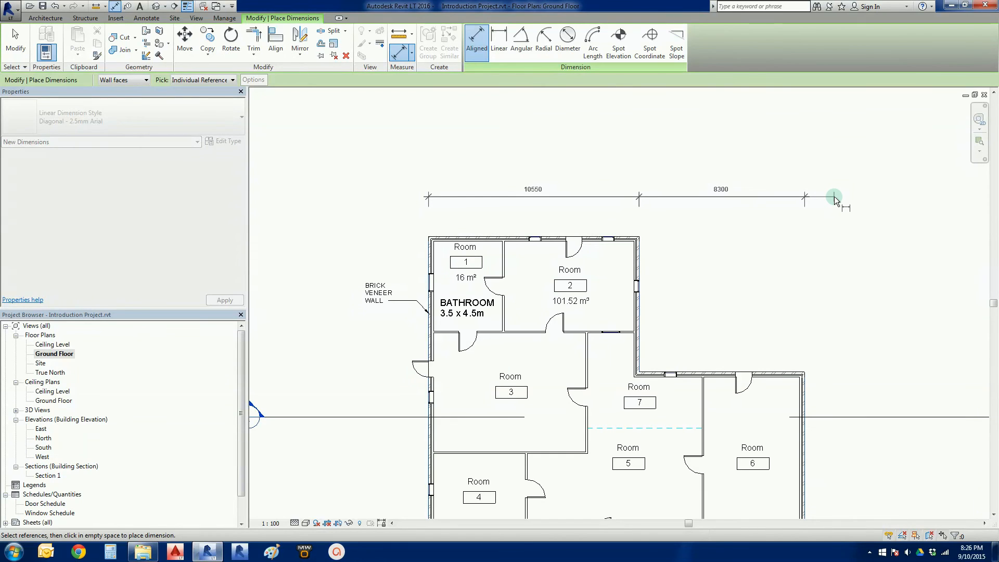
{"action": "left_click", "coordinate": [835, 198]}
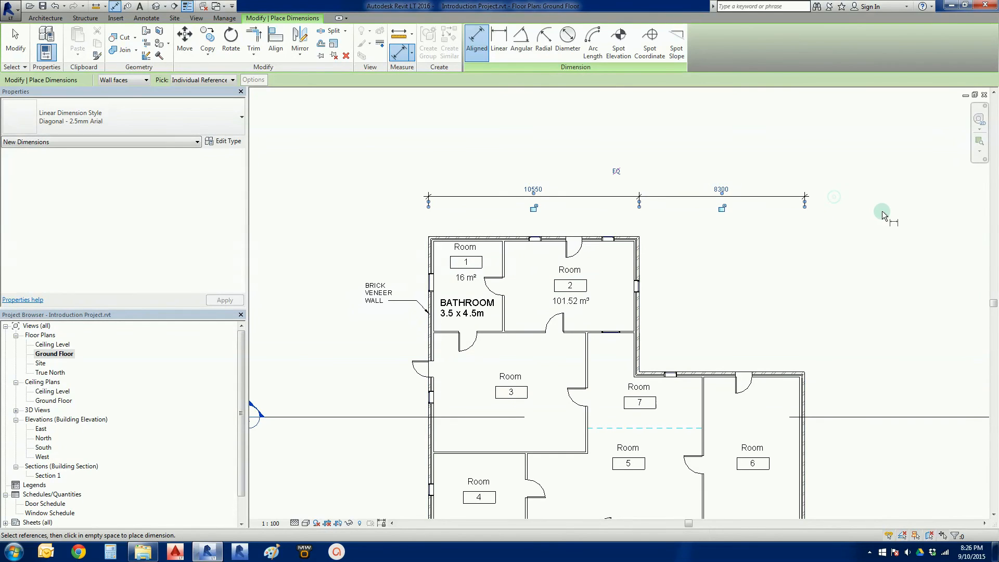
{"action": "mouse_move", "coordinate": [881, 220]}
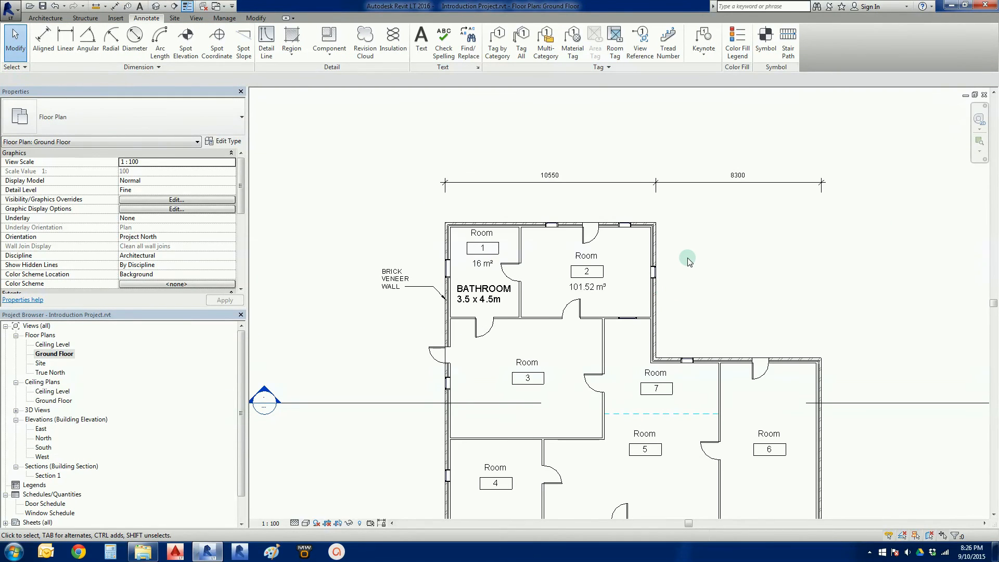
{"action": "mouse_move", "coordinate": [431, 261]}
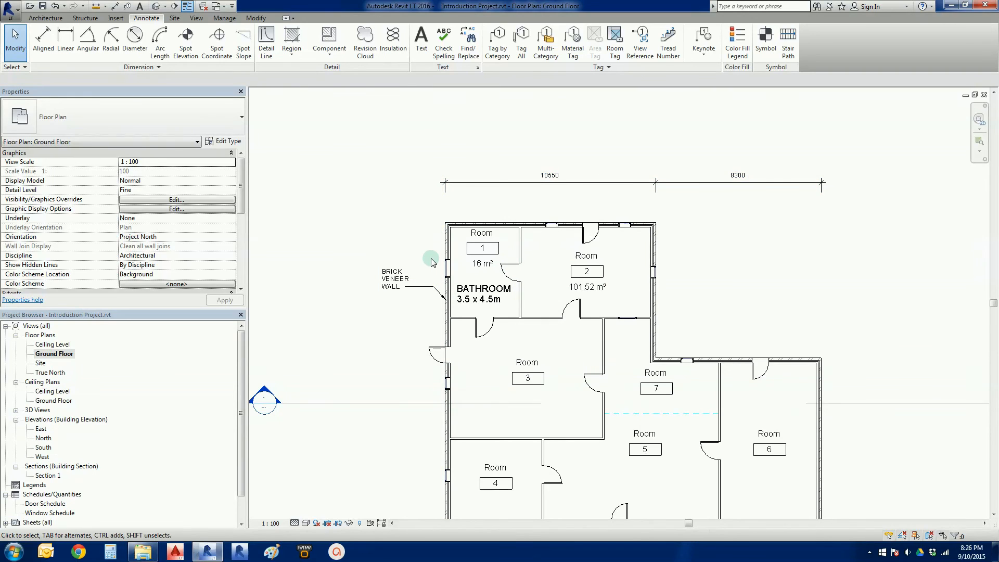
{"action": "mouse_move", "coordinate": [703, 285]}
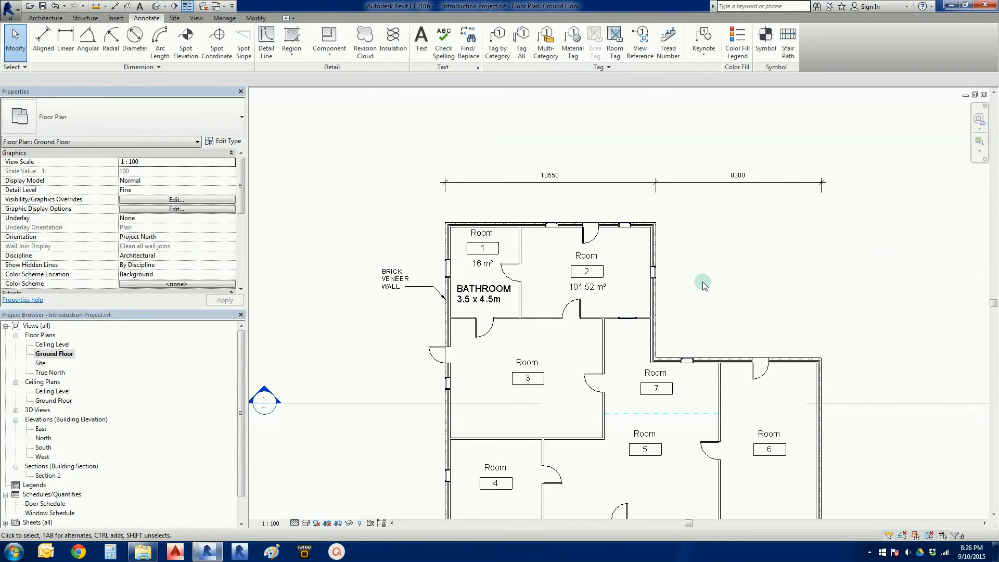
{"action": "mouse_move", "coordinate": [220, 76]}
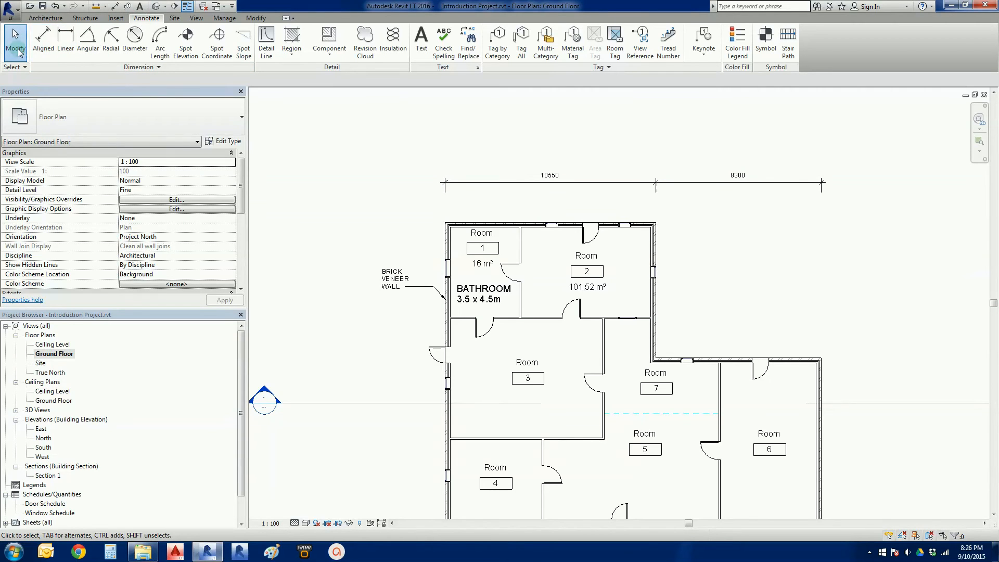
- Place the detailed string 250, 3455, 90, 6505, 250 beneath the overall dimensions
{"action": "left_click", "coordinate": [42, 35]}
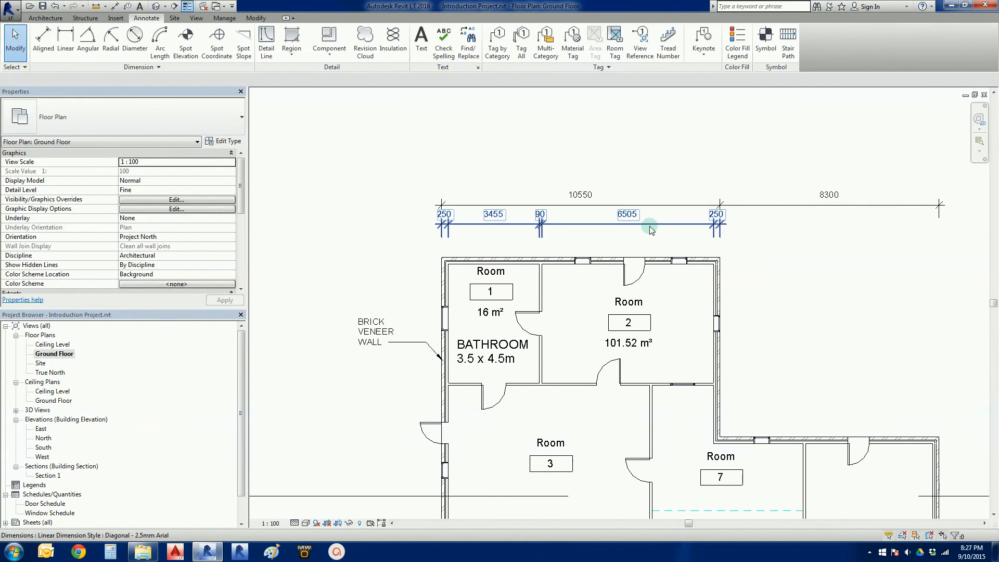
{"action": "left_click", "coordinate": [650, 228]}
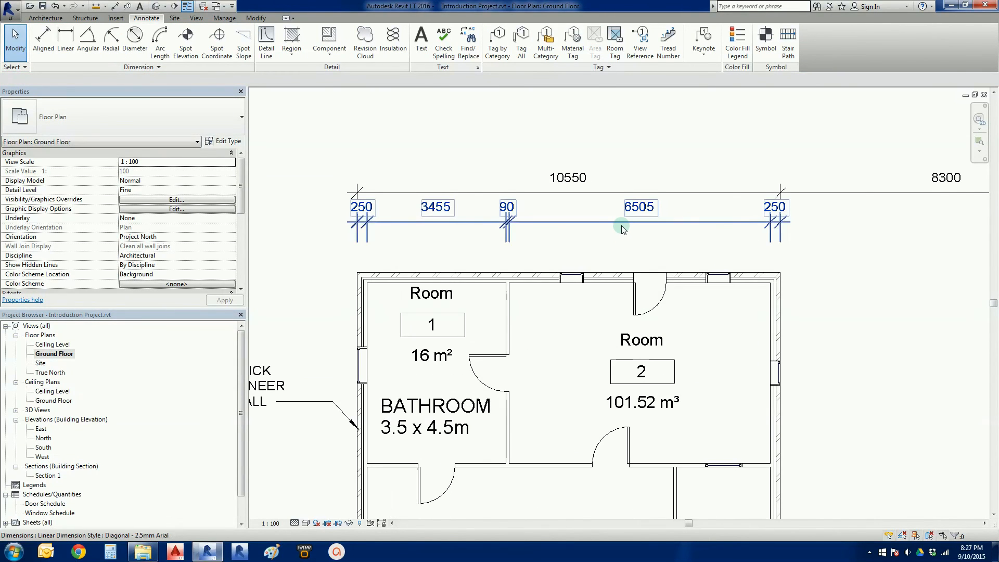
{"action": "mouse_move", "coordinate": [622, 228]}
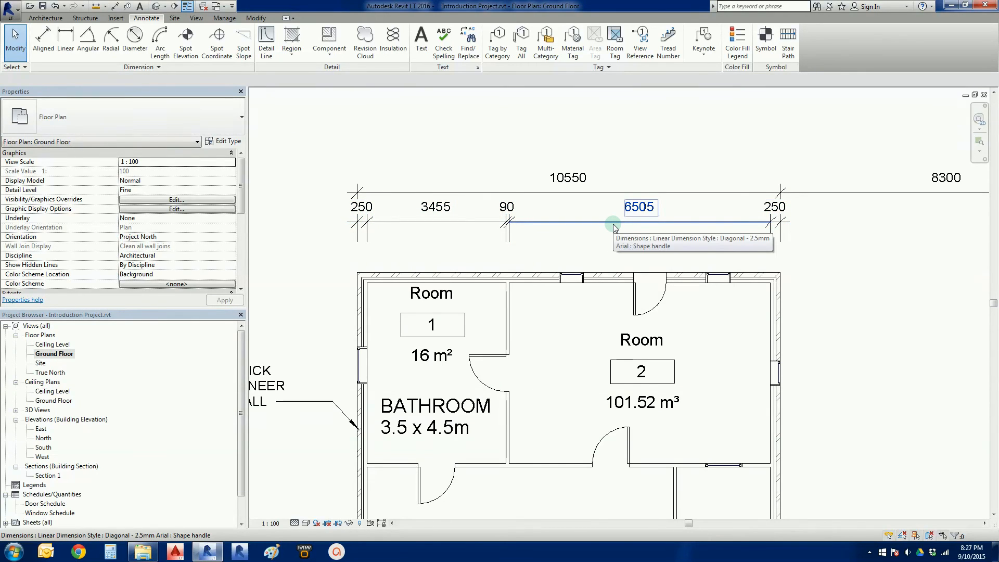
{"action": "left_click", "coordinate": [639, 220]}
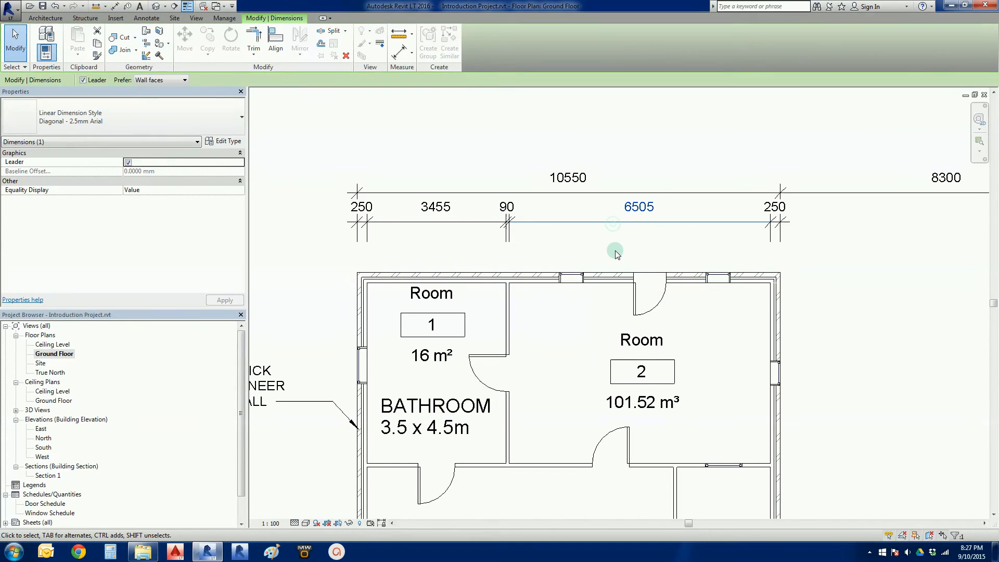
{"action": "mouse_move", "coordinate": [635, 235]}
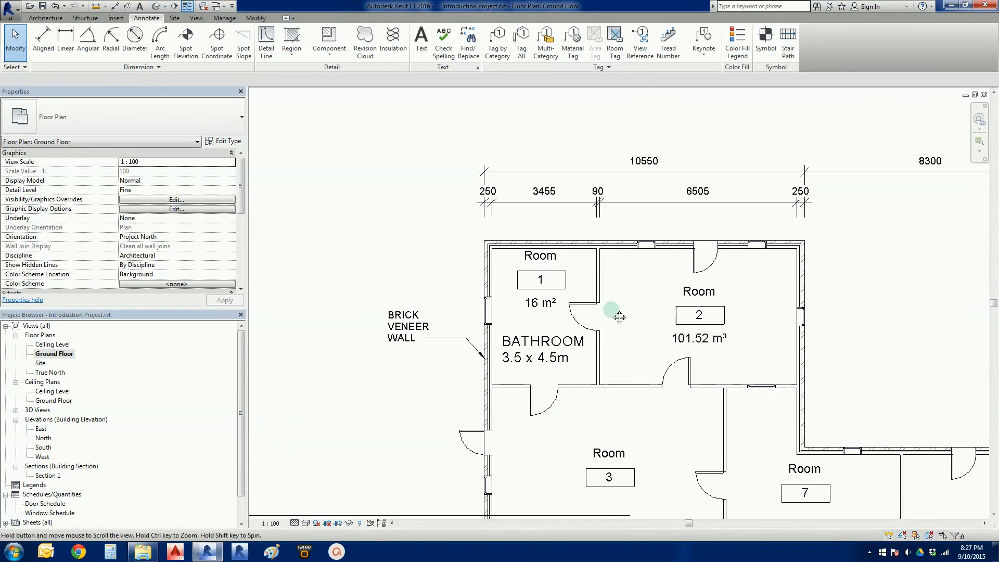
- Drag the bathroom partition wall right so the dimensions read 3900 and 6060
{"action": "left_click", "coordinate": [598, 280]}
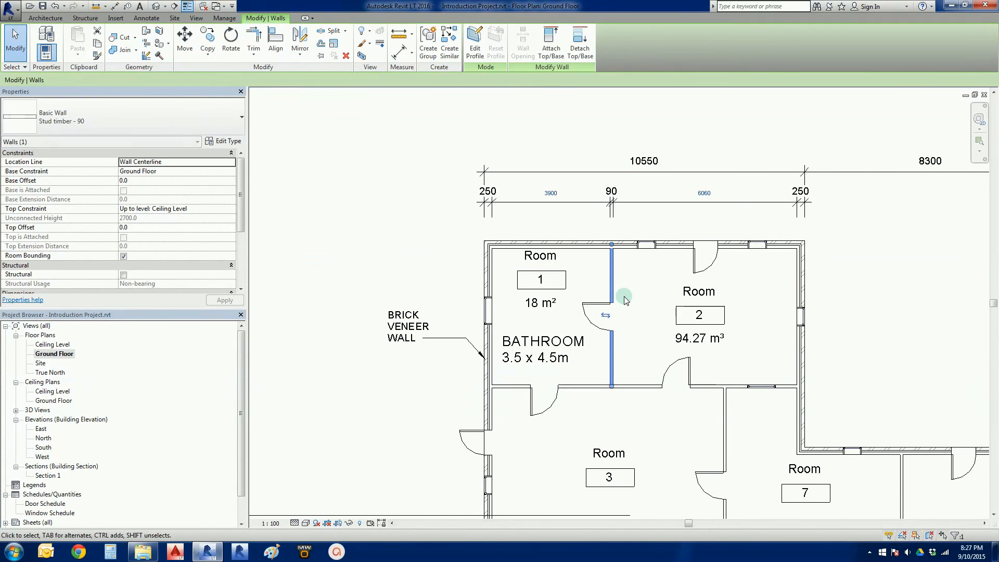
{"action": "mouse_move", "coordinate": [624, 297]}
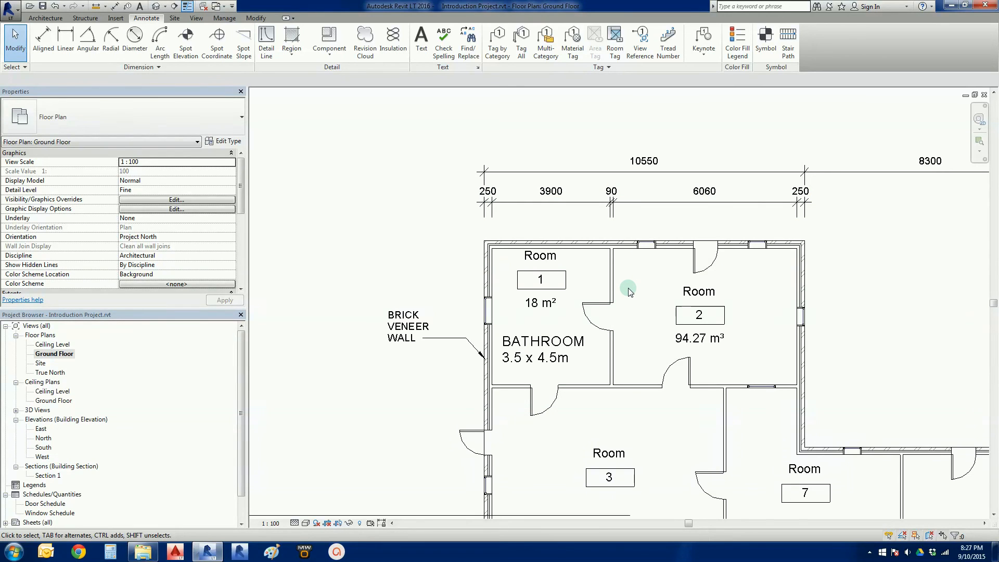
{"action": "mouse_move", "coordinate": [621, 279]}
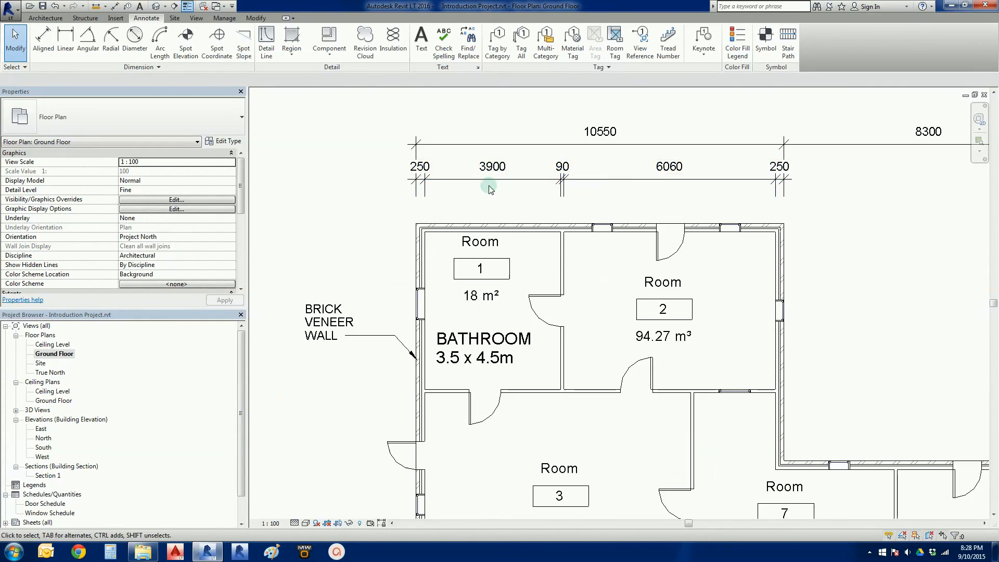
{"action": "left_click", "coordinate": [491, 183]}
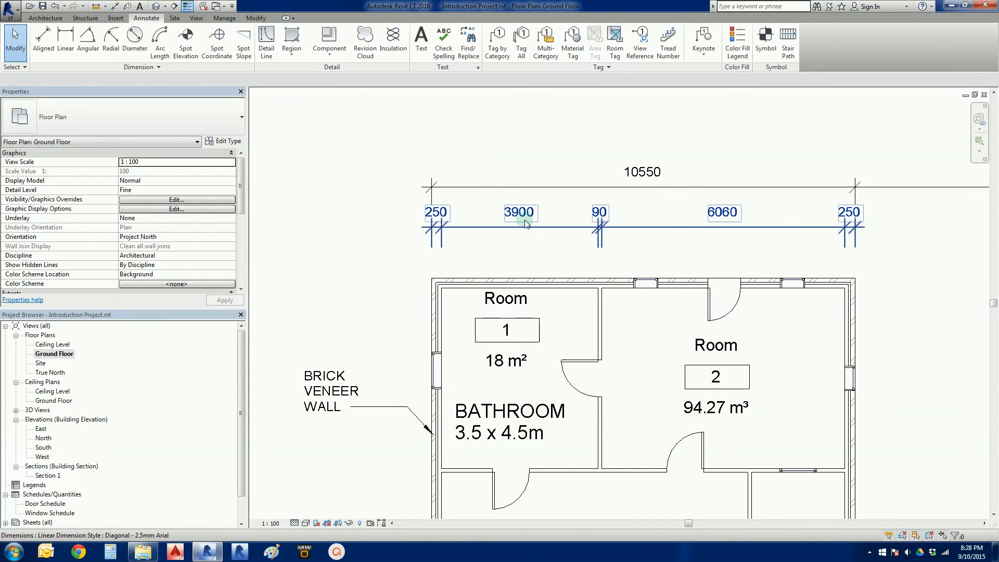
{"action": "mouse_move", "coordinate": [522, 220]}
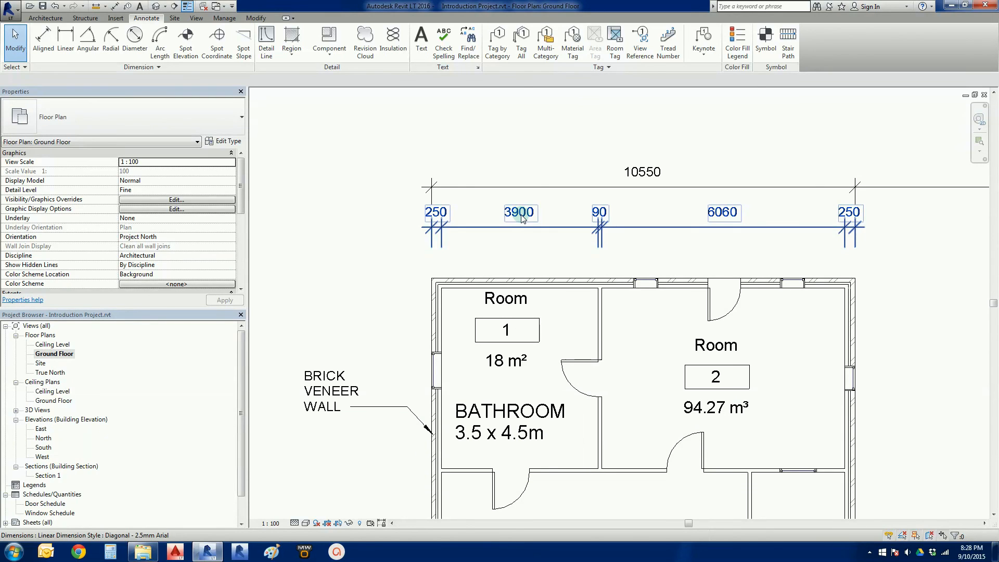
{"action": "left_click", "coordinate": [521, 240]}
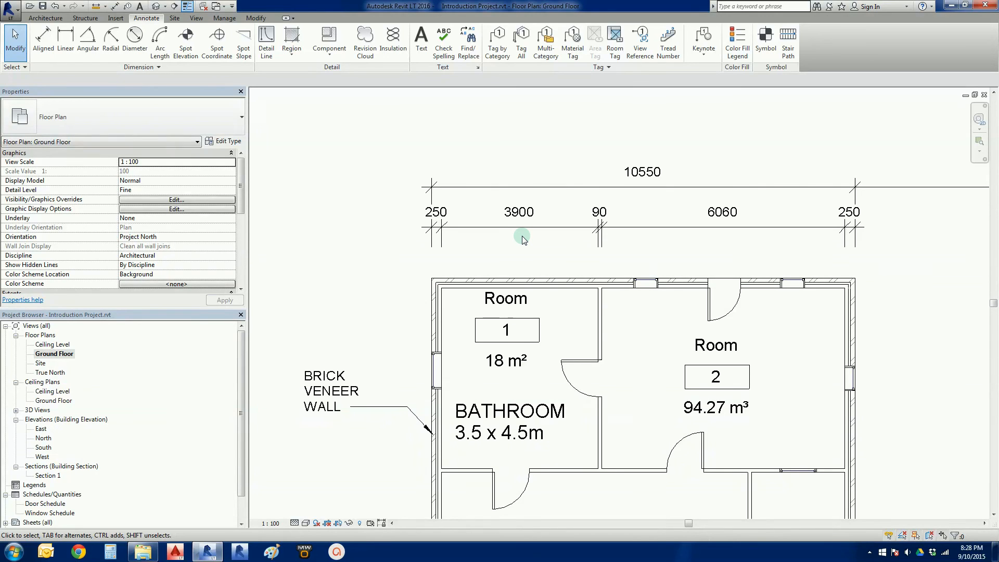
{"action": "mouse_move", "coordinate": [522, 228]}
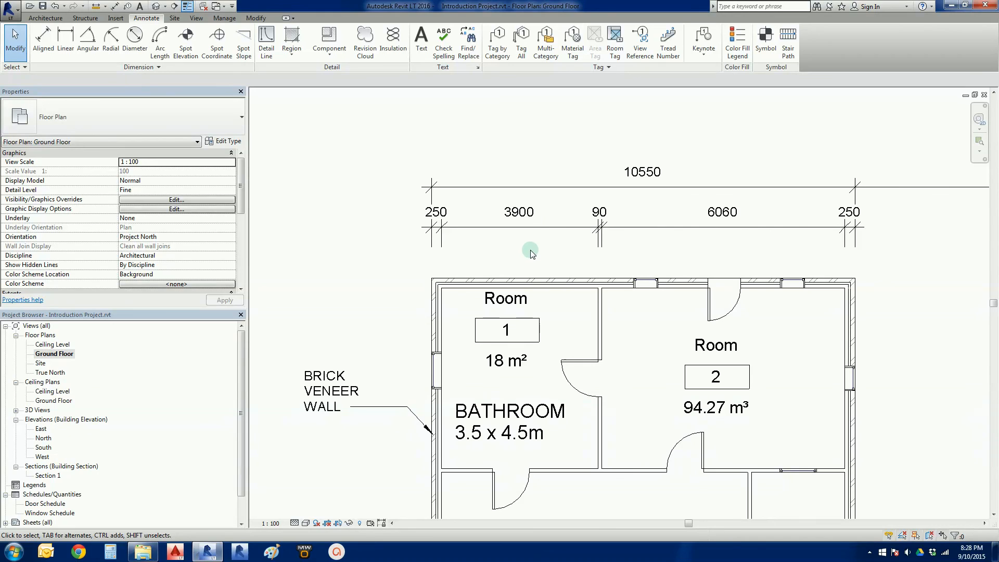
{"action": "mouse_move", "coordinate": [540, 243]}
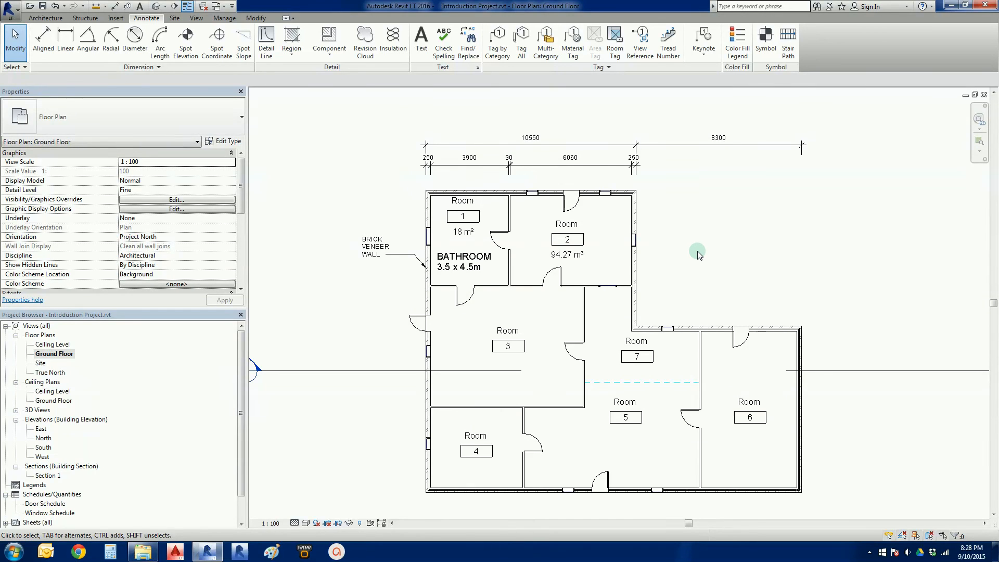
{"action": "left_click", "coordinate": [513, 211]}
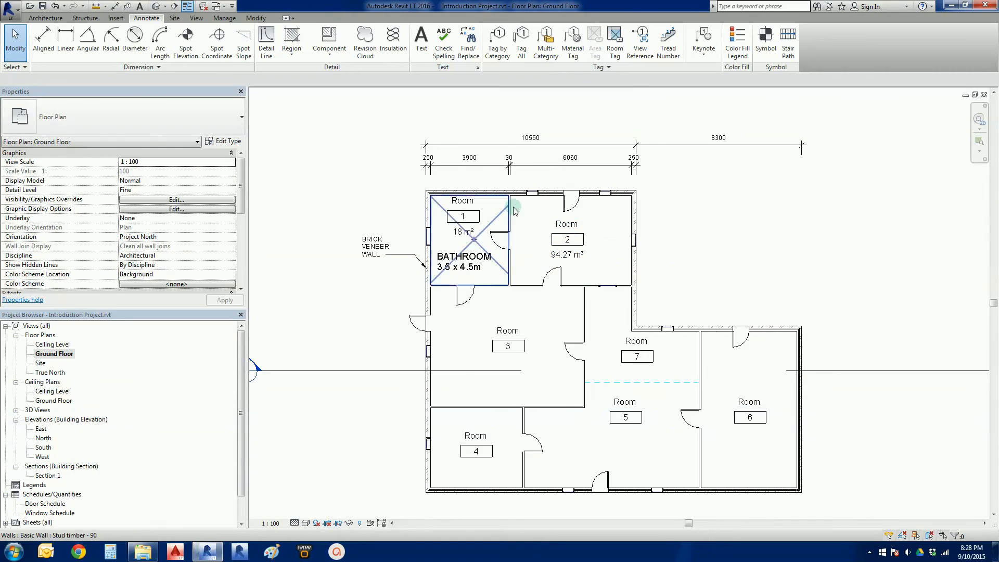
{"action": "left_click", "coordinate": [381, 255]}
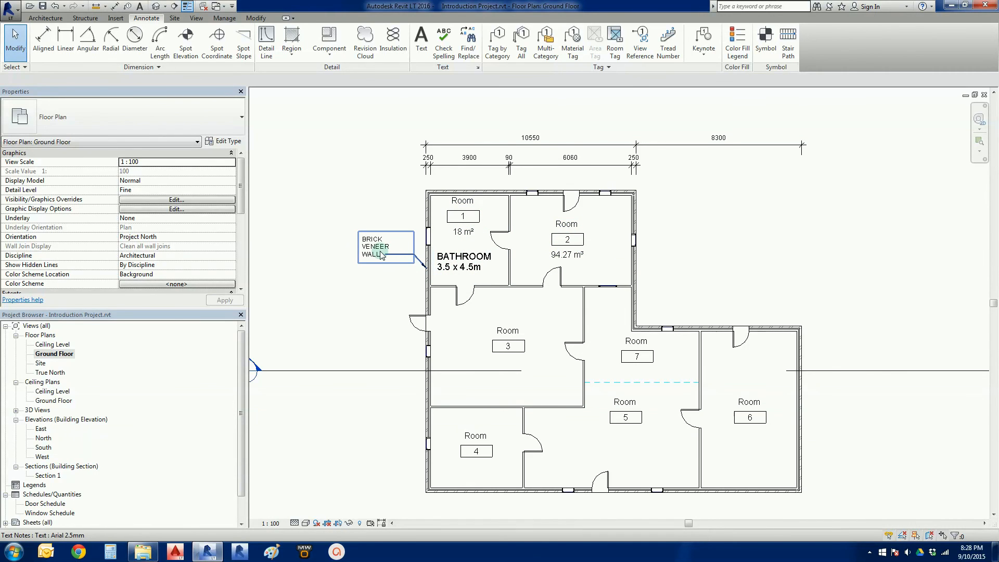
{"action": "left_click", "coordinate": [668, 225]}
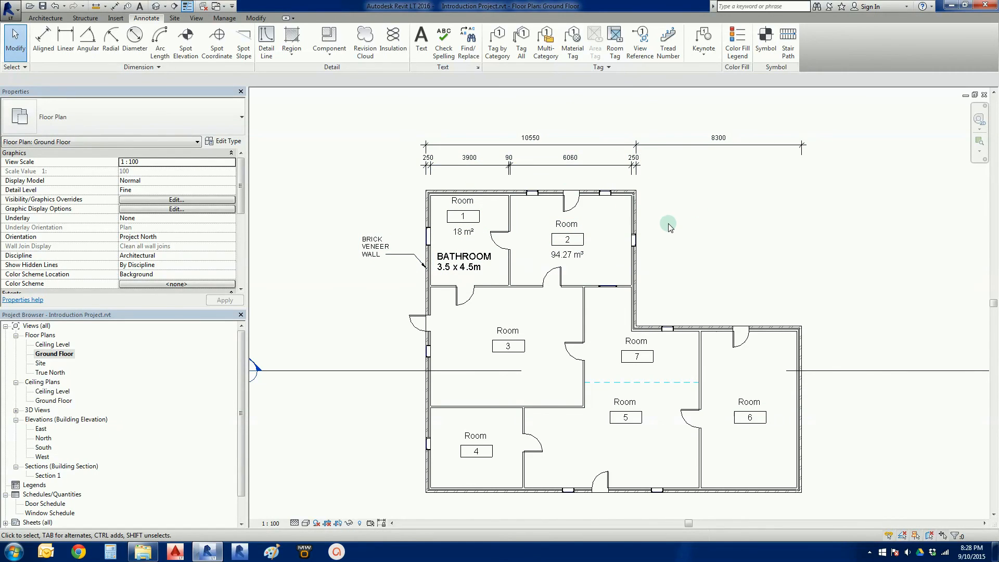
{"action": "scroll", "scroll_direction": "down", "scroll_amount": 3}
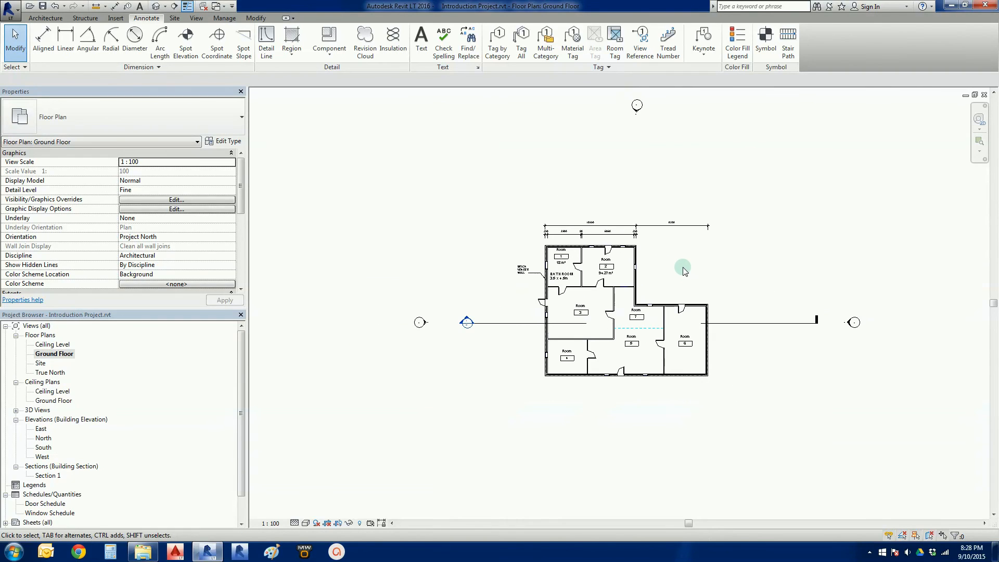